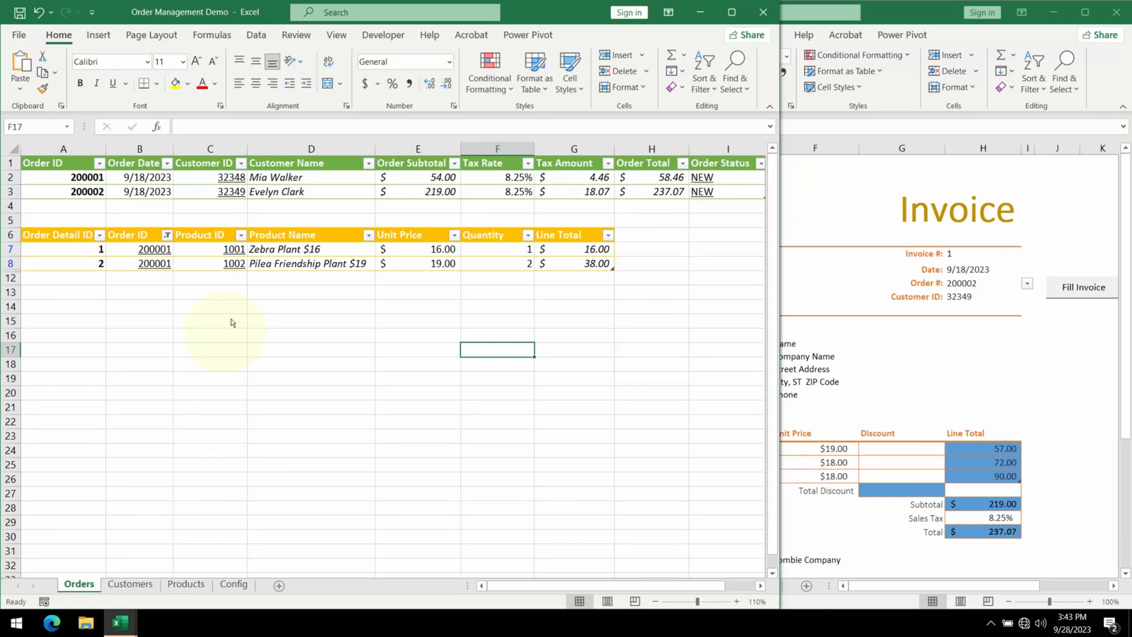
pyautogui.moveTo(539, 299)
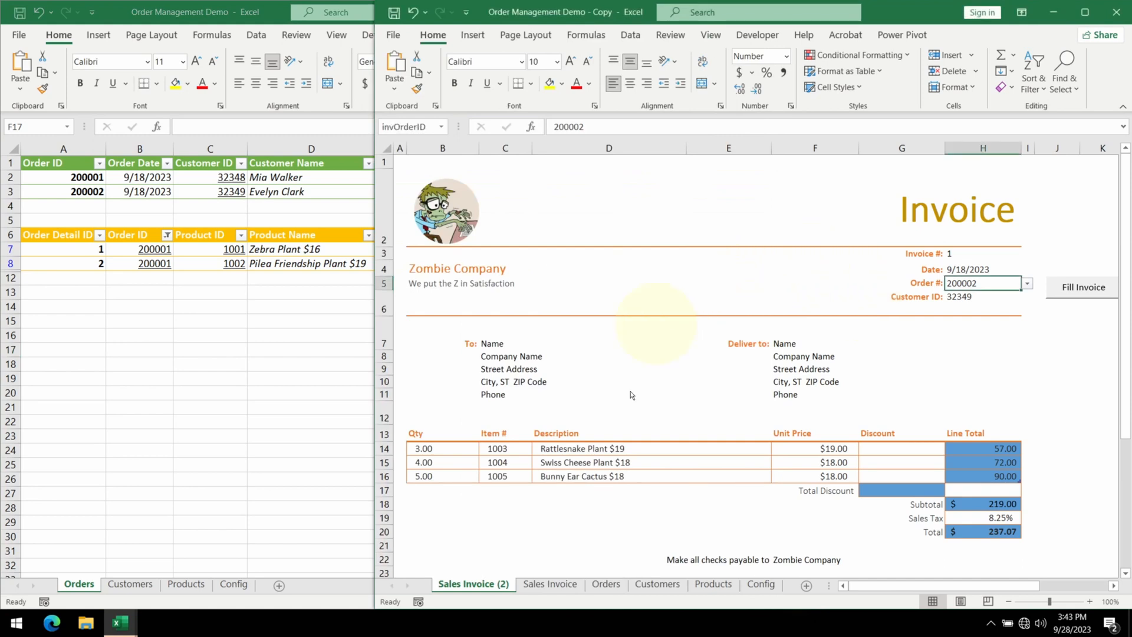
pyautogui.moveTo(721, 421)
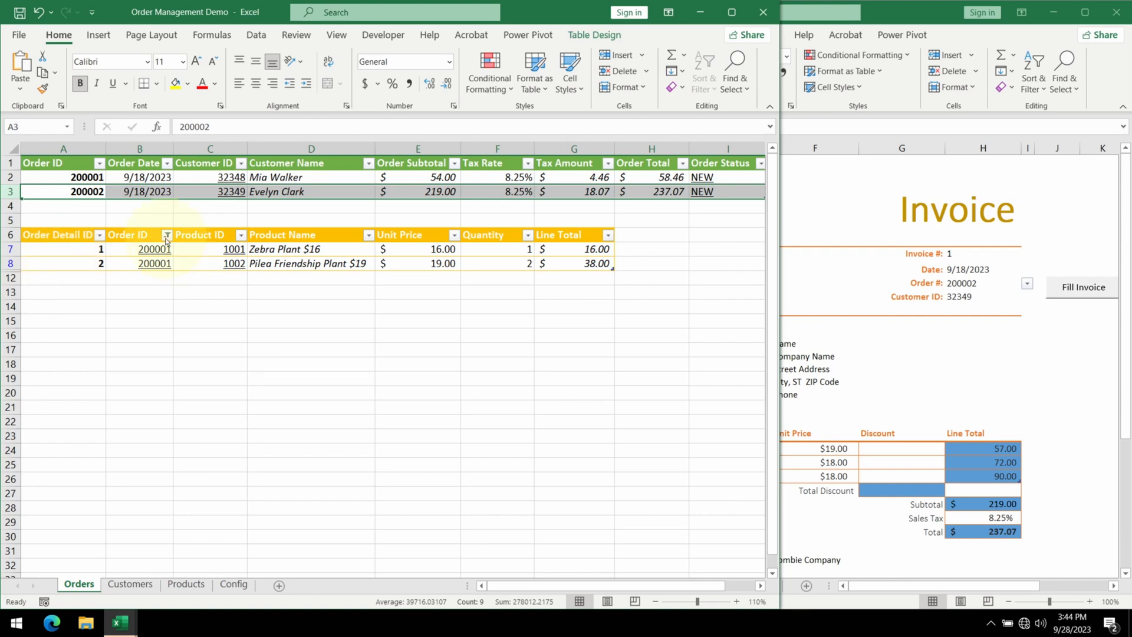
# - Clear the Order ID filter on the order details table so all five line items show
pyautogui.click(165, 235)
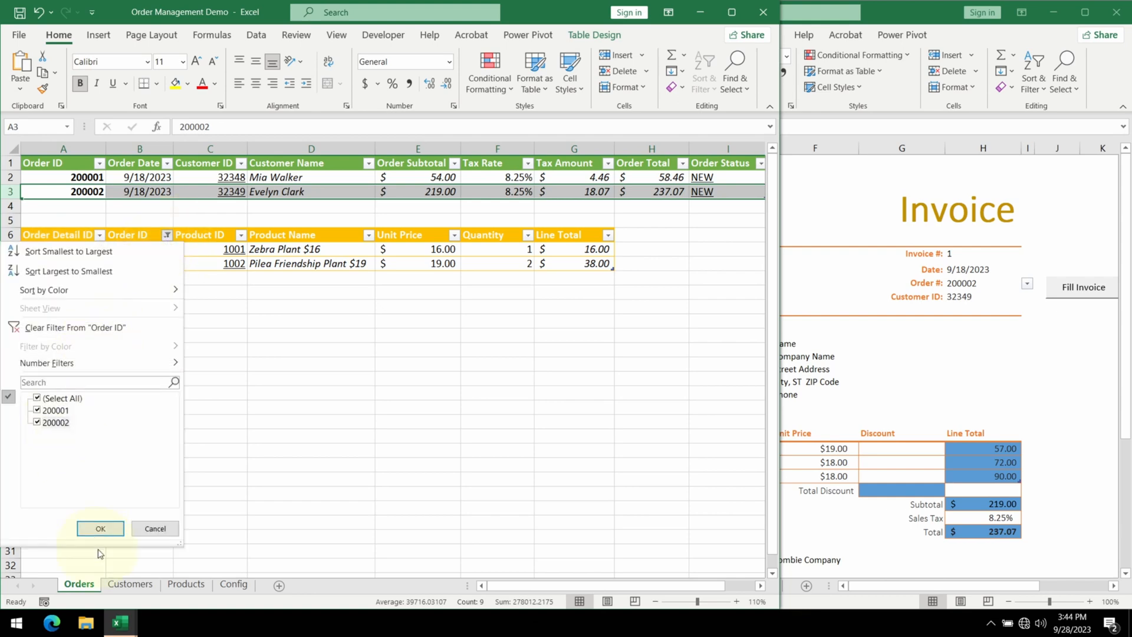
pyautogui.click(99, 529)
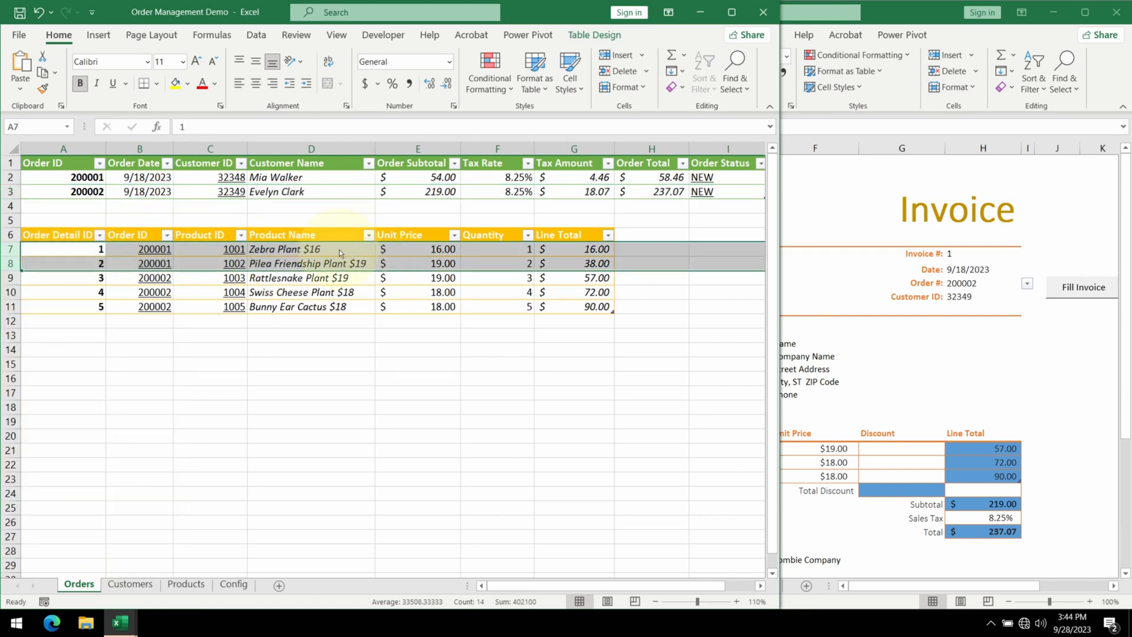
pyautogui.click(10, 277)
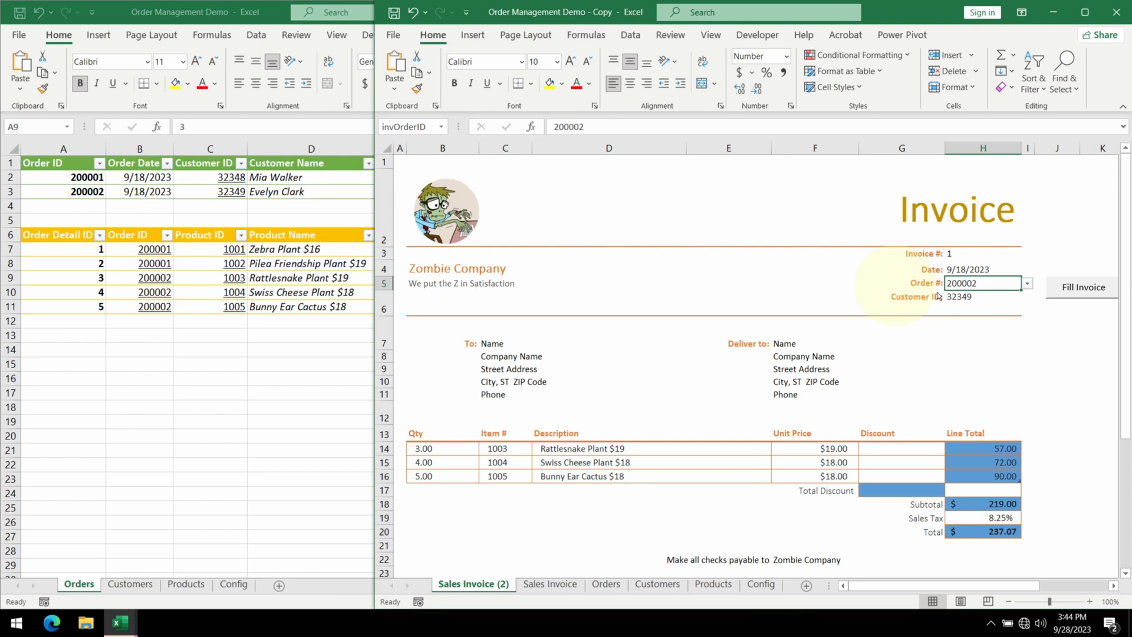
pyautogui.click(1026, 283)
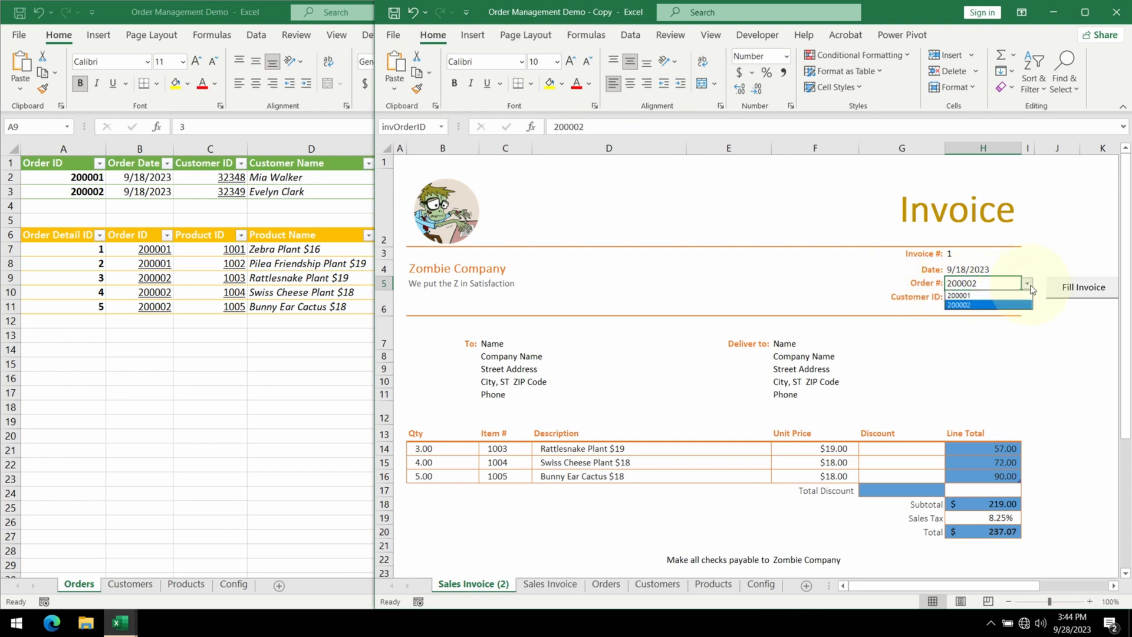
pyautogui.click(959, 296)
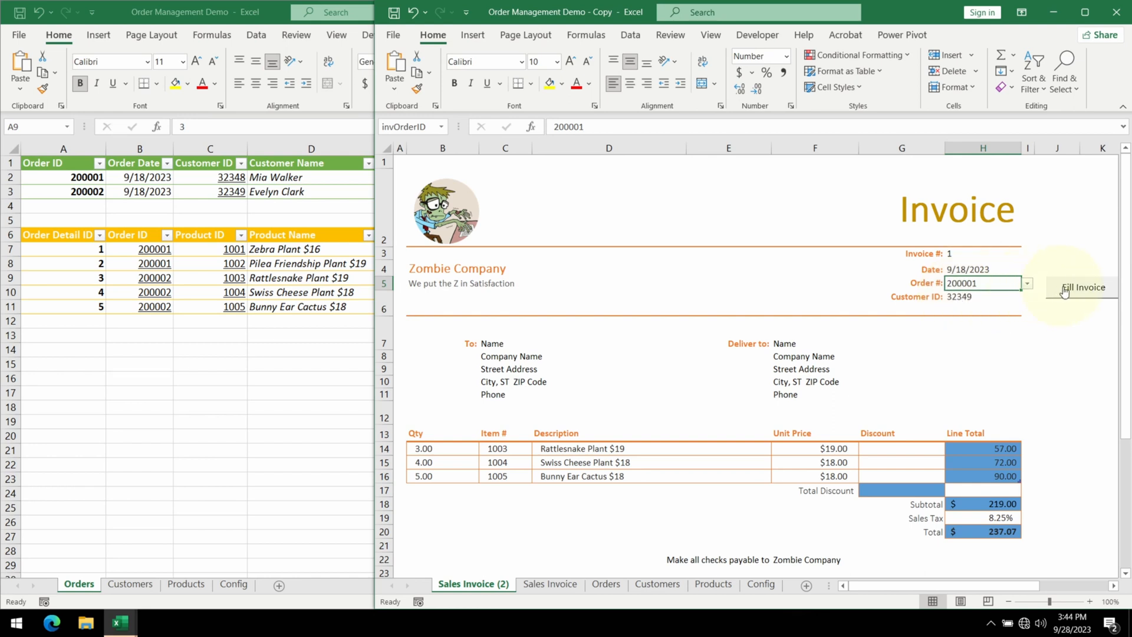
pyautogui.click(1083, 288)
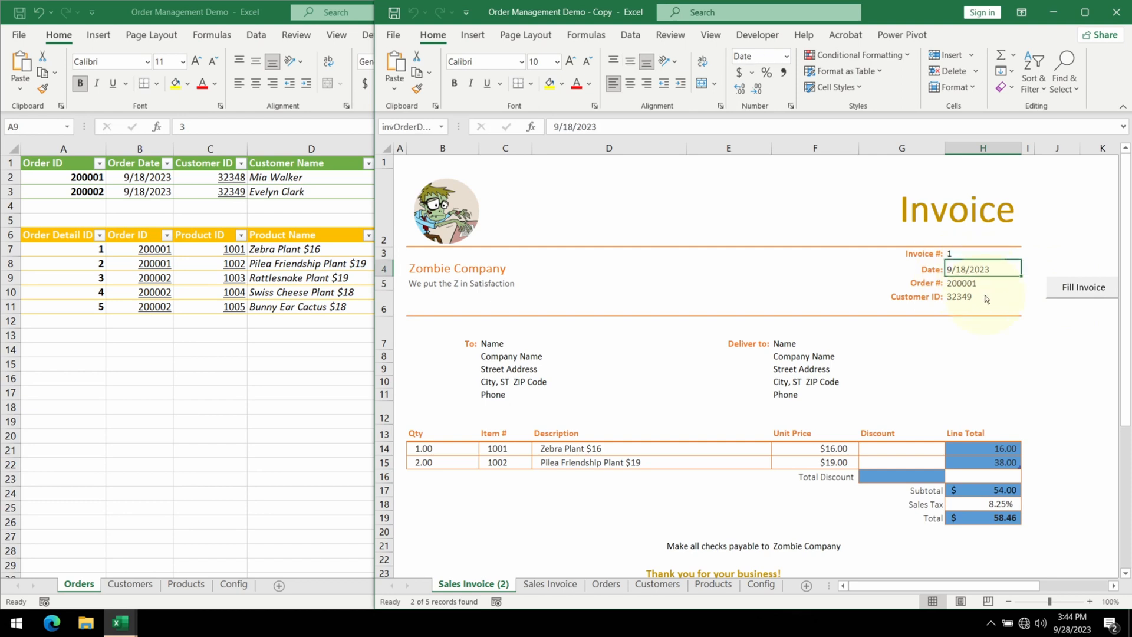
pyautogui.click(983, 297)
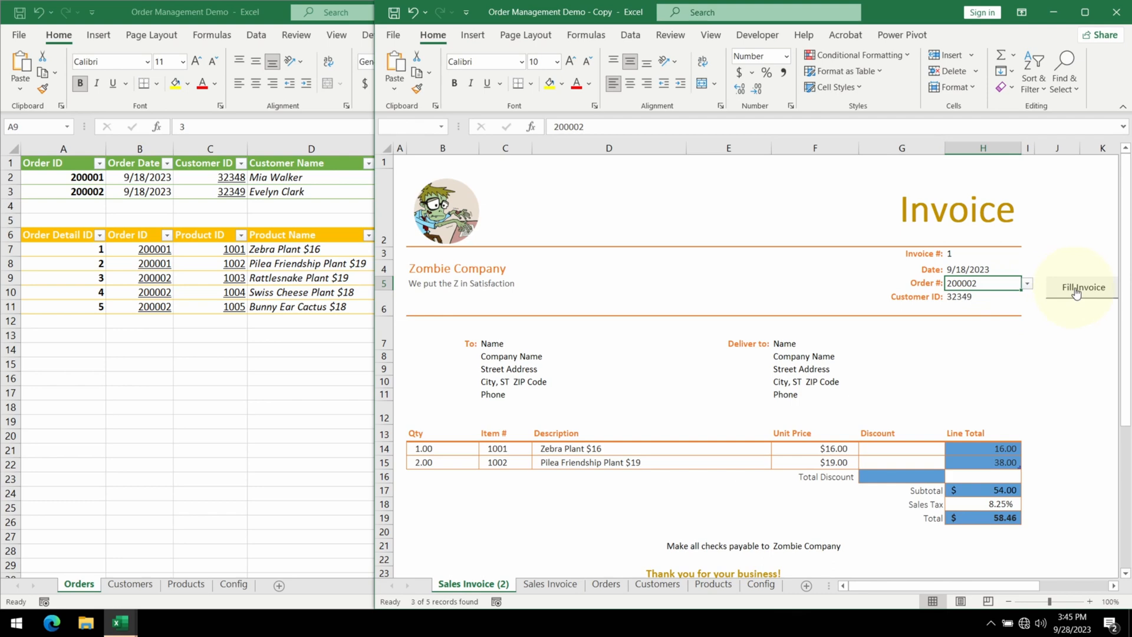
pyautogui.click(1083, 288)
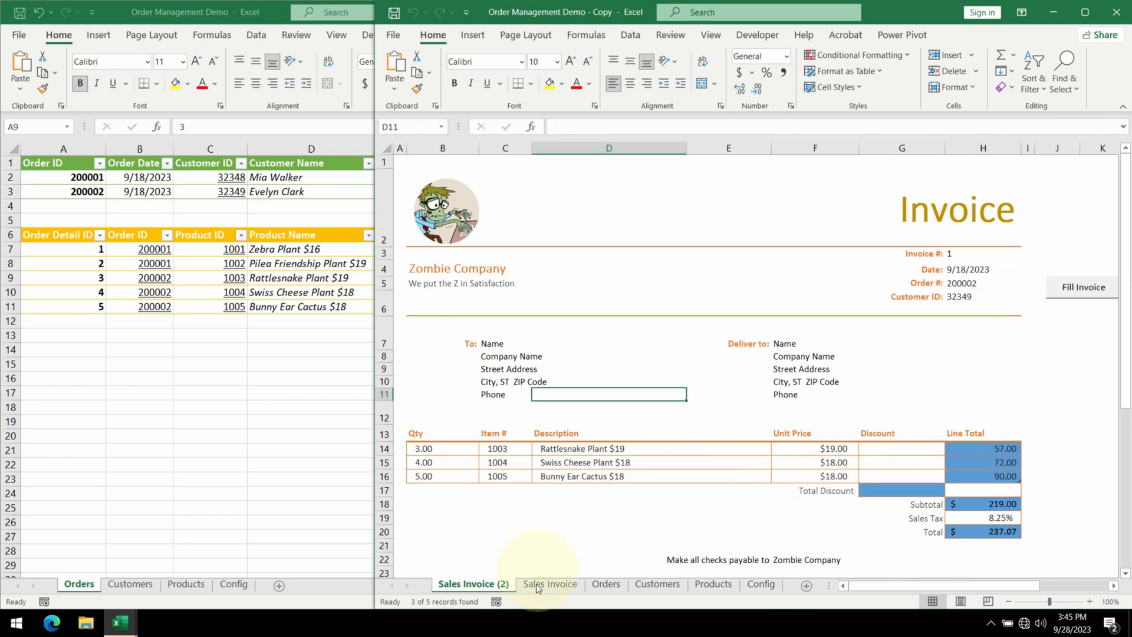
# - Copy the Sales Invoice sheet into Order Management Demo.xlsm before Orders and maximize that workbook
pyautogui.click(548, 584)
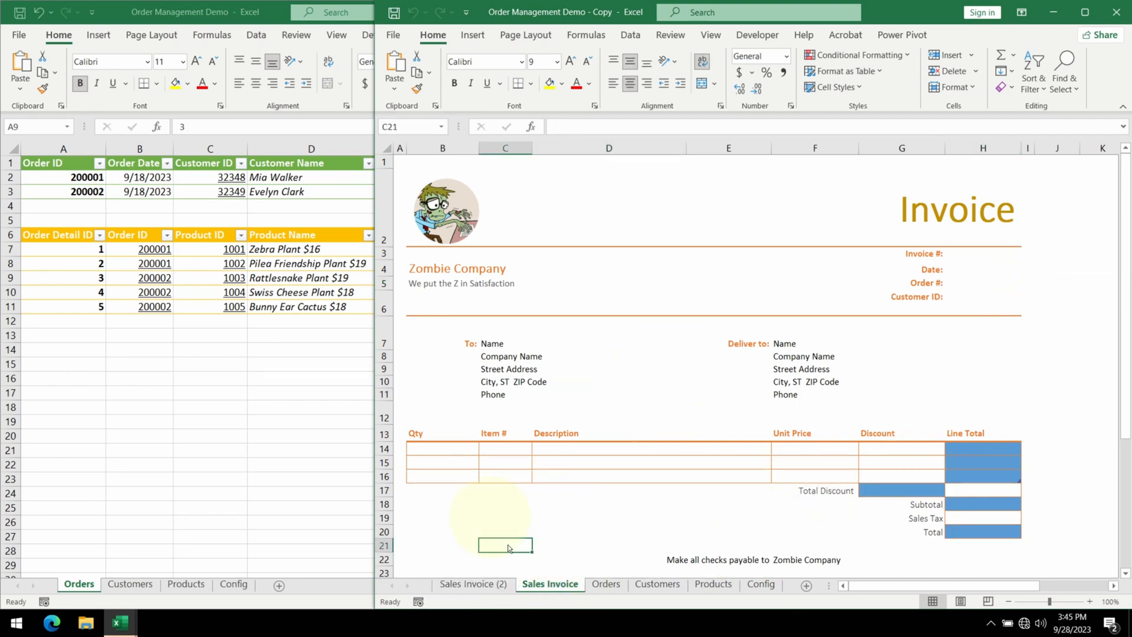
pyautogui.rightClick(549, 584)
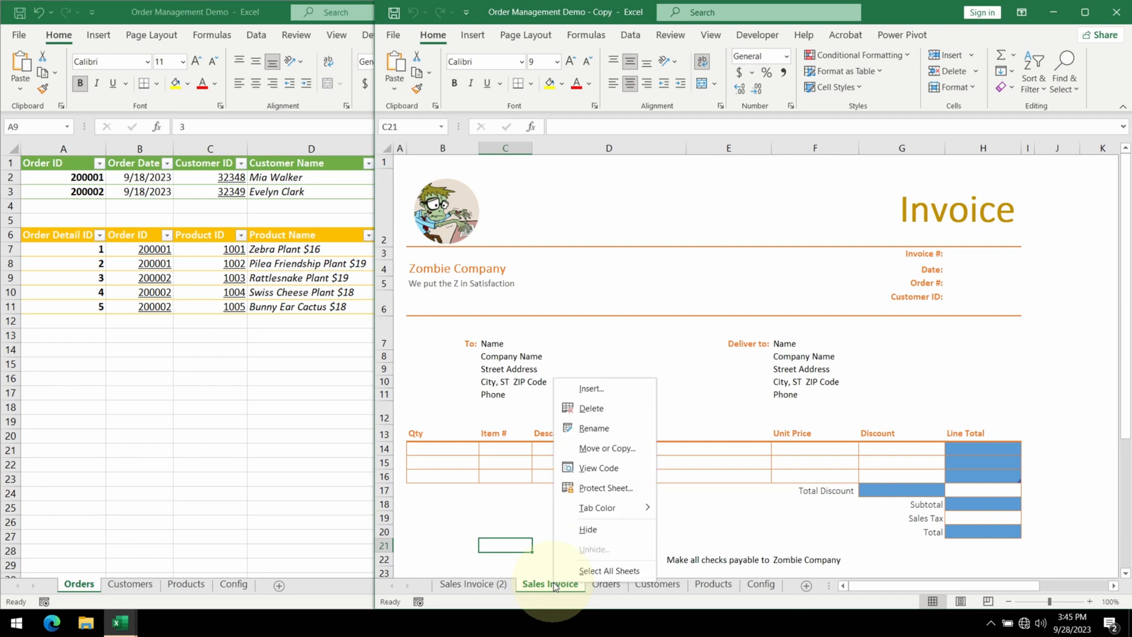
pyautogui.click(606, 448)
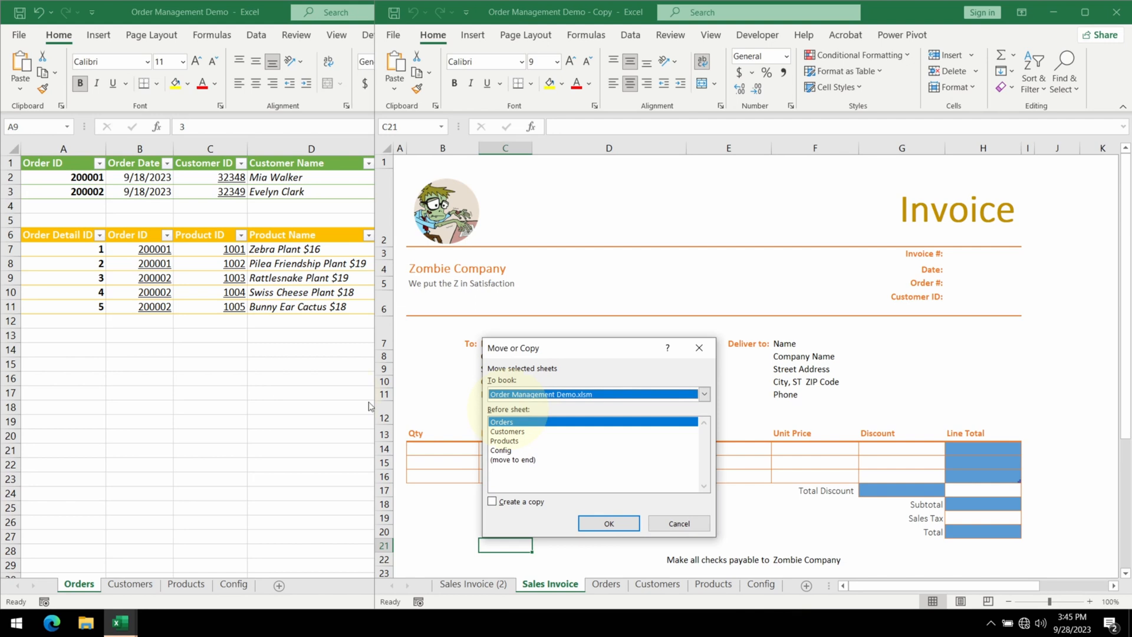
pyautogui.moveTo(192, 455)
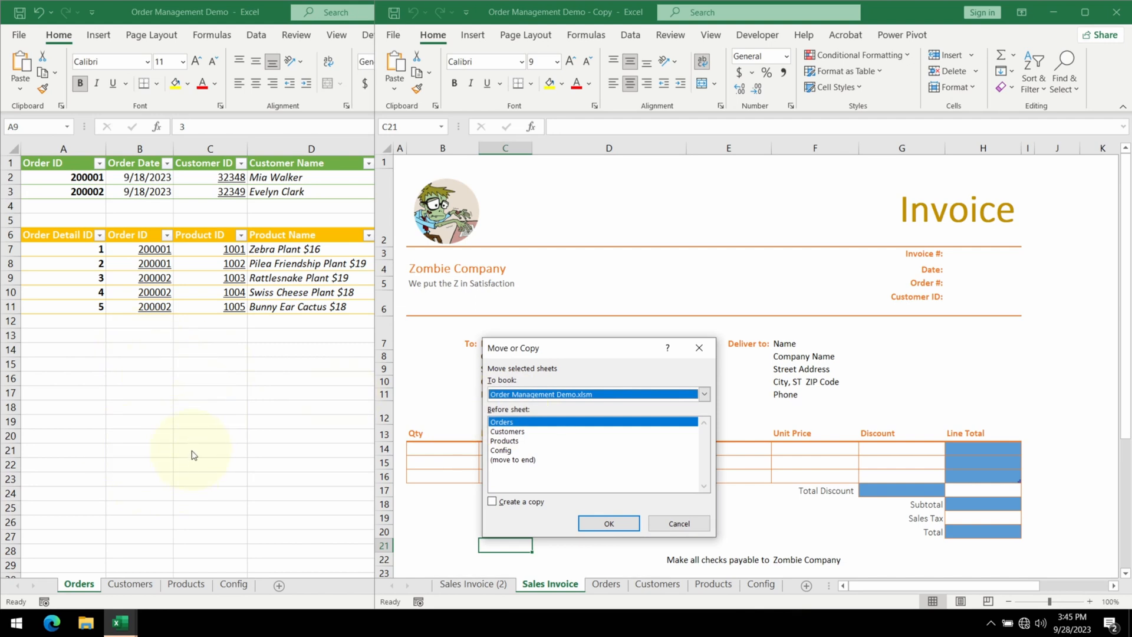
pyautogui.click(493, 502)
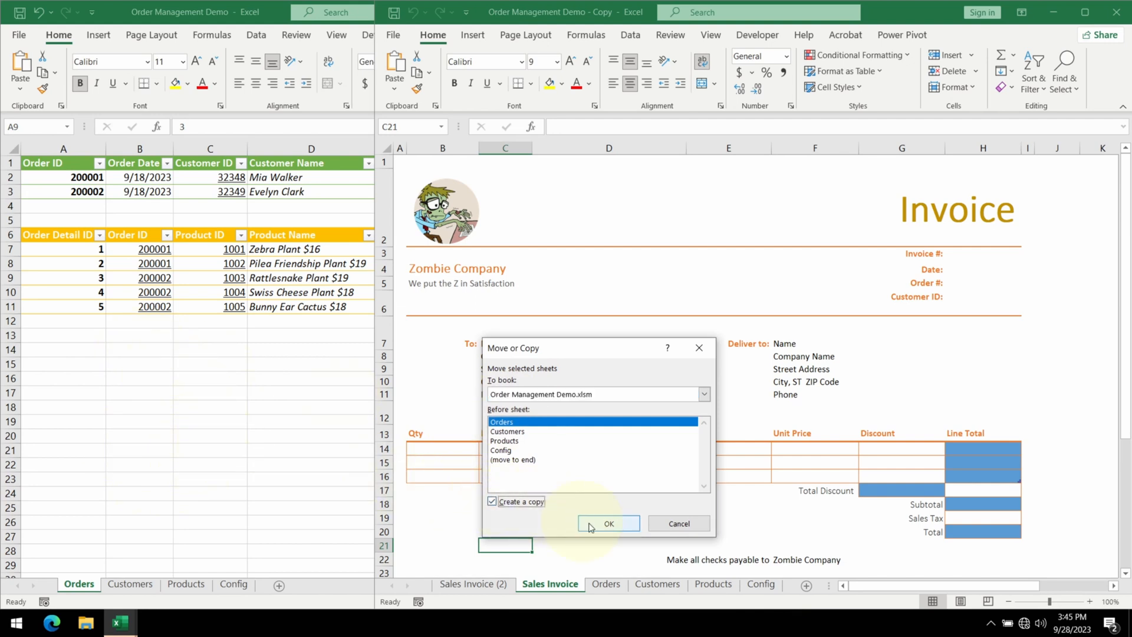
pyautogui.click(608, 523)
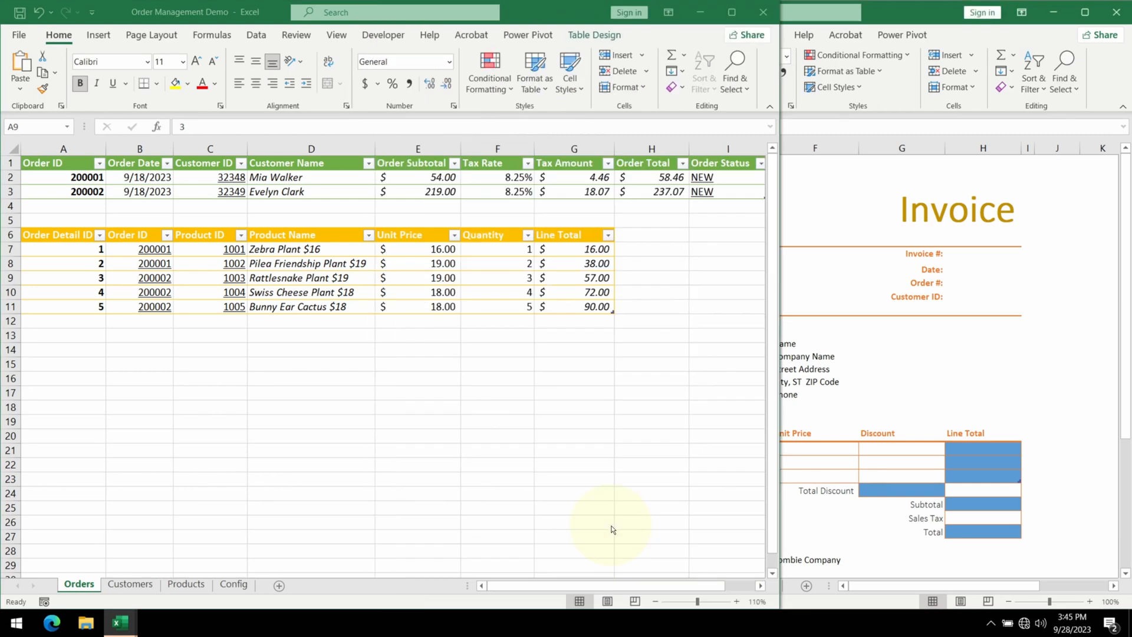
pyautogui.click(91, 584)
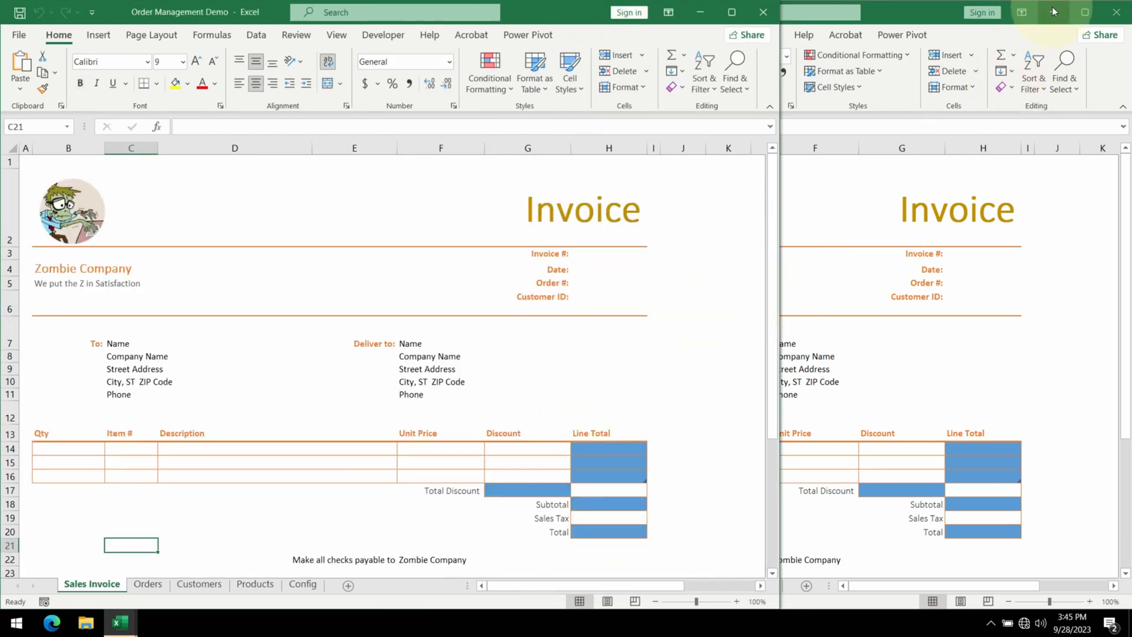
pyautogui.click(1115, 12)
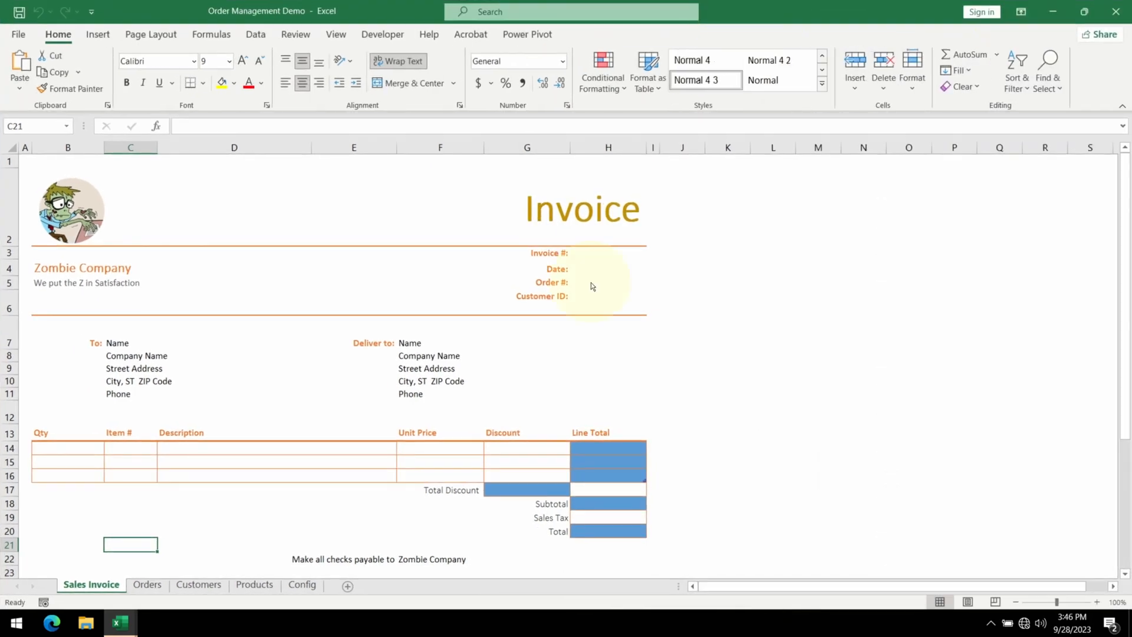
# - Select the invoice's empty Order # cell H5 and show the Data tools
pyautogui.click(609, 282)
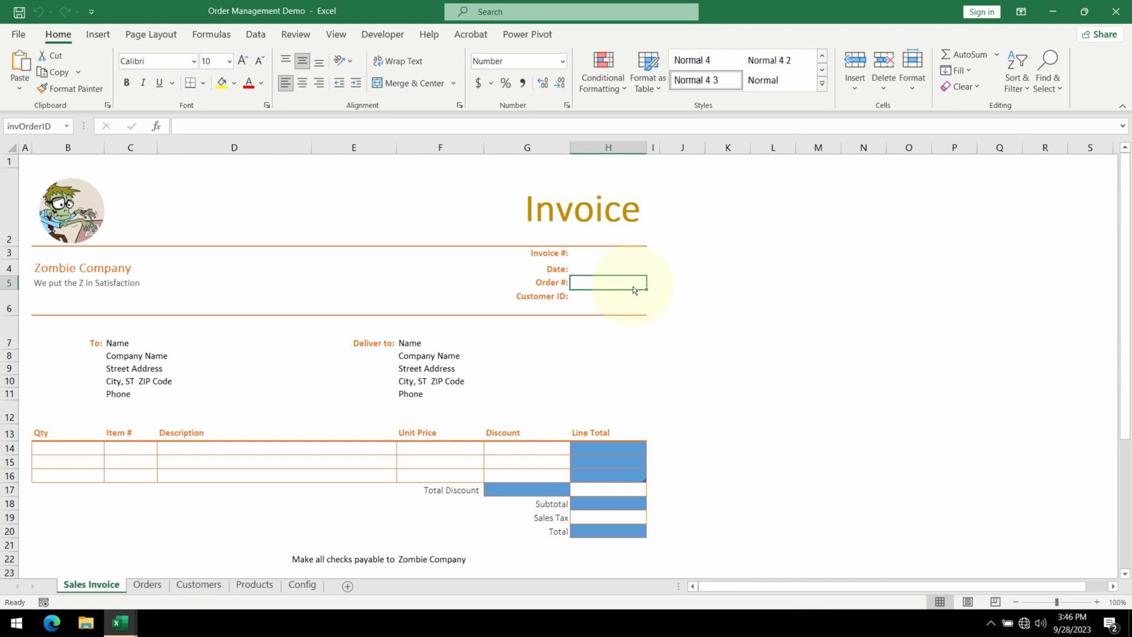
pyautogui.click(255, 34)
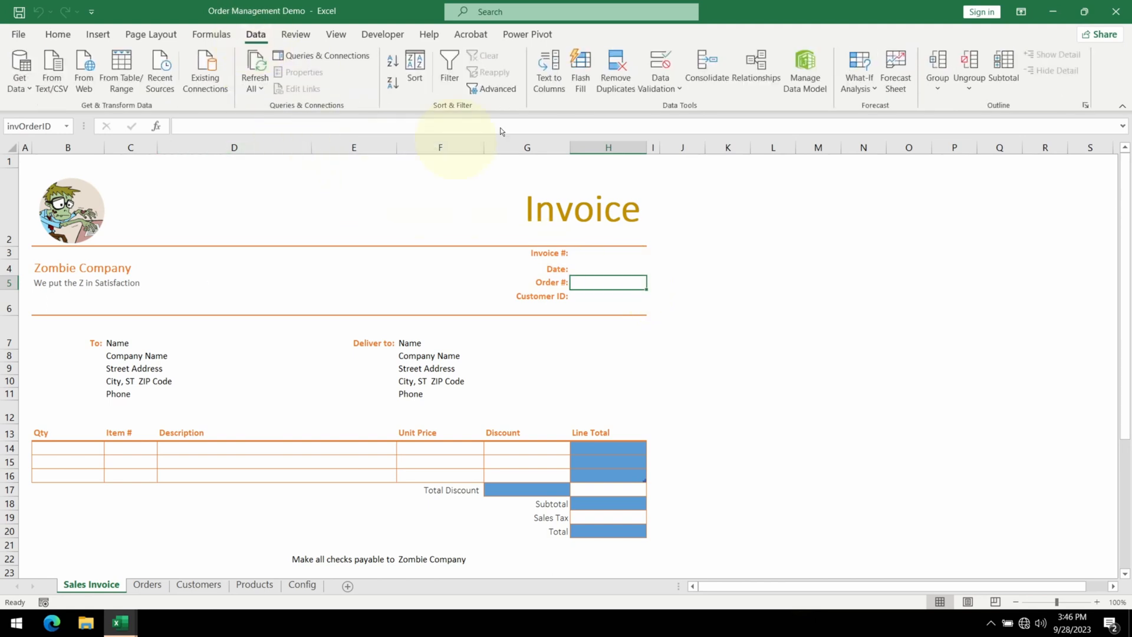
pyautogui.moveTo(658, 65)
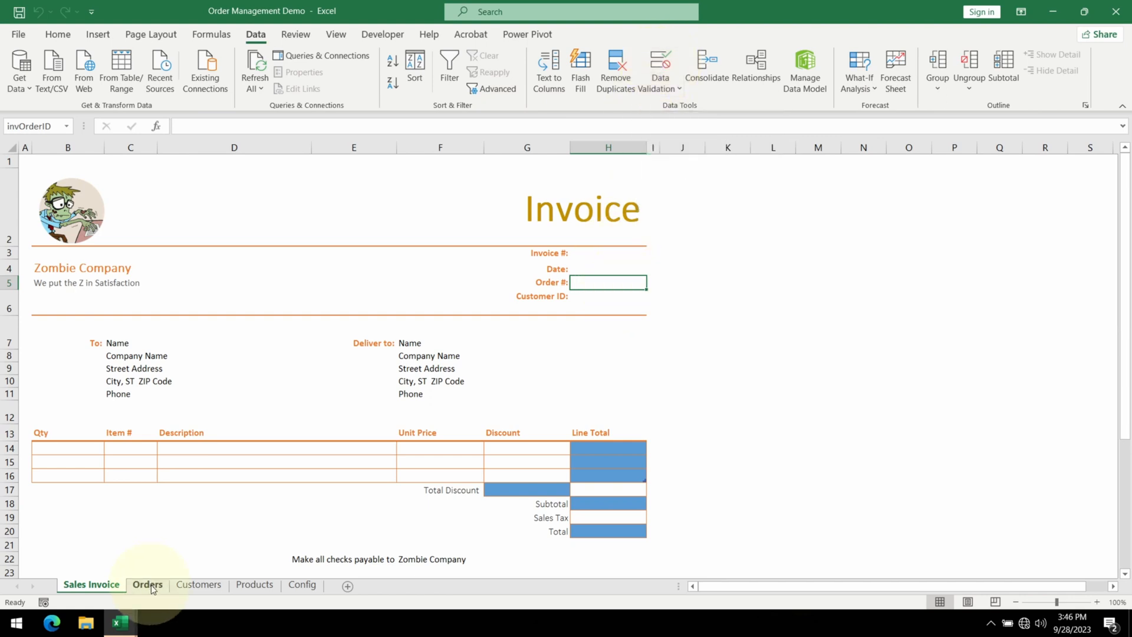
# - On the Orders sheet select the Order ID cells and start naming the range PK
pyautogui.click(146, 584)
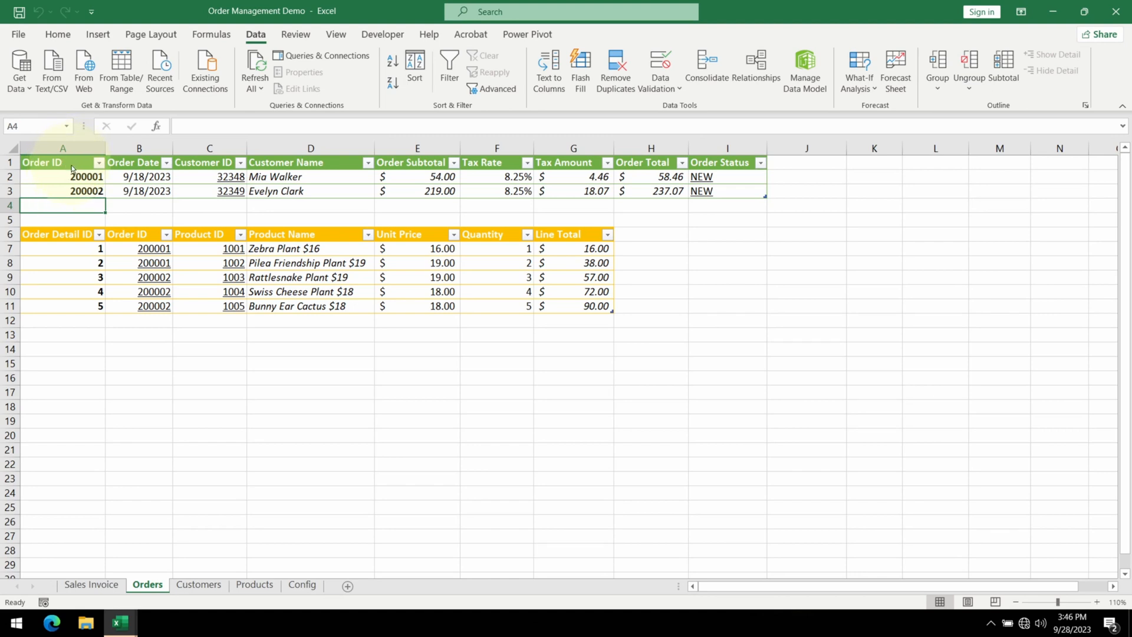
pyautogui.click(62, 162)
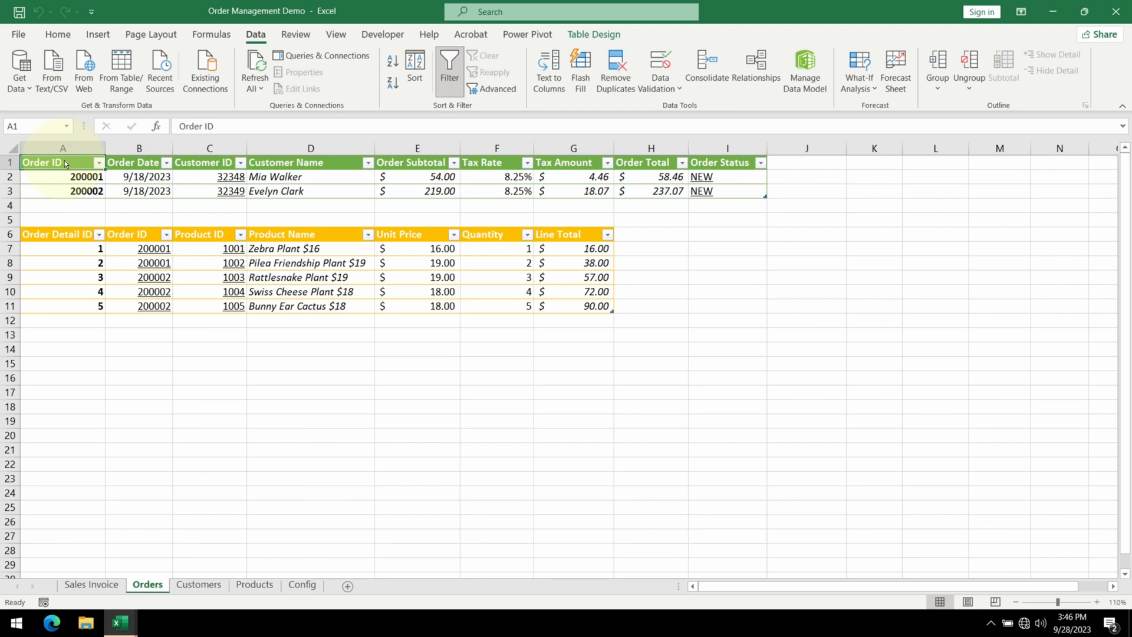
pyautogui.moveTo(68, 188)
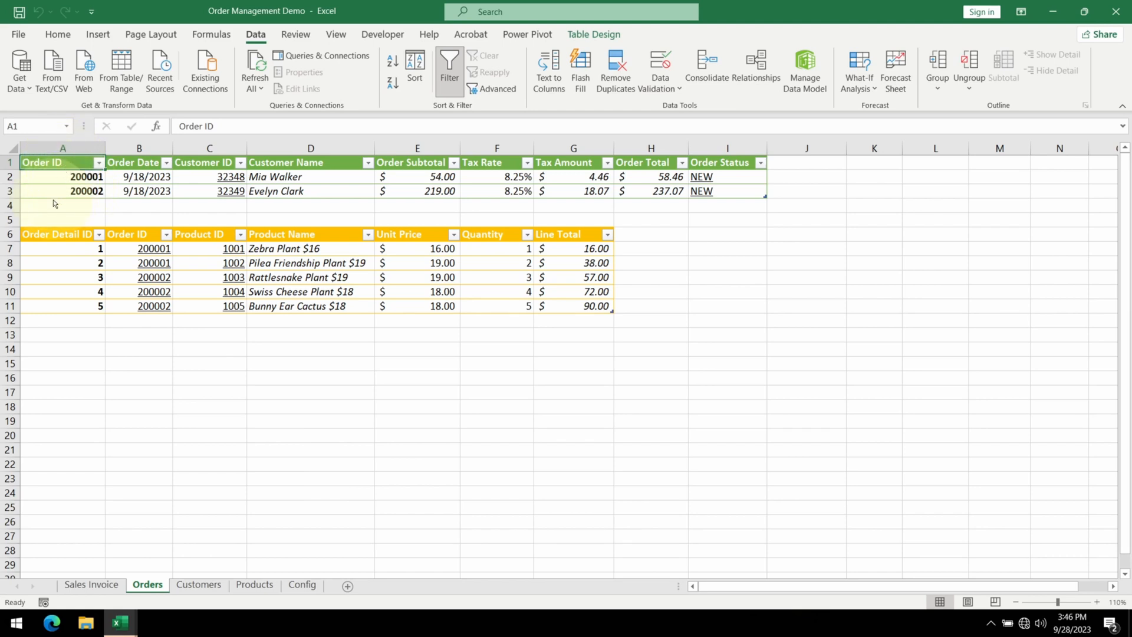
pyautogui.moveTo(74, 210)
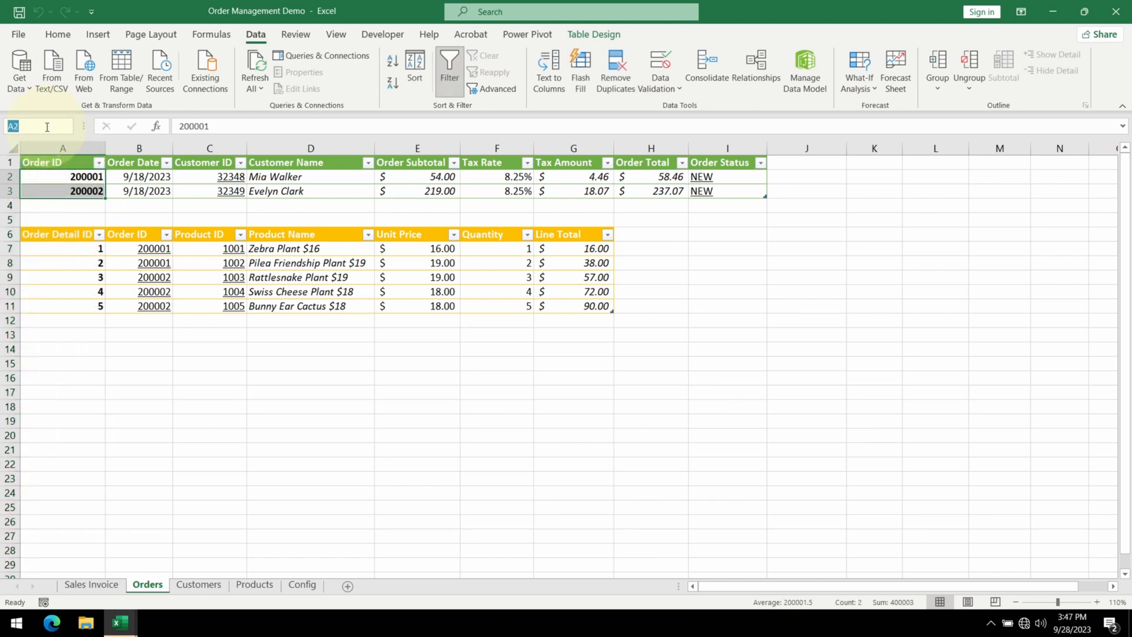
pyautogui.write('PK')
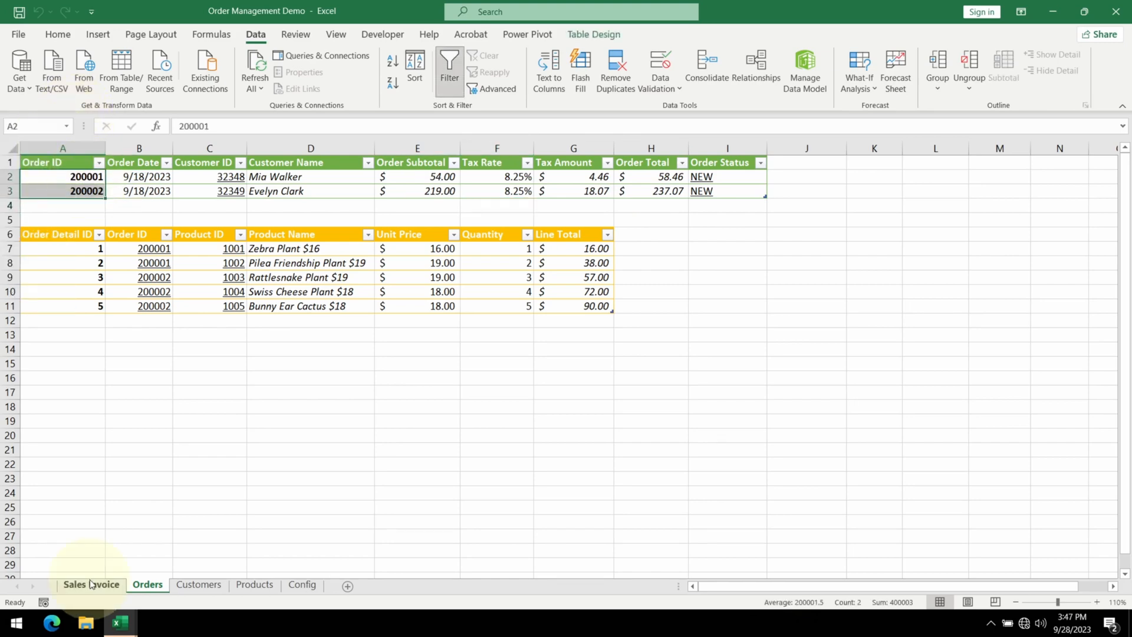
# - Give the invoice Order # cell a List validation sourced from the PK_OrderID name
pyautogui.click(91, 584)
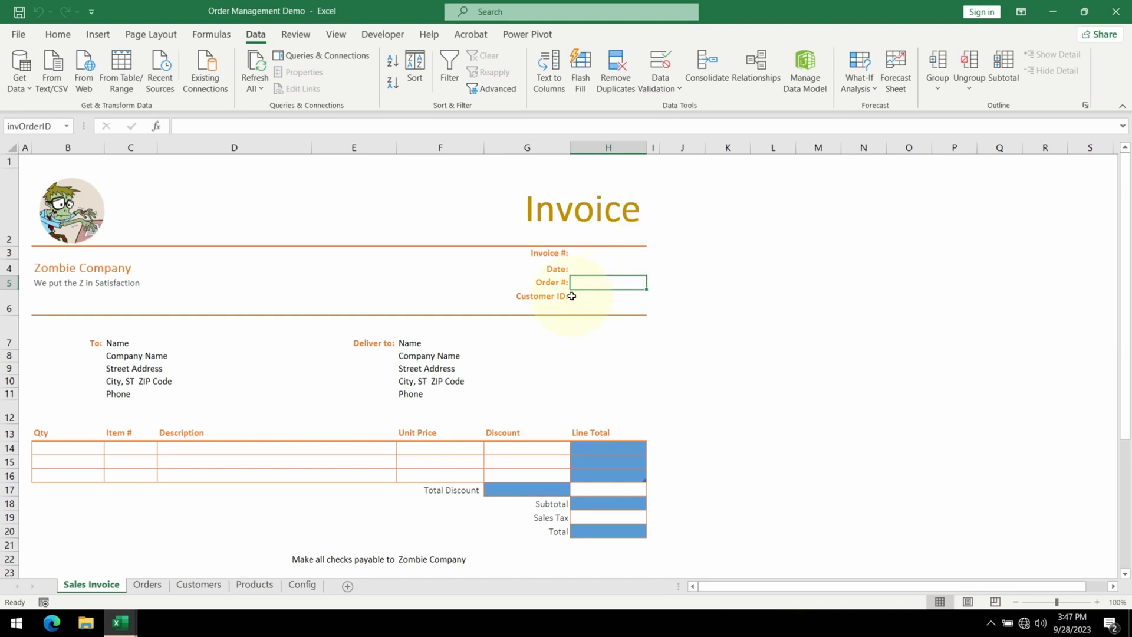
pyautogui.click(608, 282)
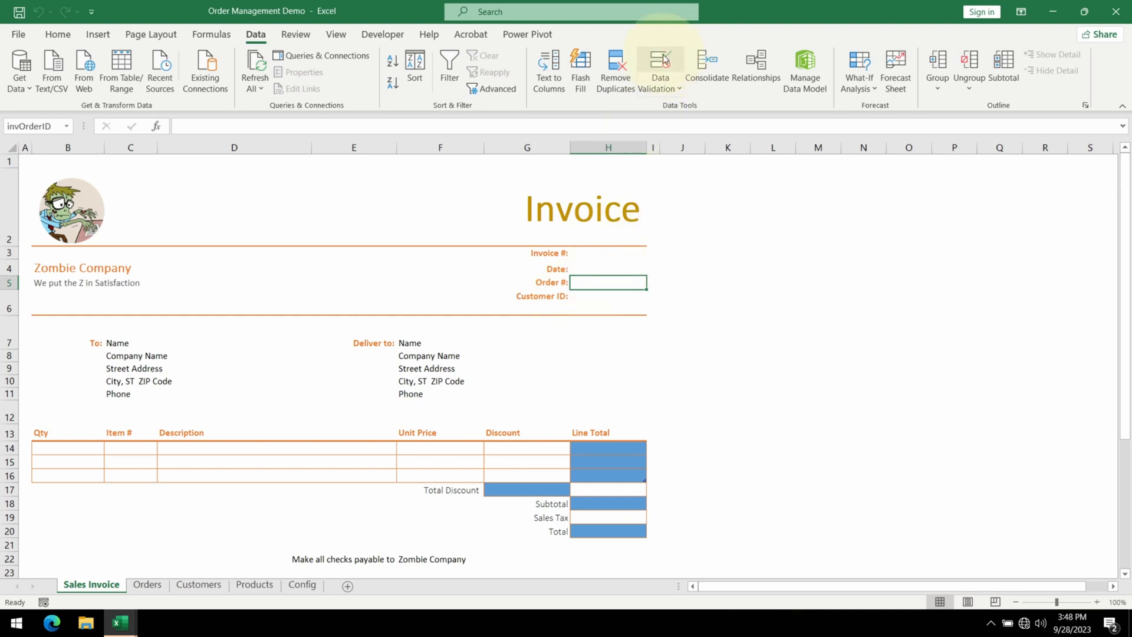
pyautogui.click(658, 65)
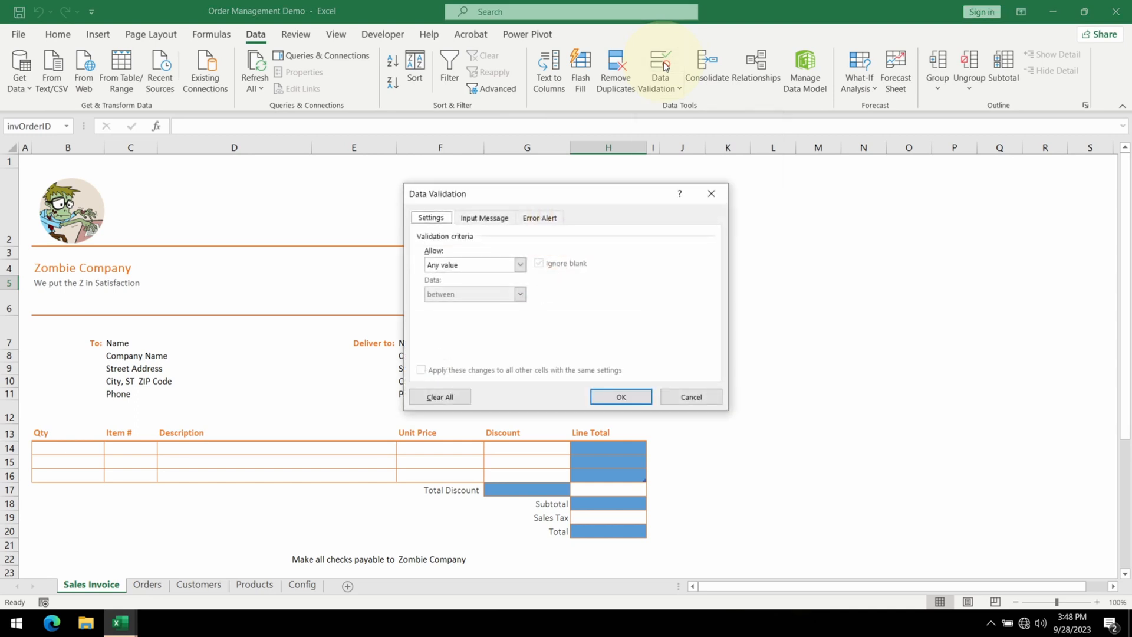
pyautogui.click(519, 265)
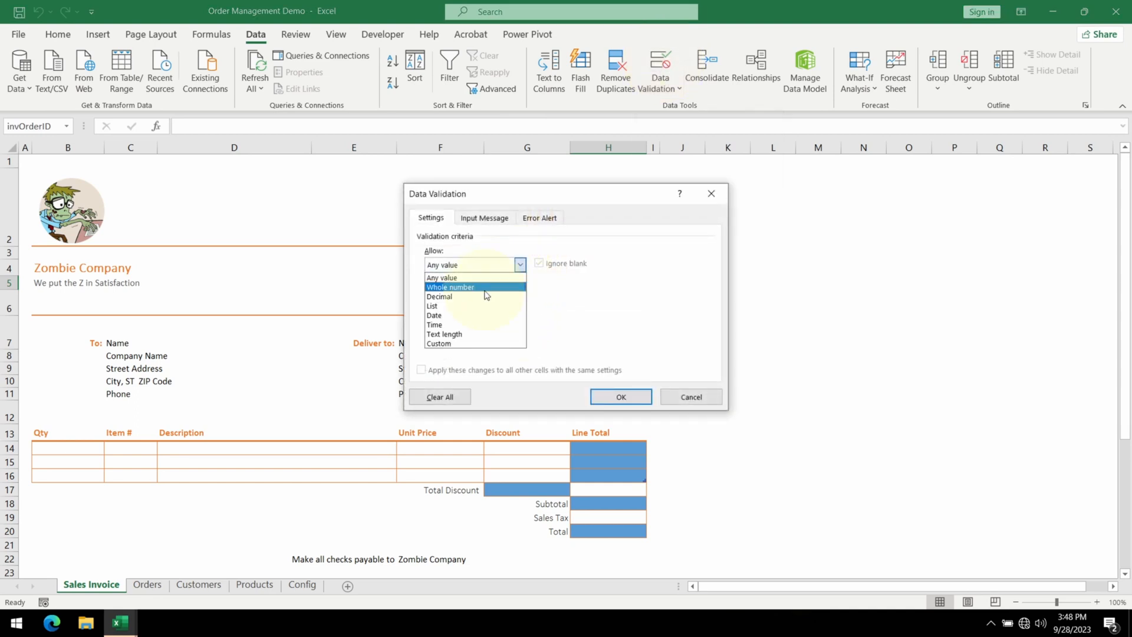
pyautogui.click(432, 307)
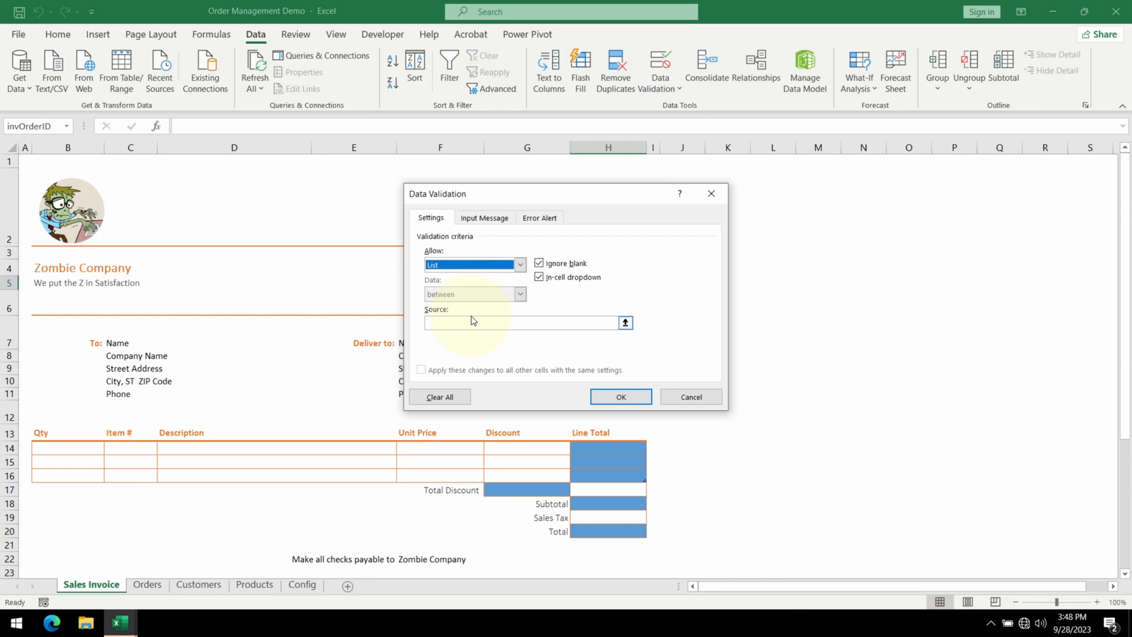
pyautogui.click(516, 323)
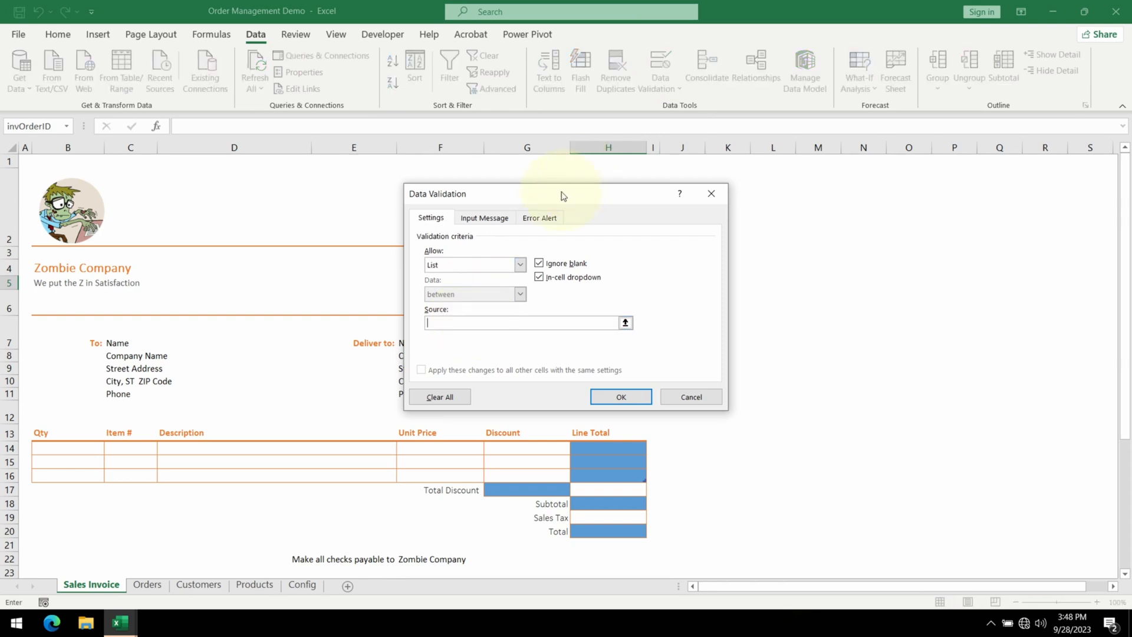
pyautogui.press('f3')
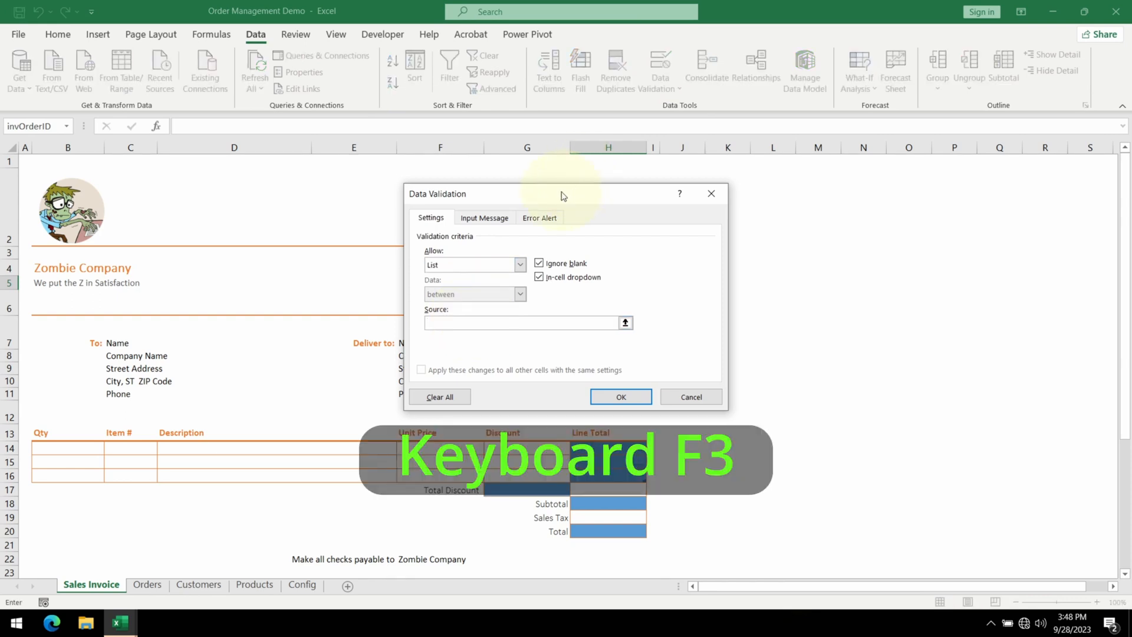
pyautogui.press('f3')
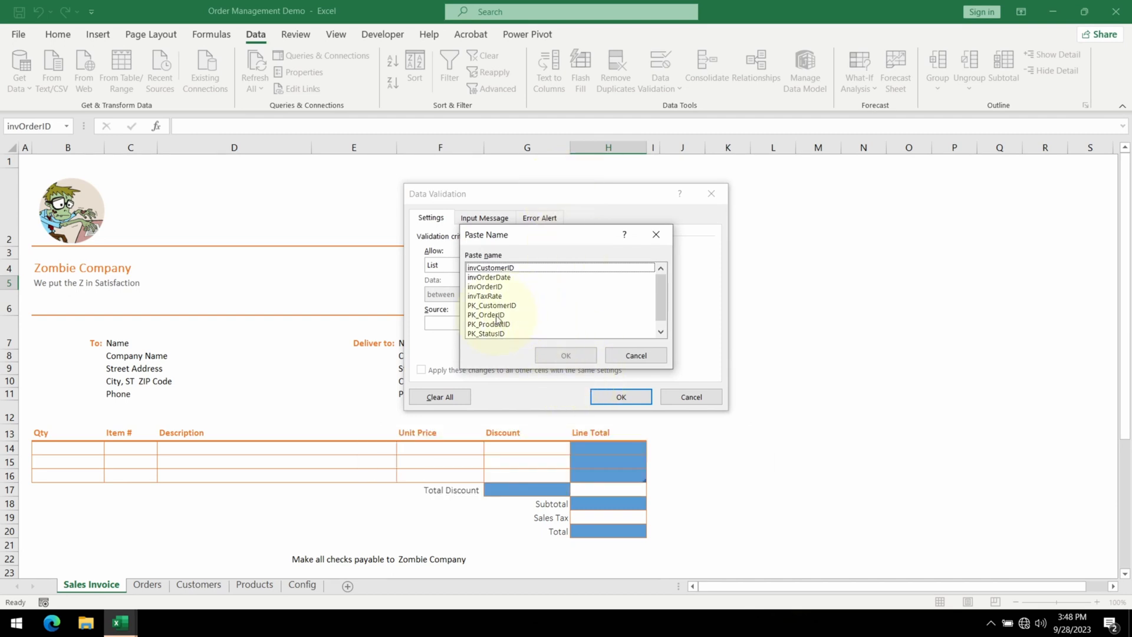
pyautogui.click(487, 314)
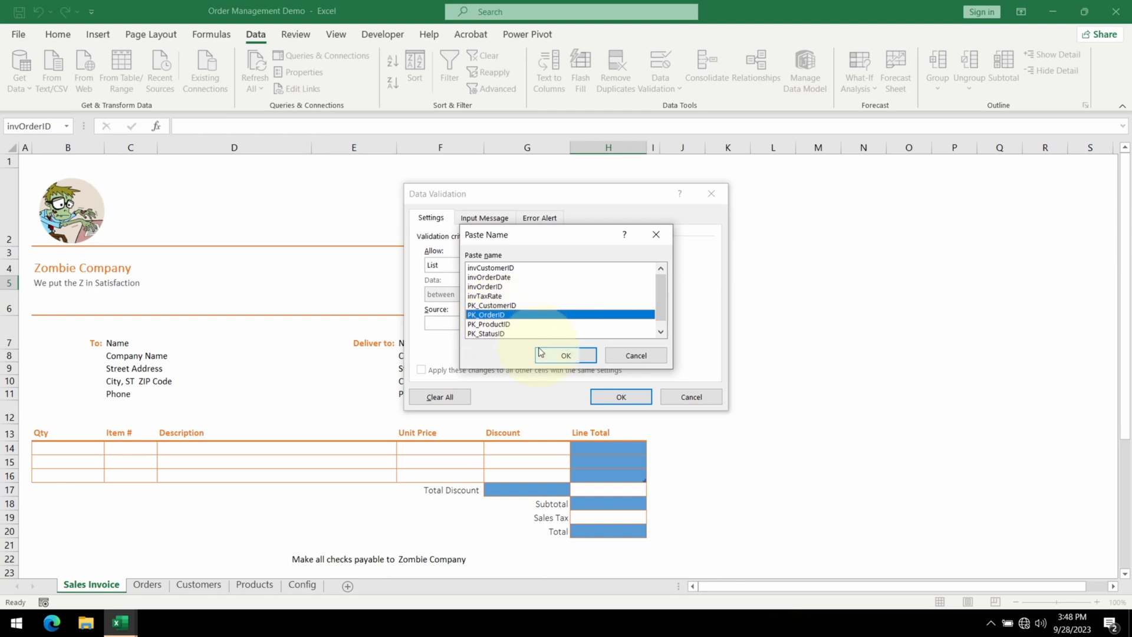
pyautogui.click(565, 355)
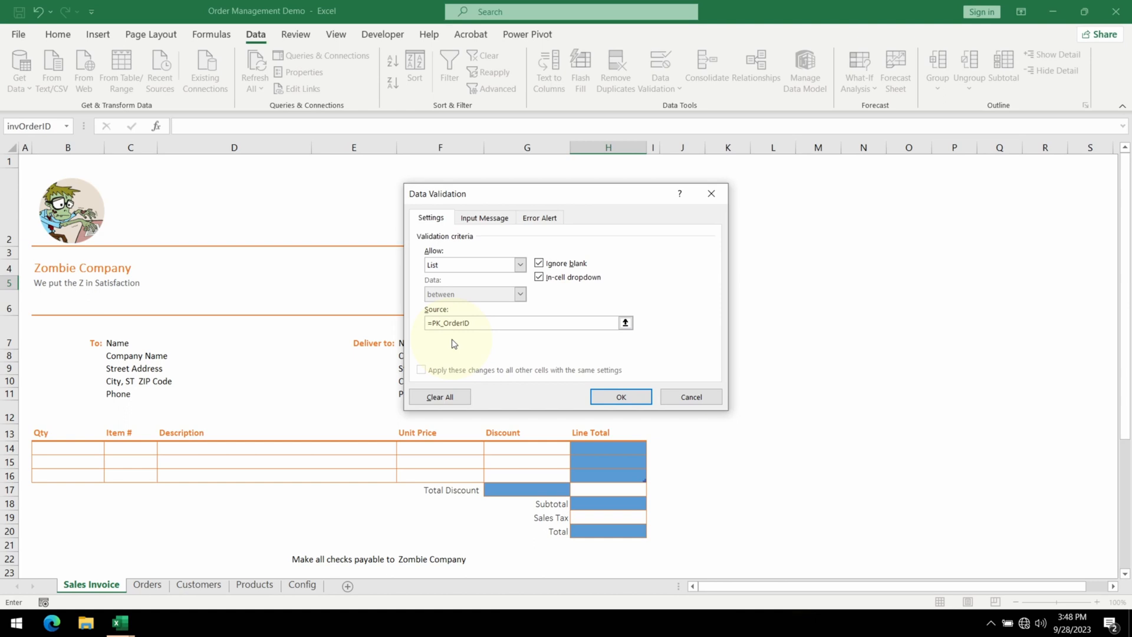
pyautogui.moveTo(440, 336)
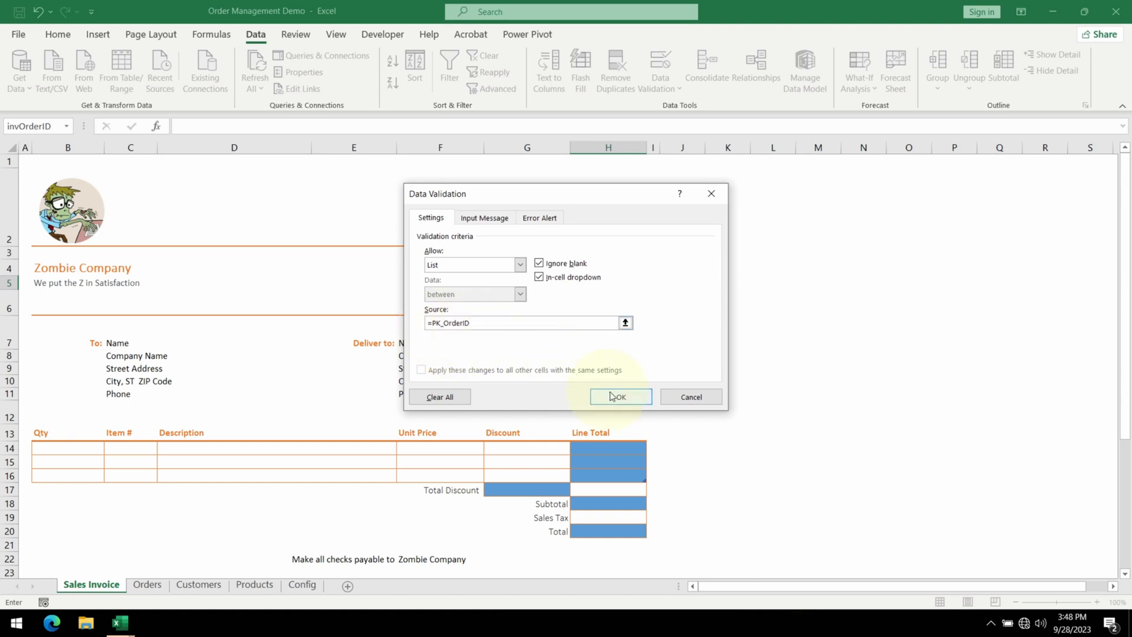
pyautogui.click(619, 396)
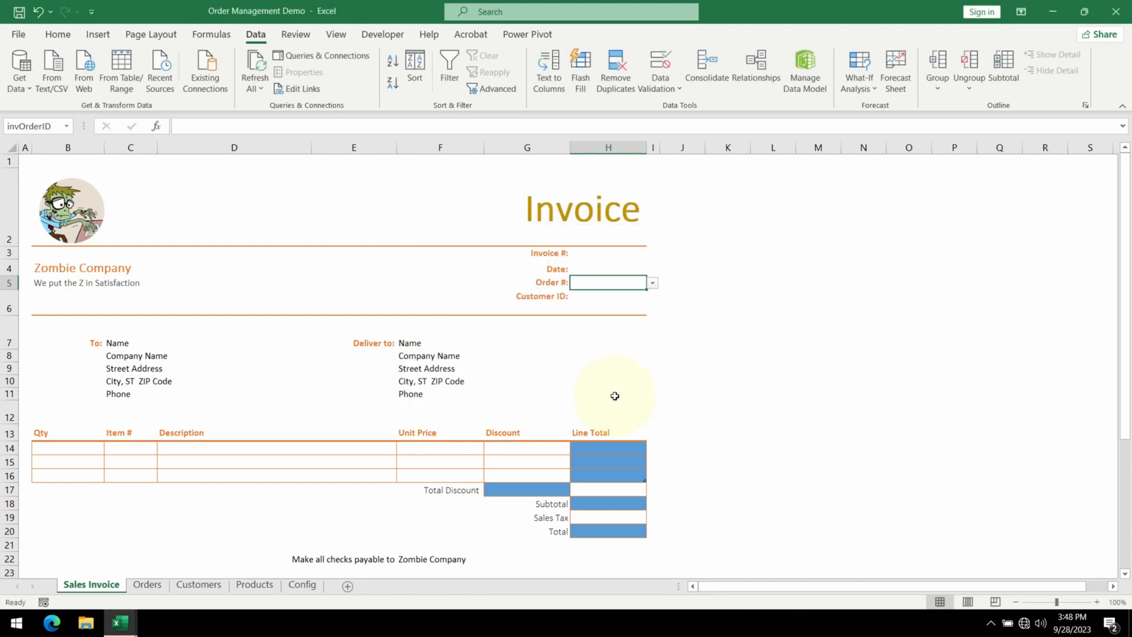
# - Choose order 200002 from the new Order # dropdown
pyautogui.click(651, 282)
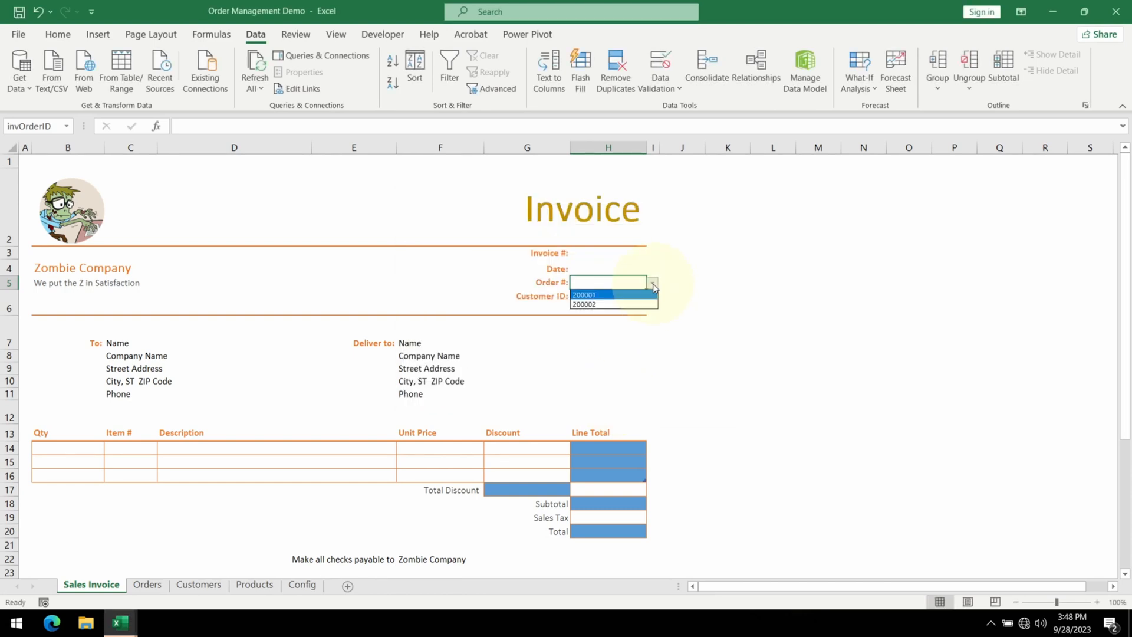
pyautogui.click(584, 294)
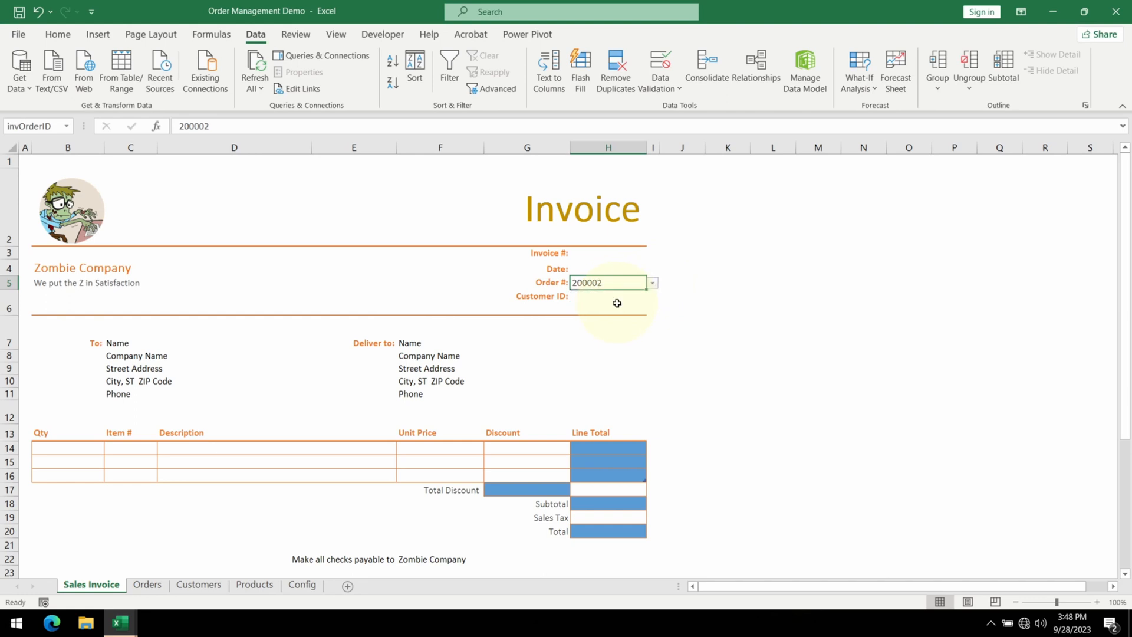
pyautogui.moveTo(594, 268)
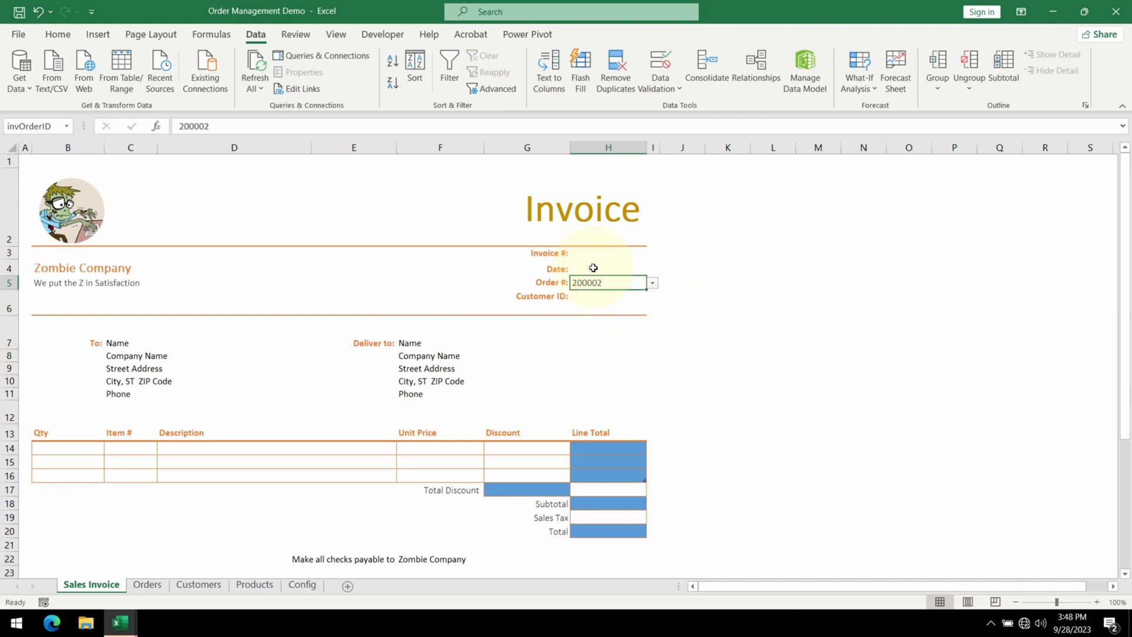
# - Enter =VLOOKUP(invOrderID,OrderSummary,2) in the Date cell H4, returning 9/18/2023
pyautogui.click(608, 268)
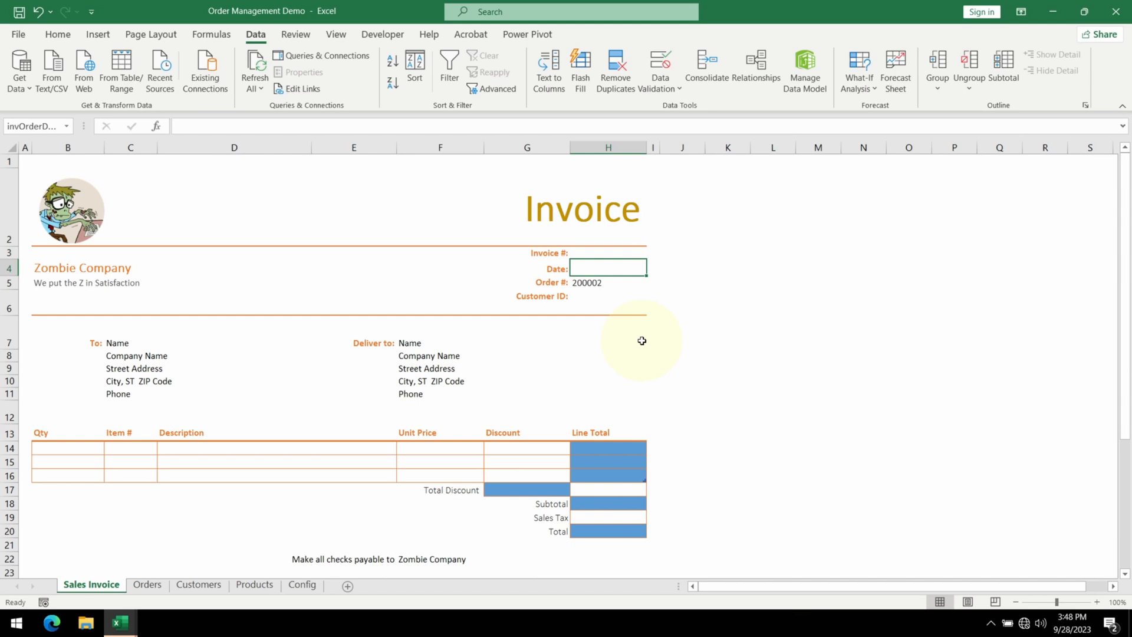
pyautogui.write('=VLOOKUP(')
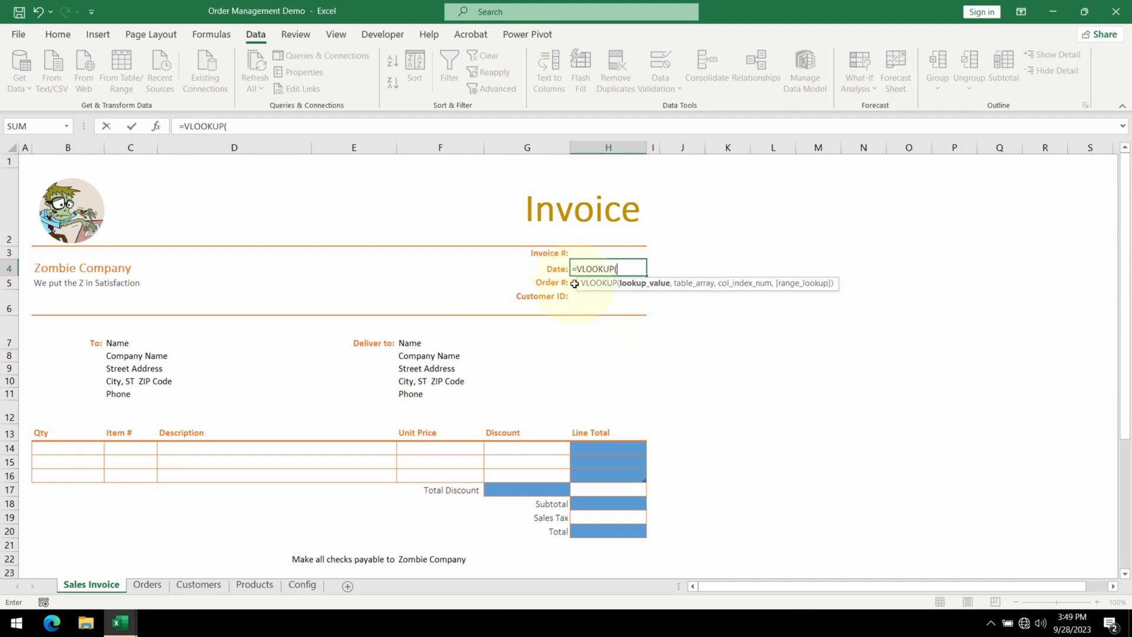
pyautogui.write('invOrderID,')
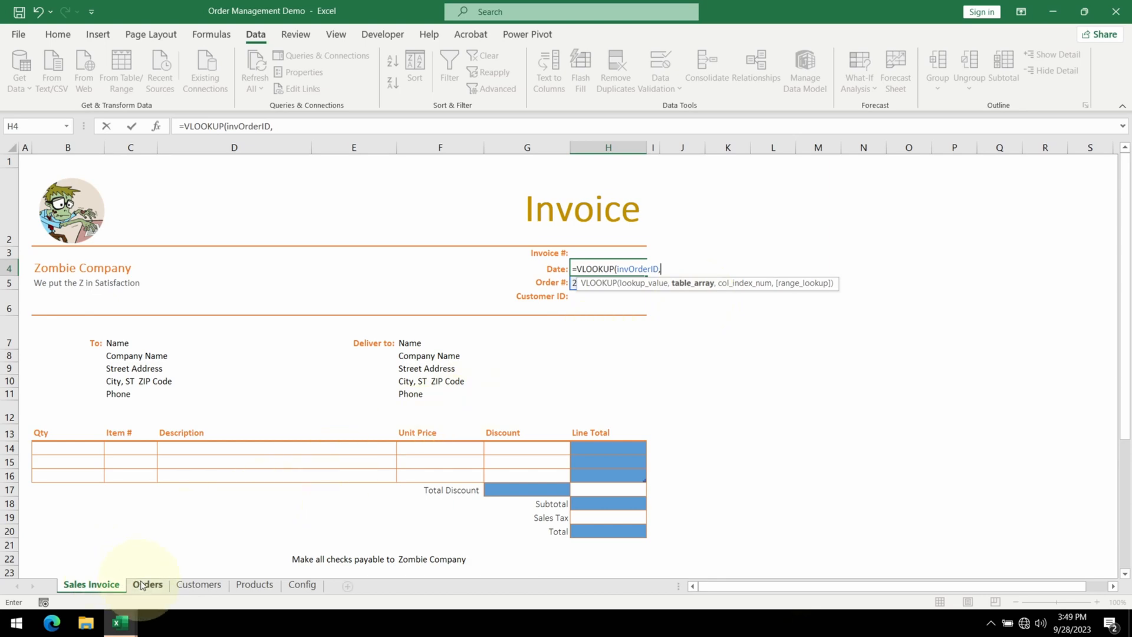
pyautogui.click(148, 583)
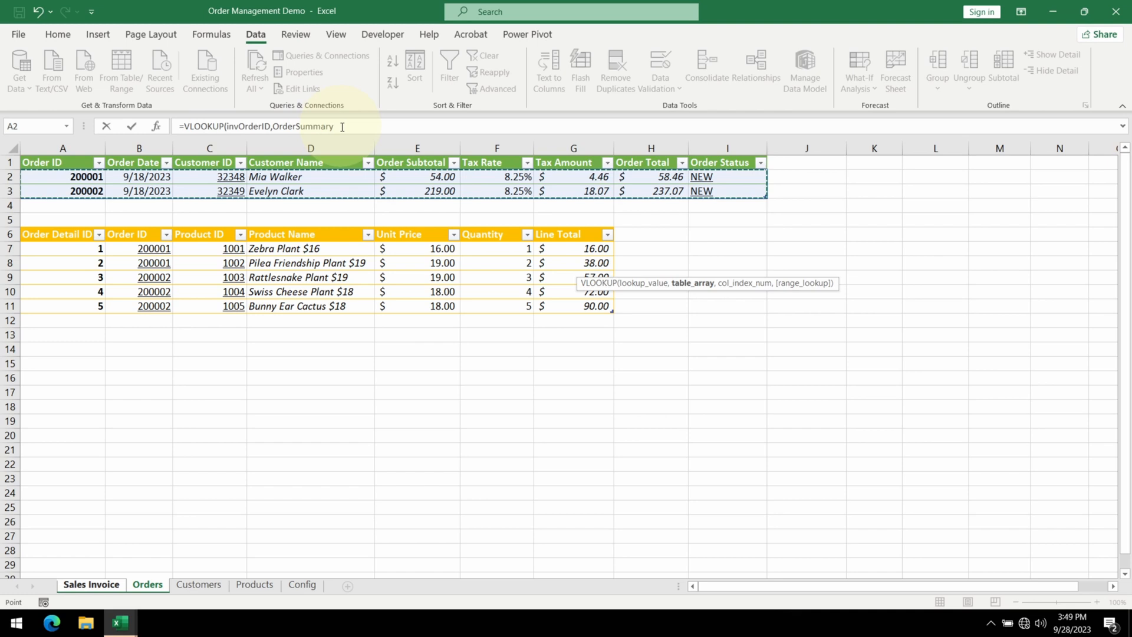
pyautogui.write(',')
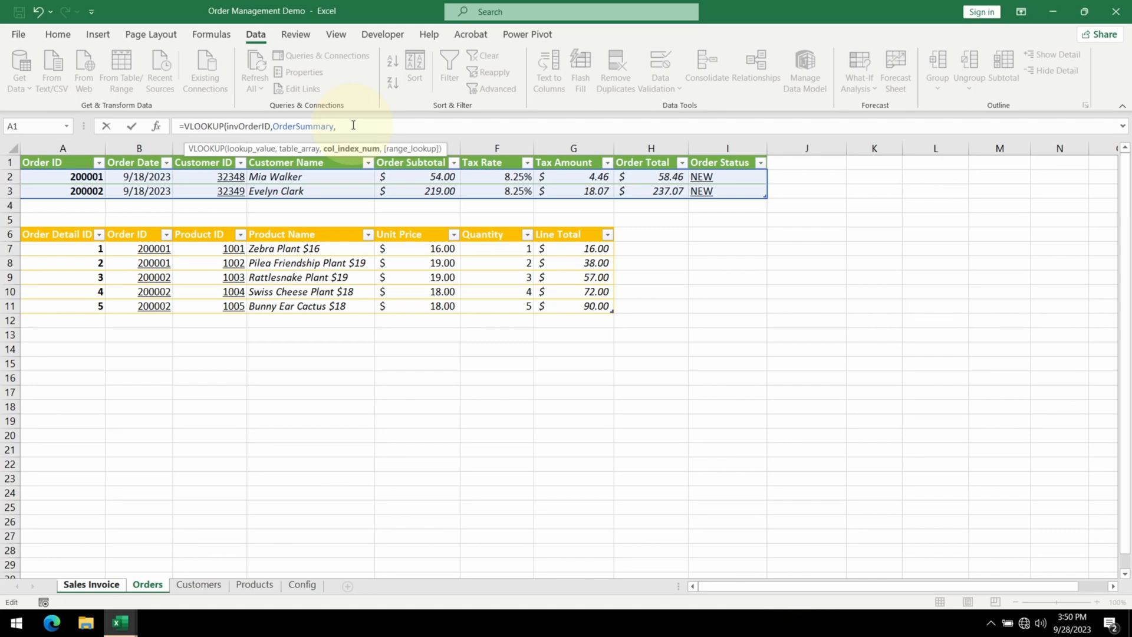
pyautogui.write('2)')
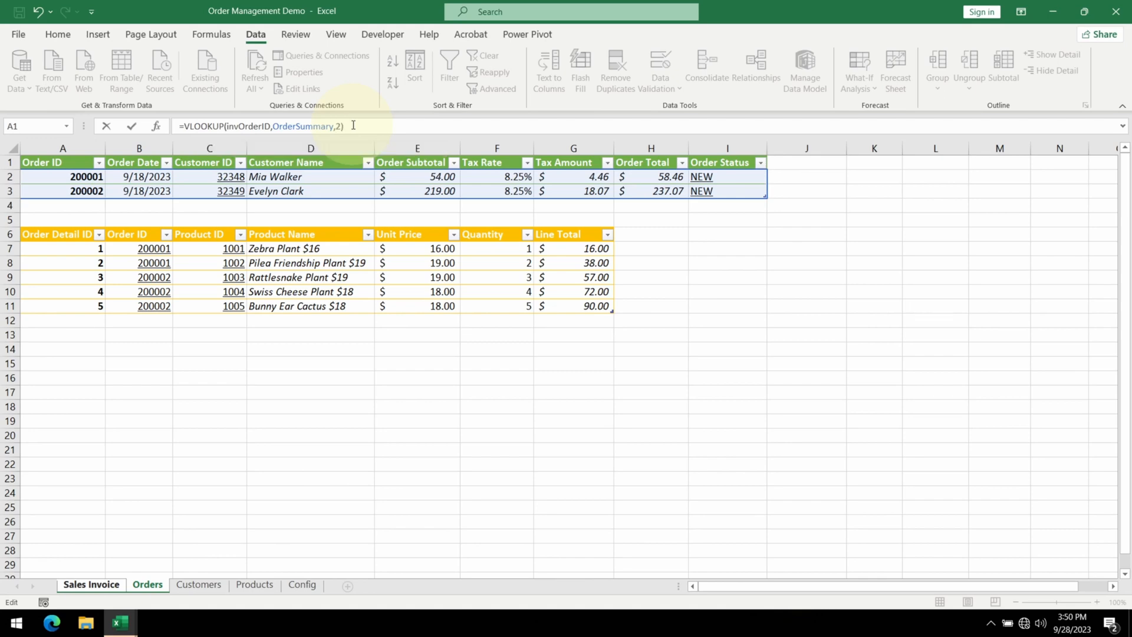
pyautogui.click(91, 584)
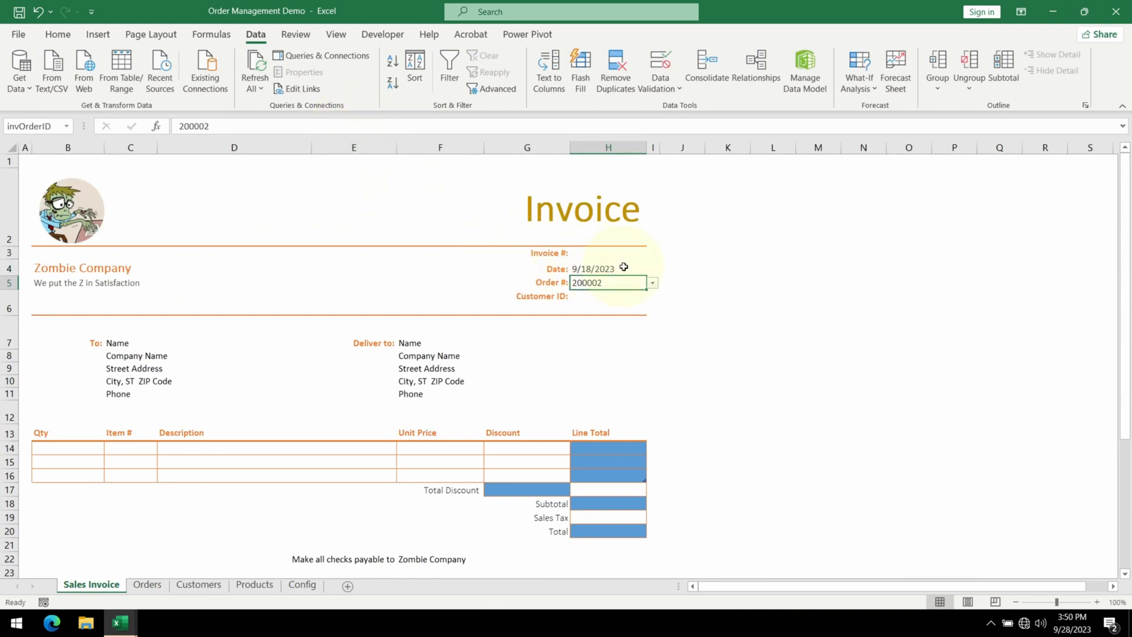
# - Enter =VLOOKUP(invOrderID,OrderSummary,3) in H6 to show Customer ID 32349
pyautogui.click(608, 296)
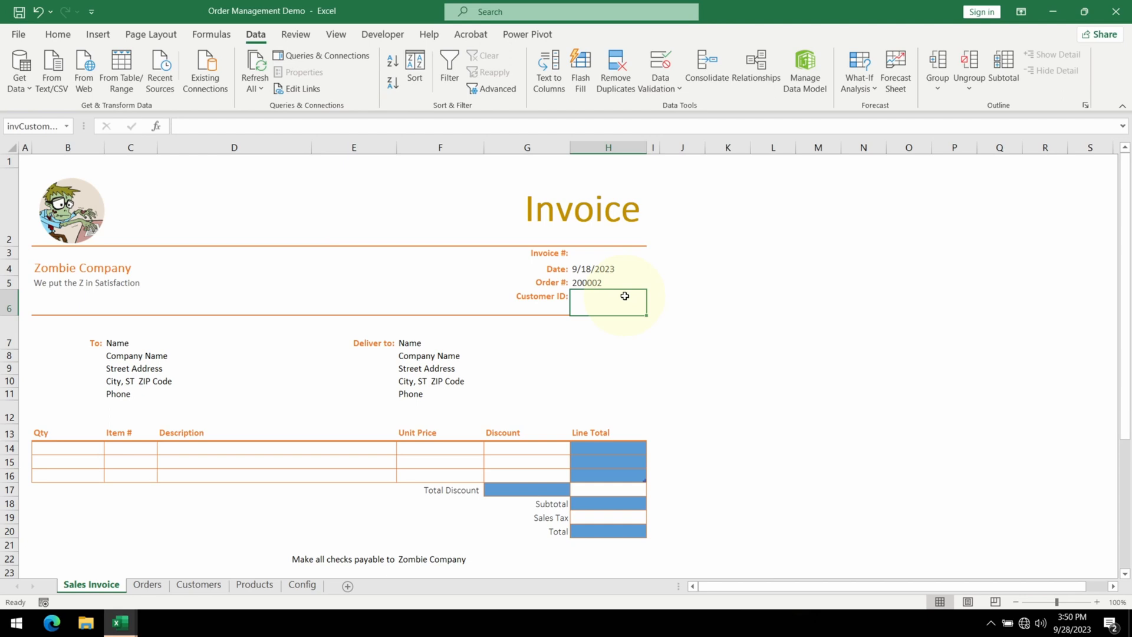
pyautogui.write('=VLOOKUP(invOrderID,')
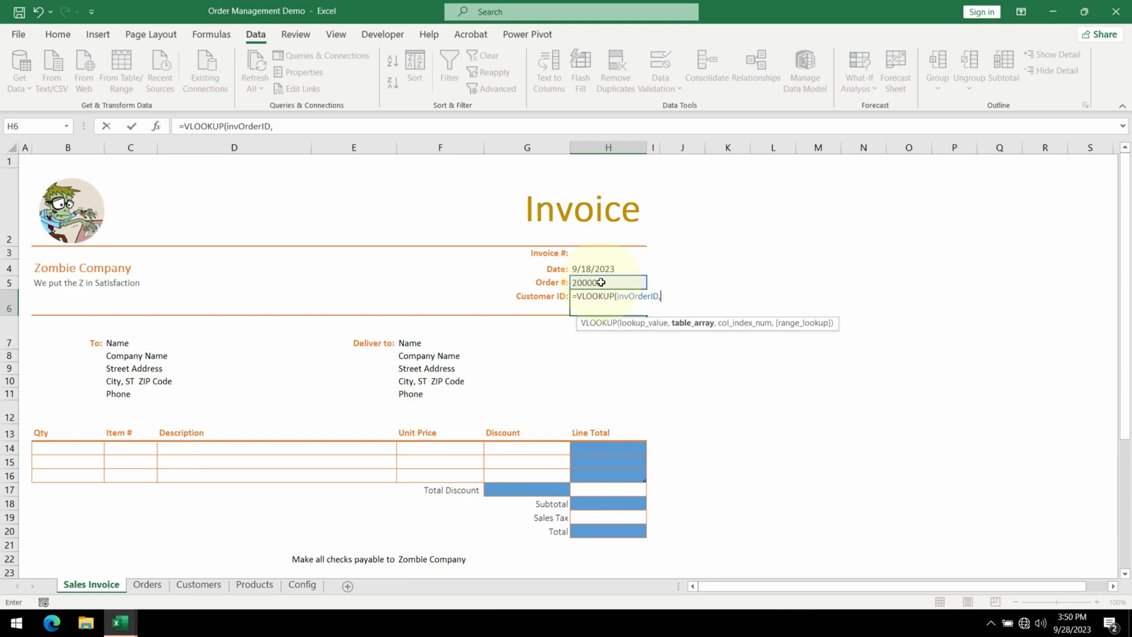
pyautogui.click(147, 584)
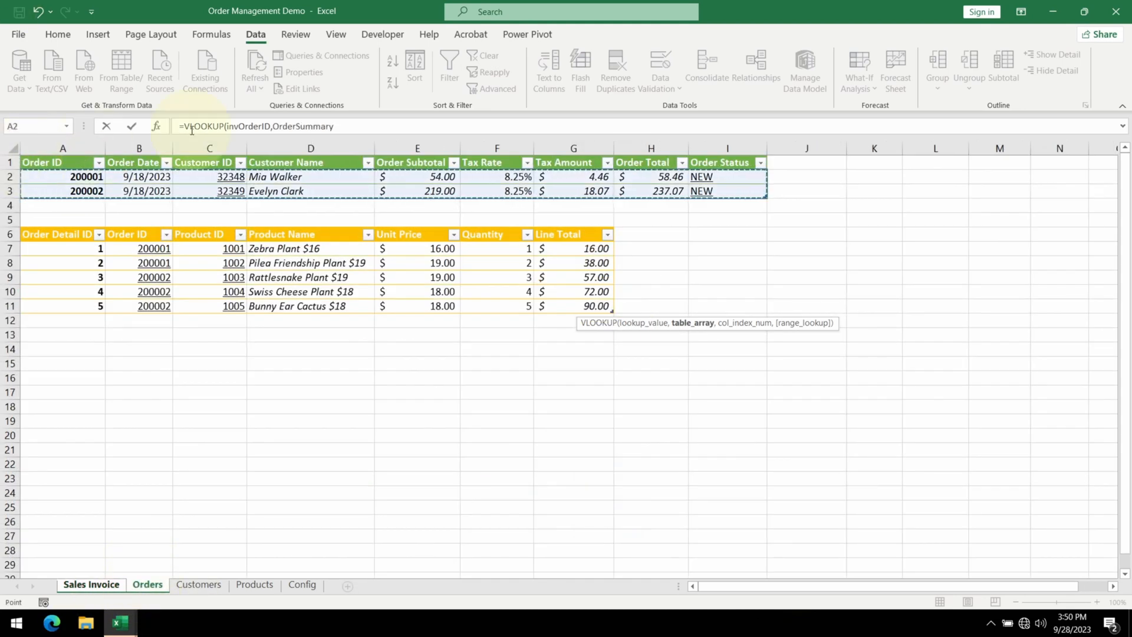
pyautogui.write(',')
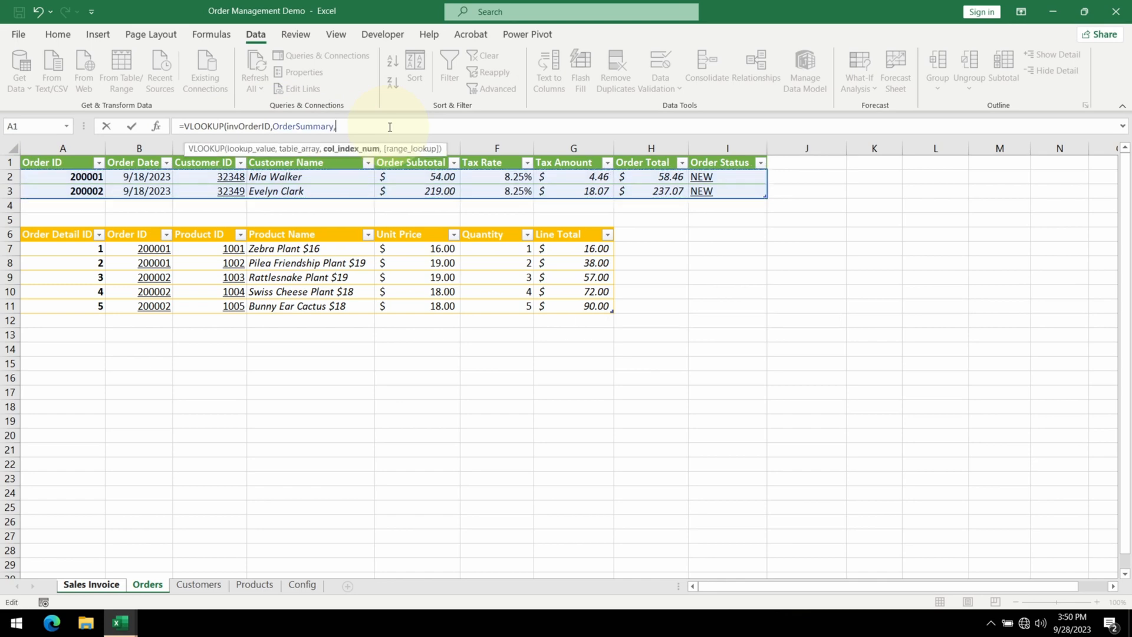
pyautogui.write('3')
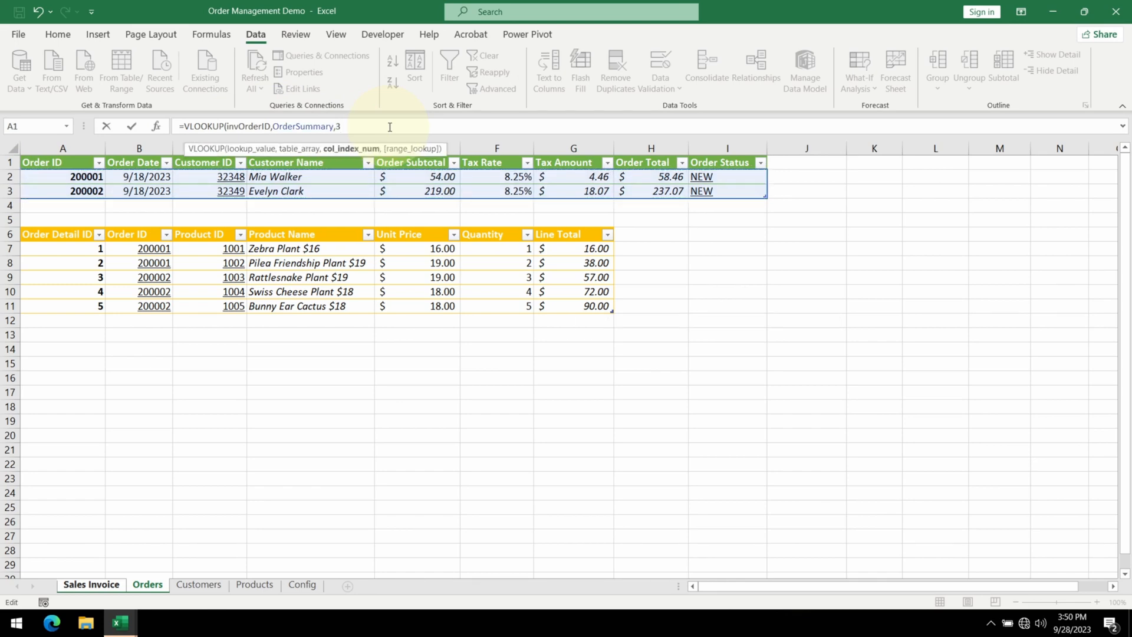
pyautogui.click(91, 583)
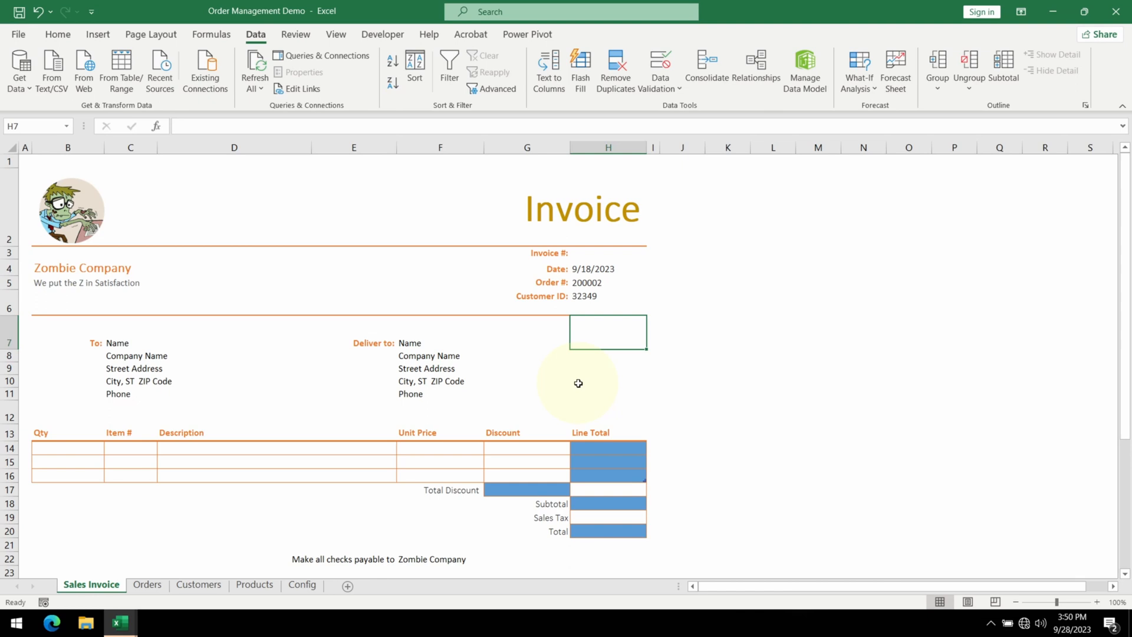
pyautogui.moveTo(603, 522)
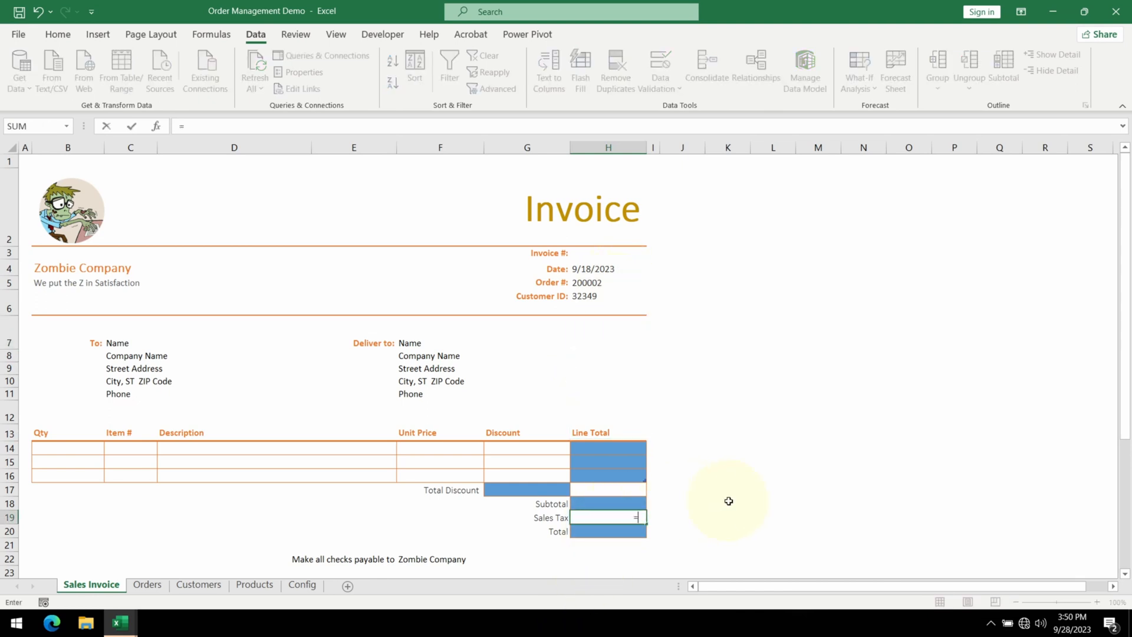
# - Enter =VLOOKUP(invOrderID,OrderSummary,6) in H19 to show Sales Tax 8.25%
pyautogui.write('=VLOOKUP(invOrderID')
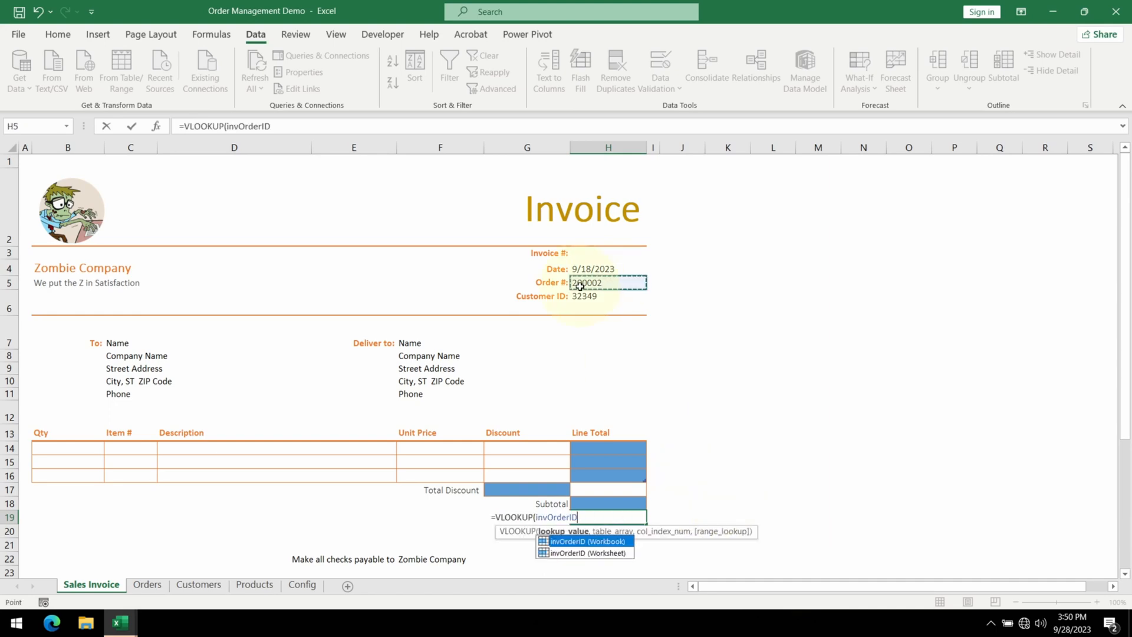
pyautogui.click(146, 584)
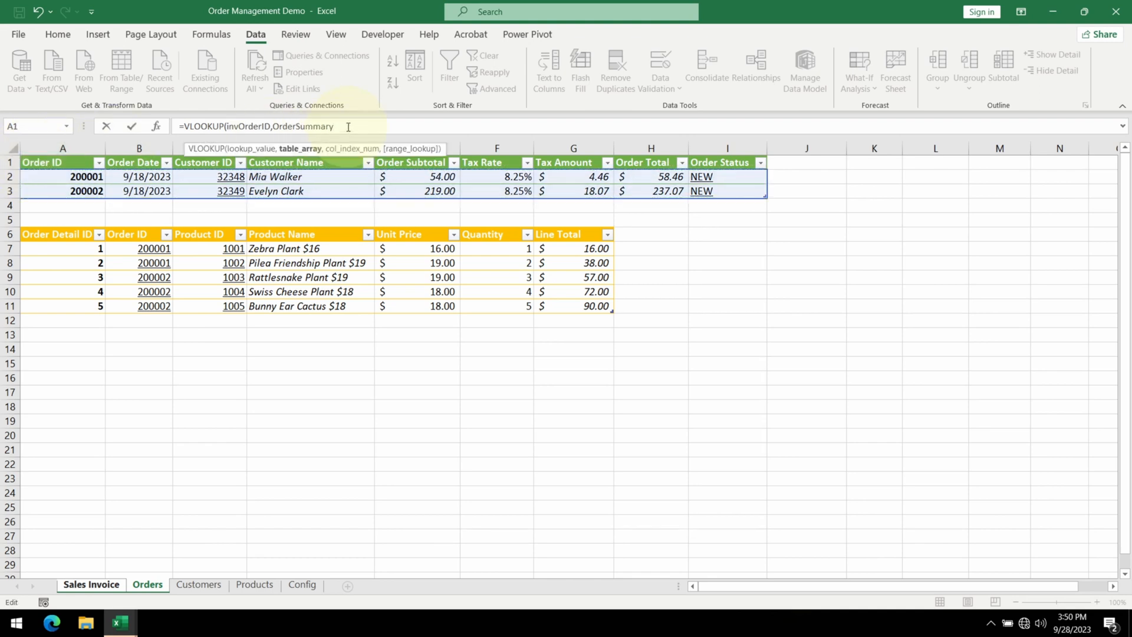
pyautogui.write(',6)')
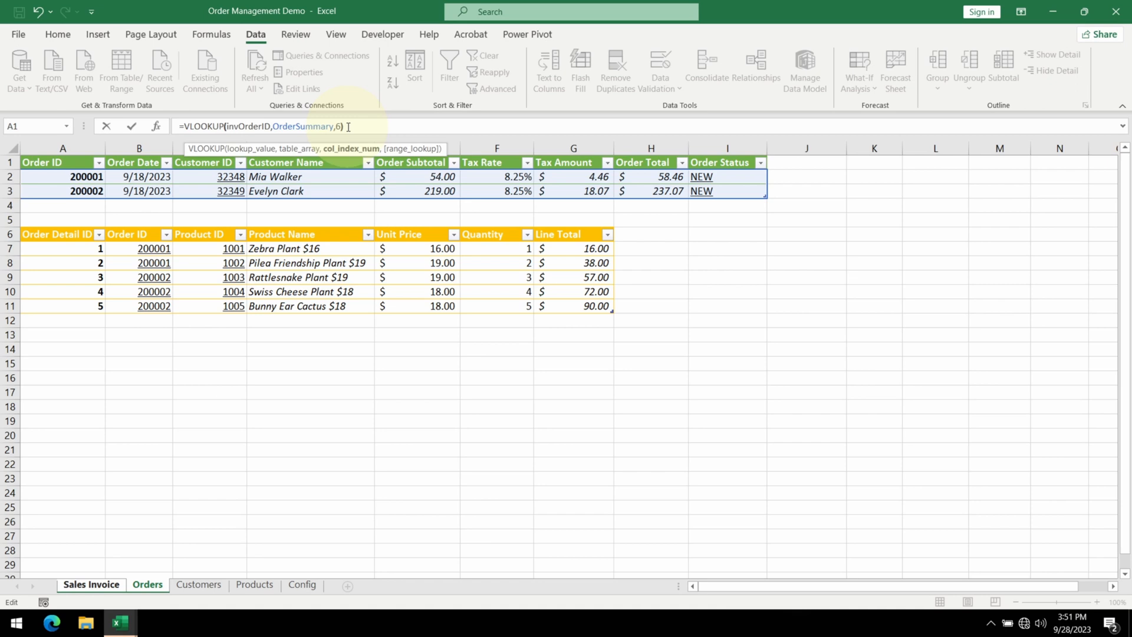
pyautogui.click(91, 584)
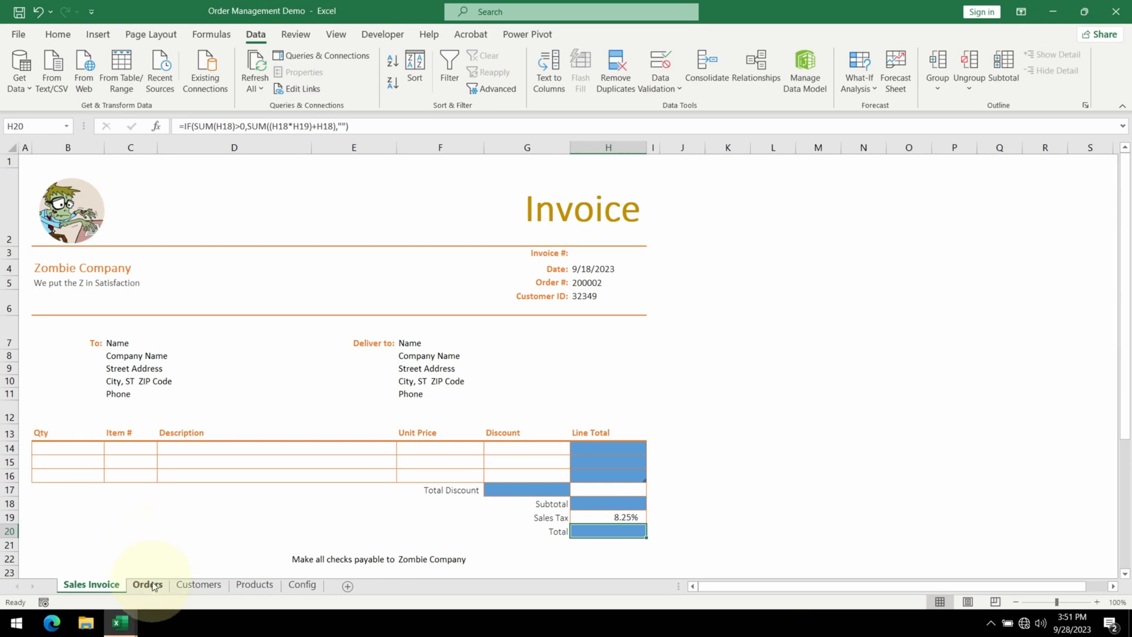
pyautogui.click(148, 584)
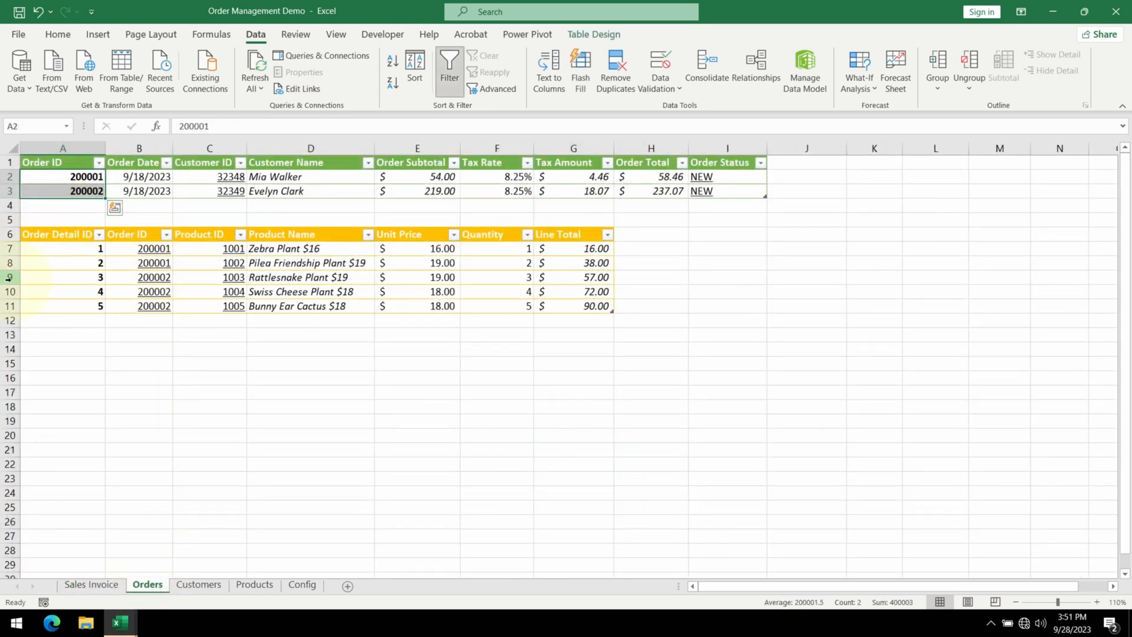
pyautogui.moveTo(10, 276); pyautogui.dragTo(11, 306)
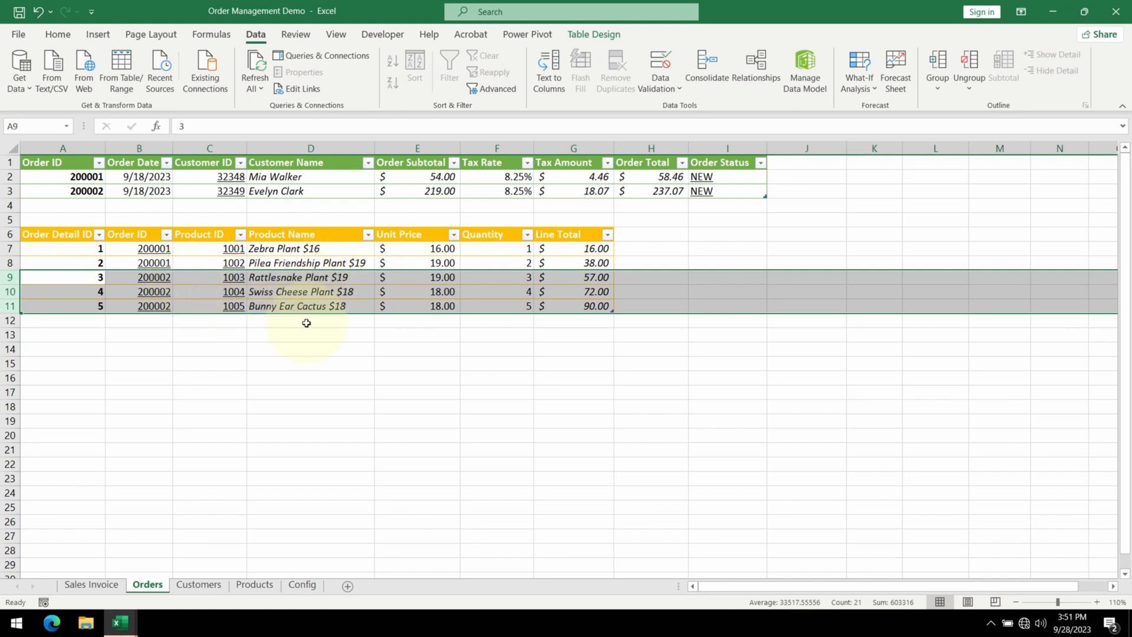
pyautogui.click(91, 584)
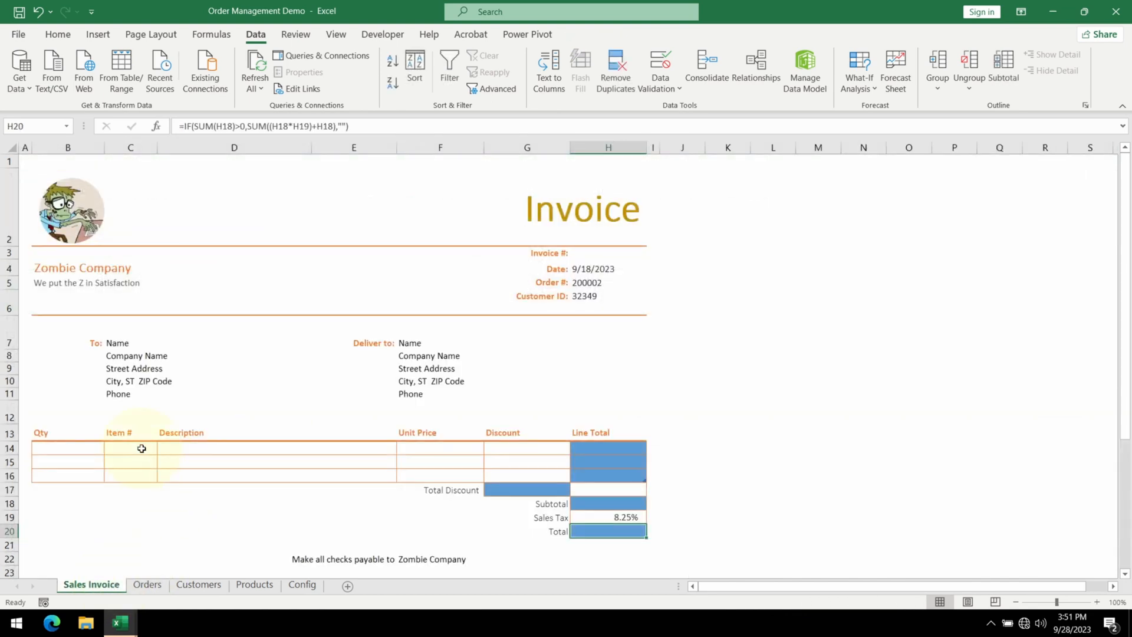
pyautogui.moveTo(125, 467)
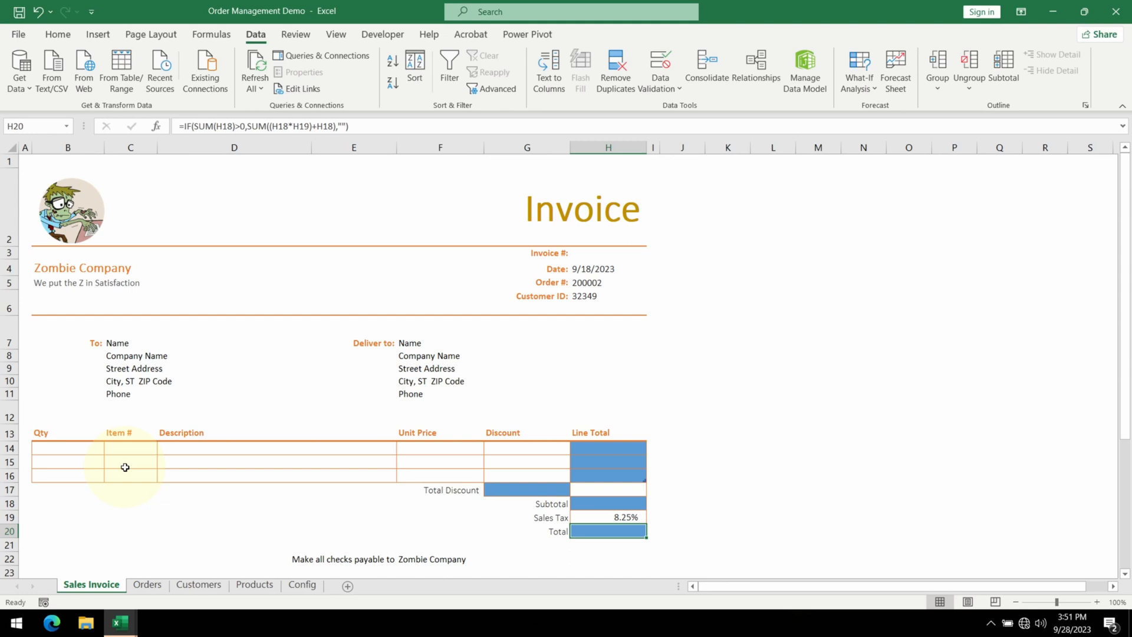
pyautogui.click(382, 35)
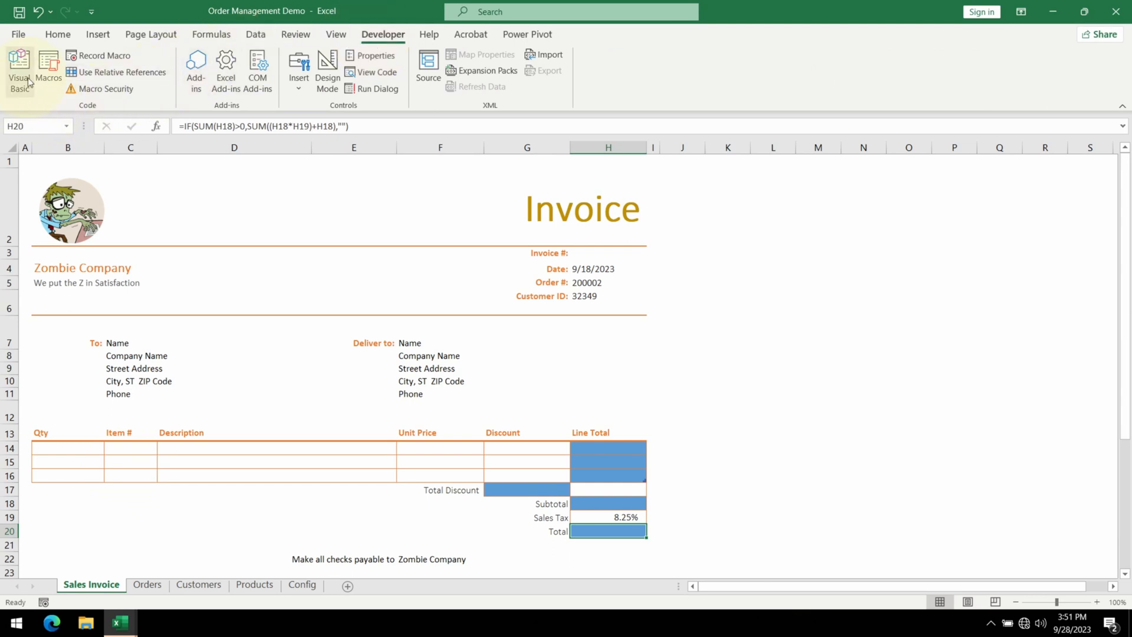
pyautogui.moveTo(19, 68)
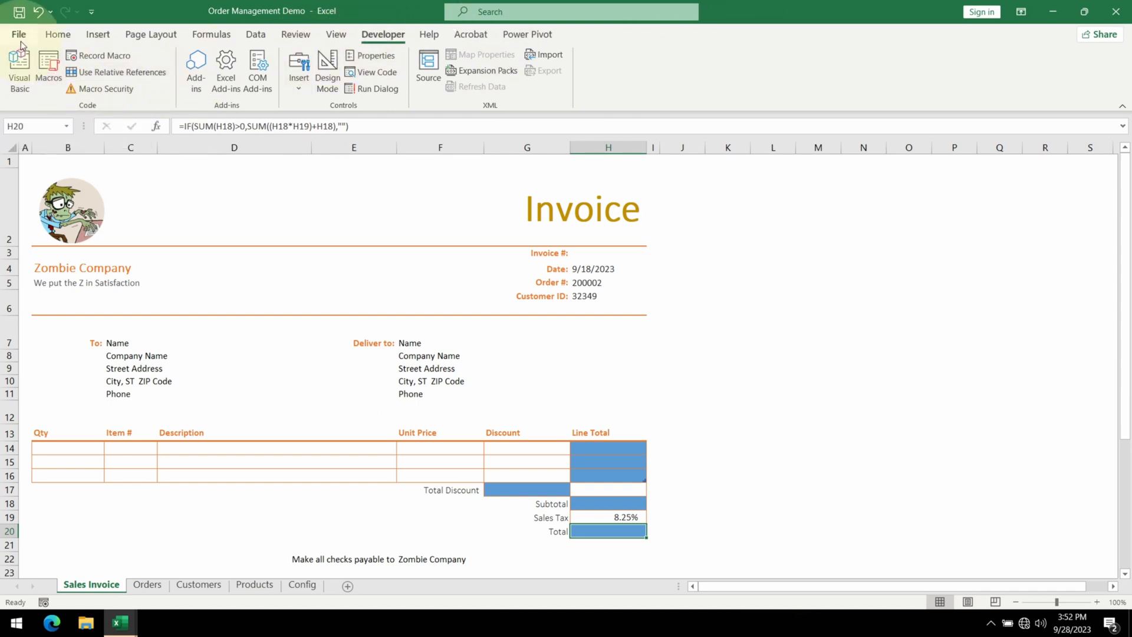
# - Open Excel Options on Customize Ribbon to confirm the Developer tab is enabled
pyautogui.click(18, 34)
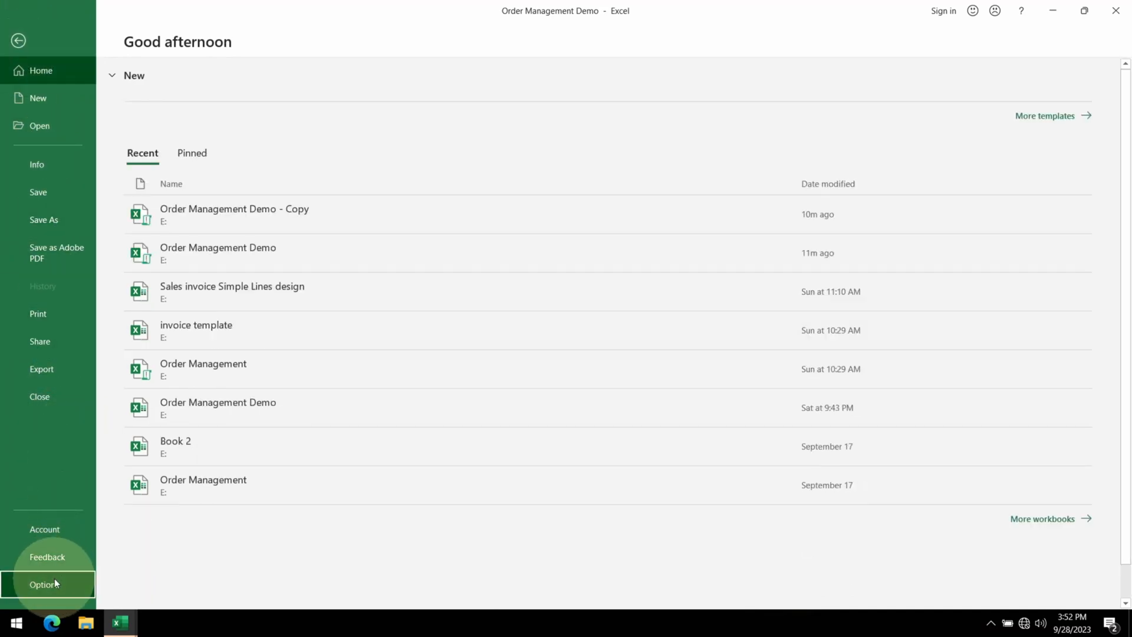
pyautogui.click(44, 584)
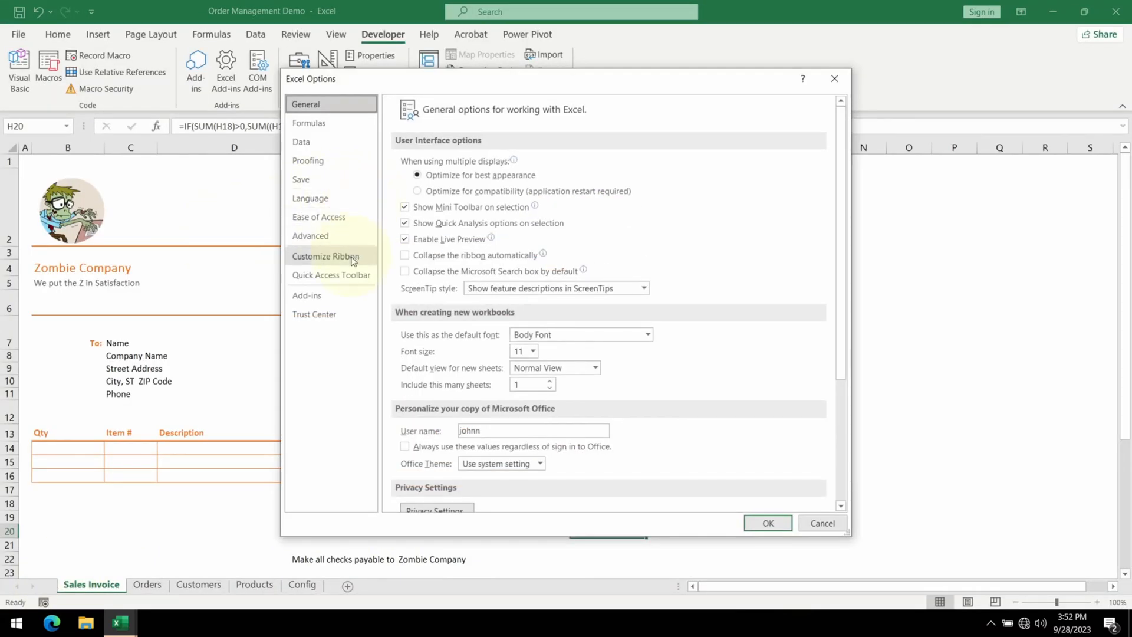
pyautogui.click(325, 256)
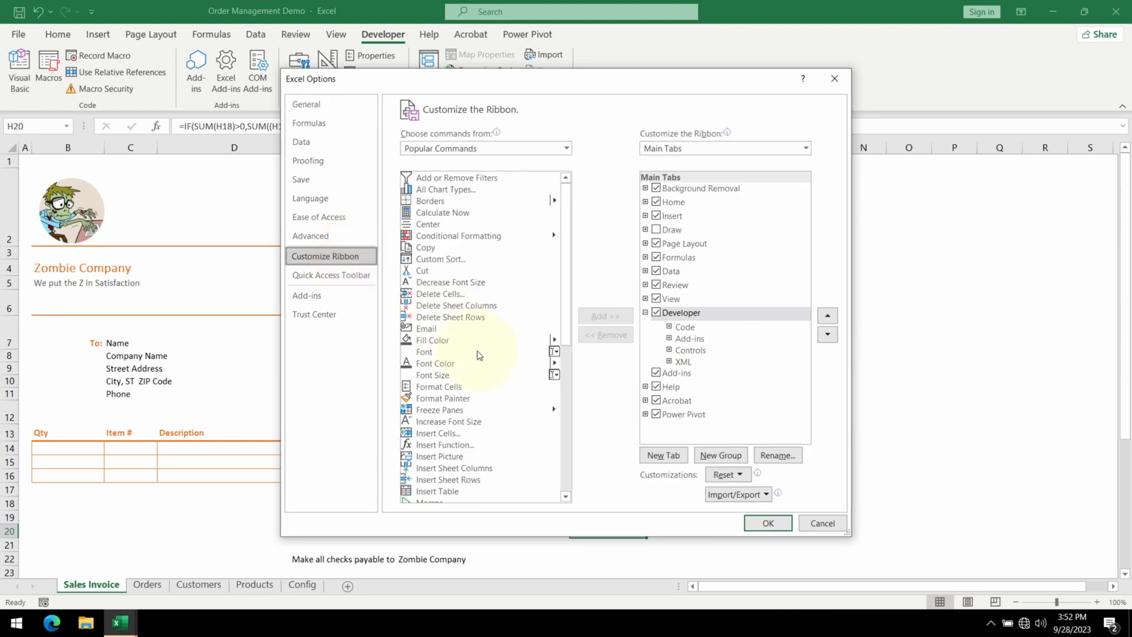
pyautogui.moveTo(485, 409)
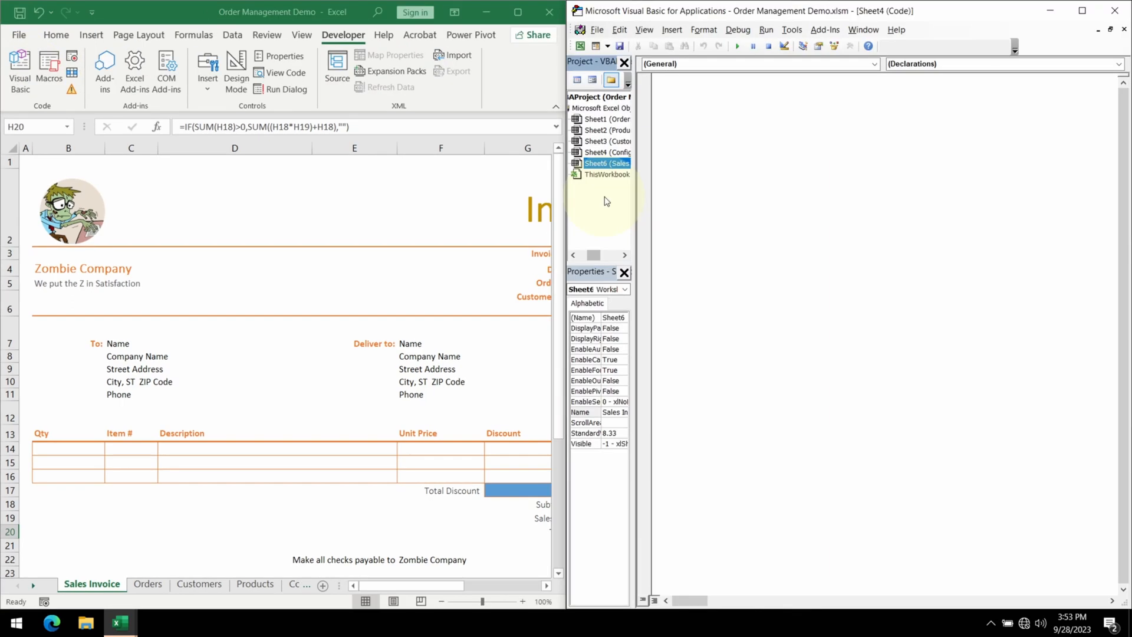
pyautogui.moveTo(597, 180)
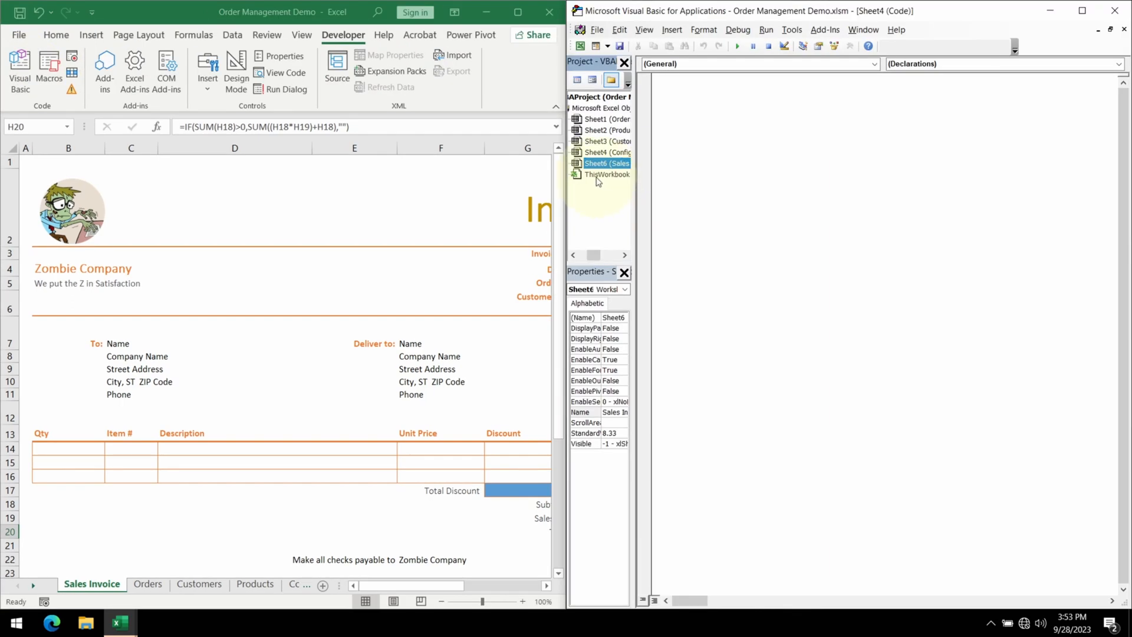
pyautogui.moveTo(593, 180)
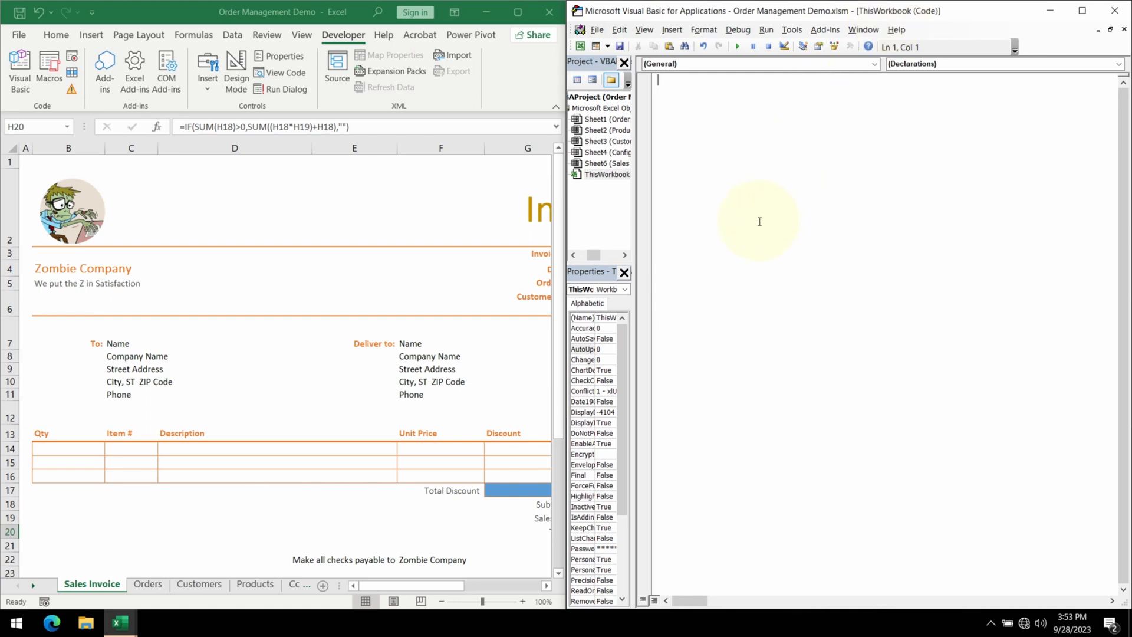
# - Write Sub AutoFillInvoice() in the ThisWorkbook module to create an empty procedure
pyautogui.write('sub')
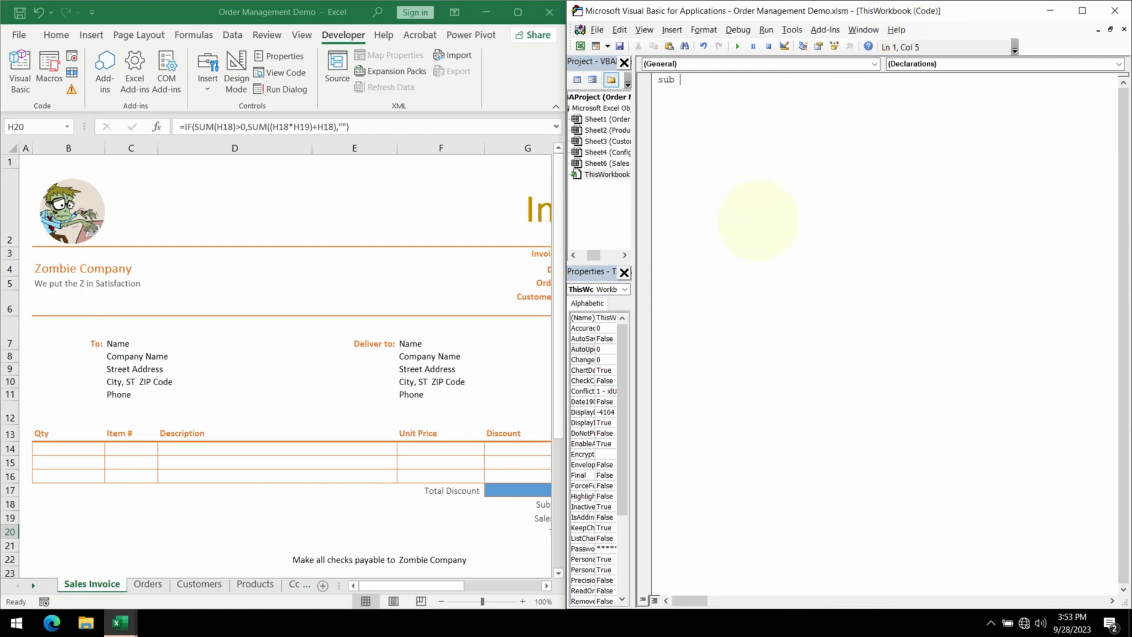
pyautogui.write('AutoFillI')
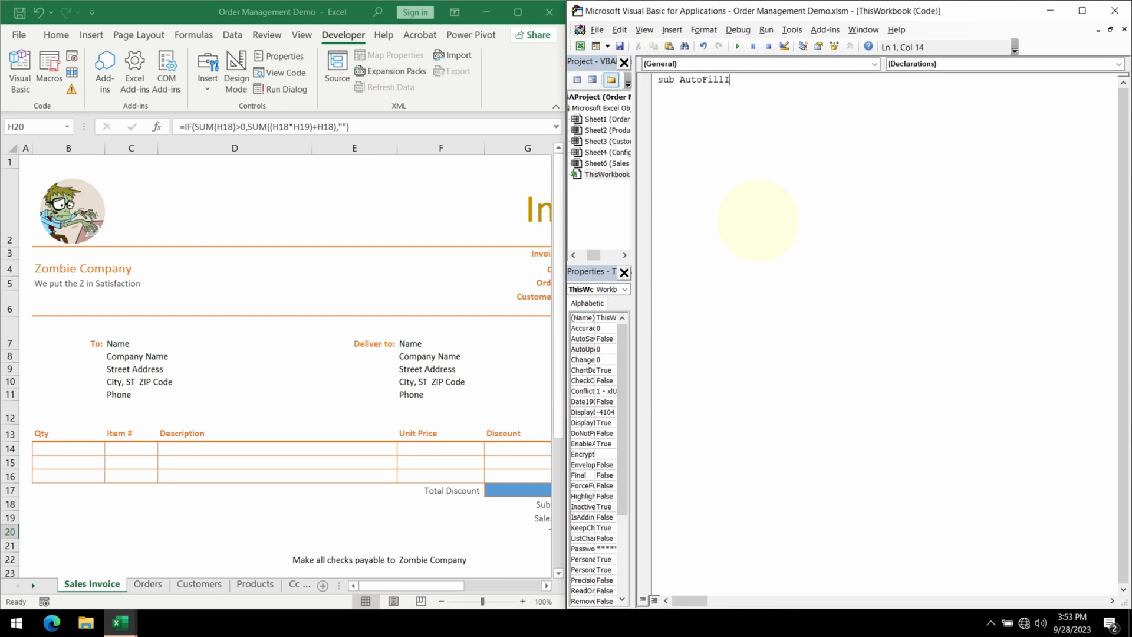
pyautogui.write('nvoice()')
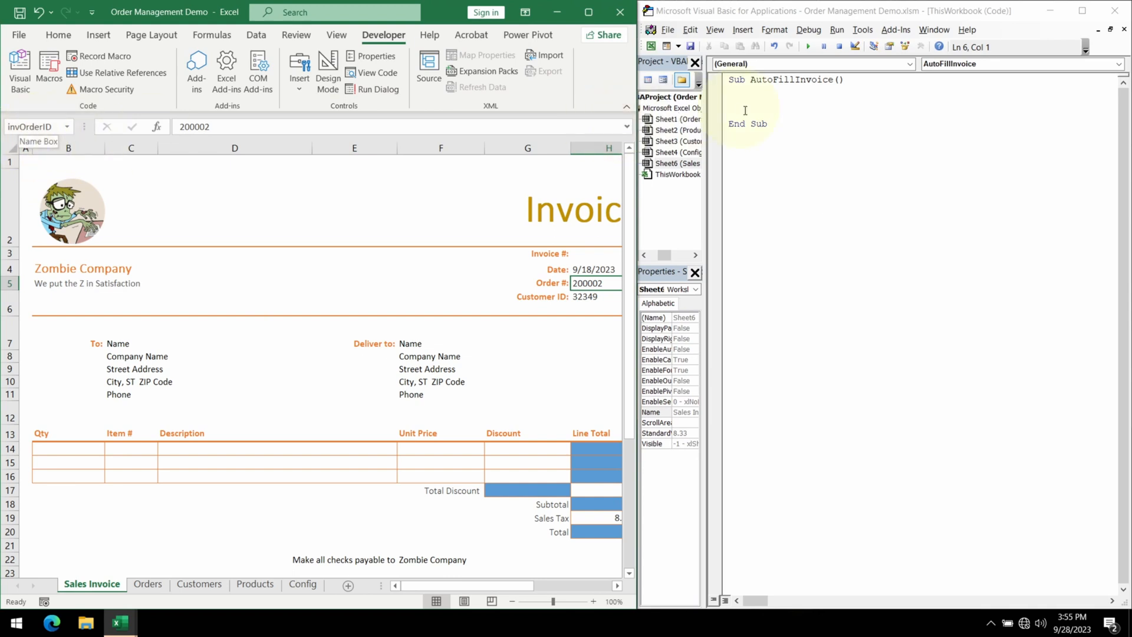
# - Declare invOrderID As Long and assign Sheets("Sales Invoice").Range("invOrderID") with a comment
pyautogui.write('Dim invOrderID As Long')
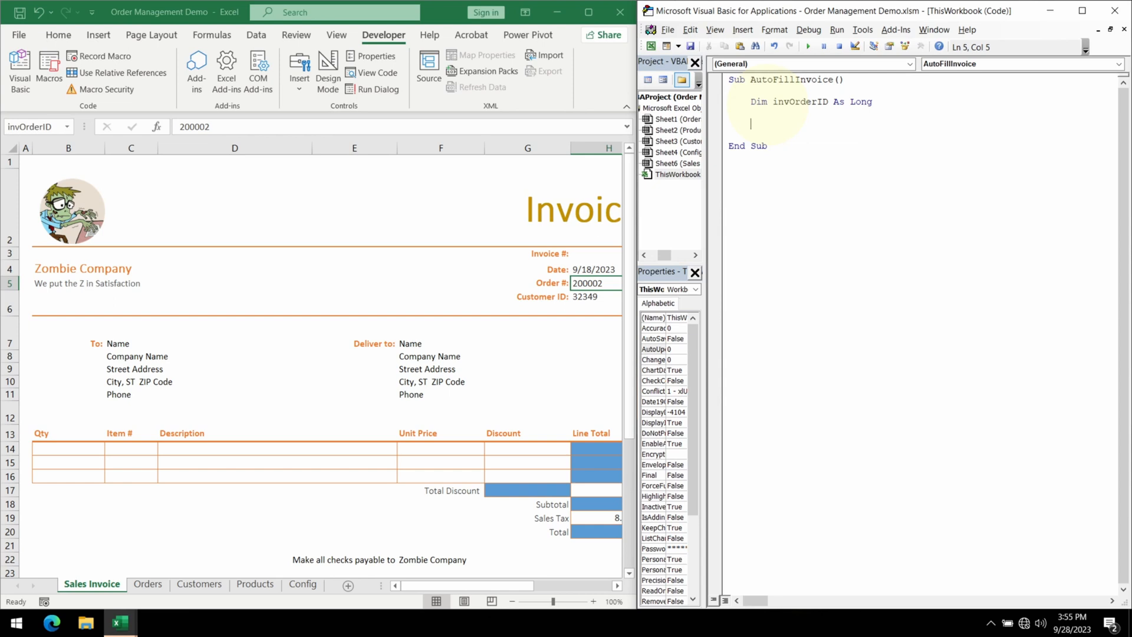
pyautogui.write("' Get the Invoice Order ID value")
pyautogui.write('invOrderID = Sheets("Sales Invoice").Range("InvOrderID")')
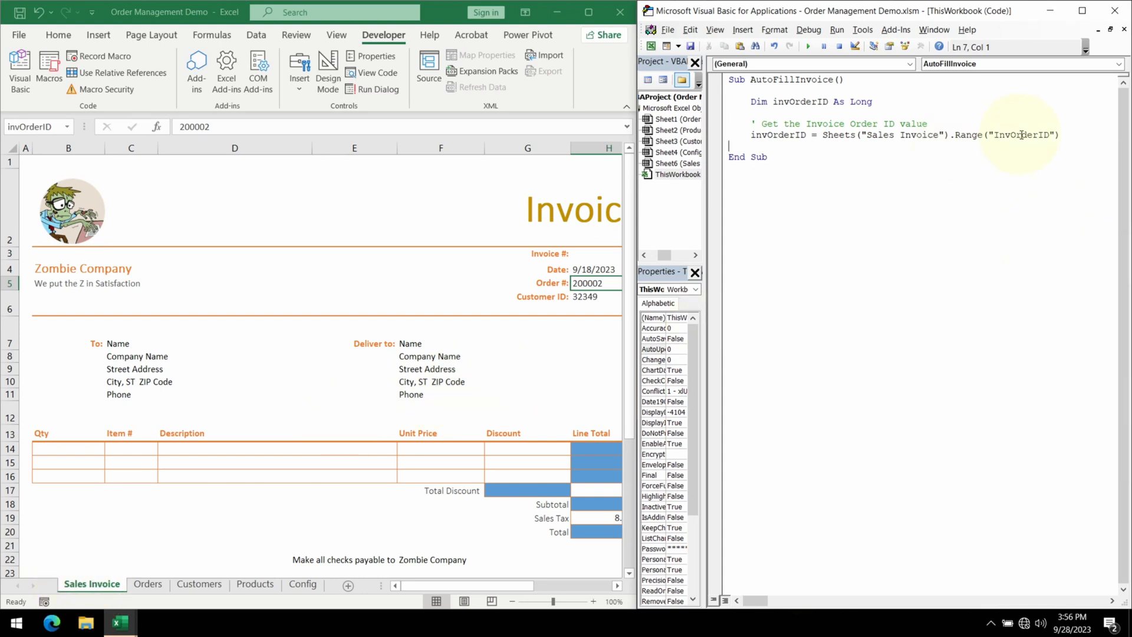
pyautogui.doubleClick(1019, 135)
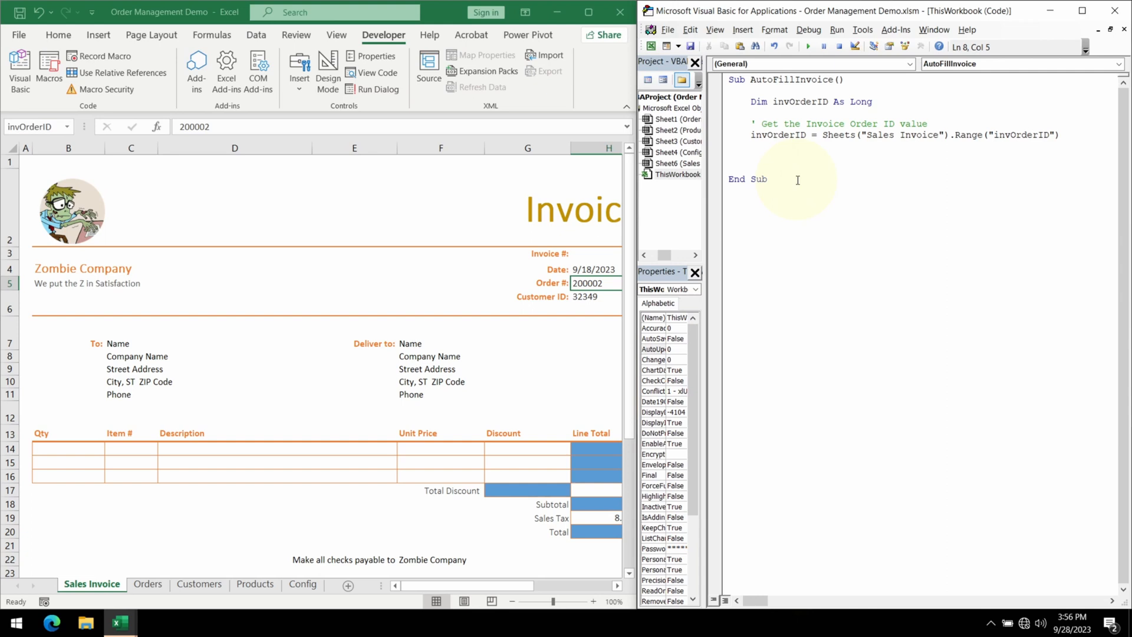
# - Add Debug.Print invOrderID and run the macro, printing 200002 in the Immediate window
pyautogui.write('debug.p')
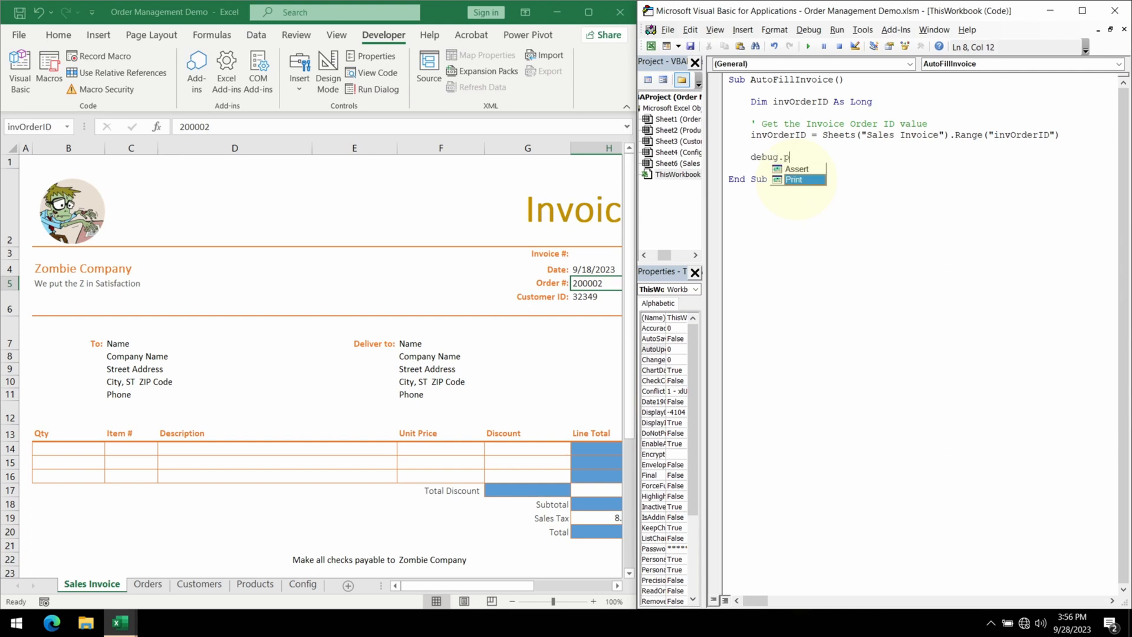
pyautogui.write('Print invOrder')
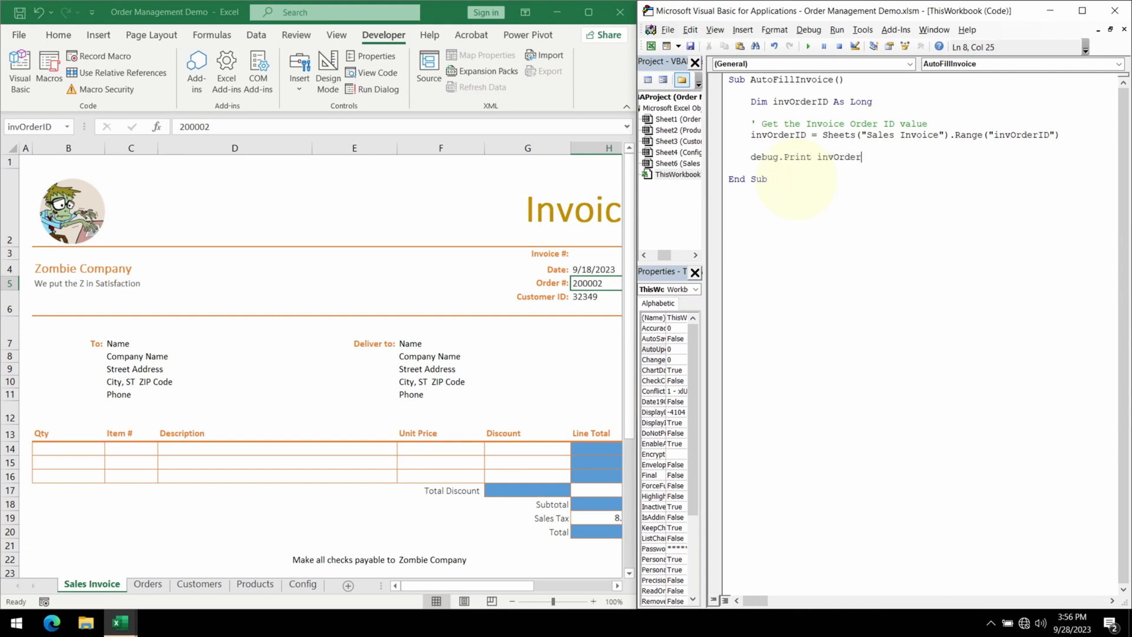
pyautogui.write('ID')
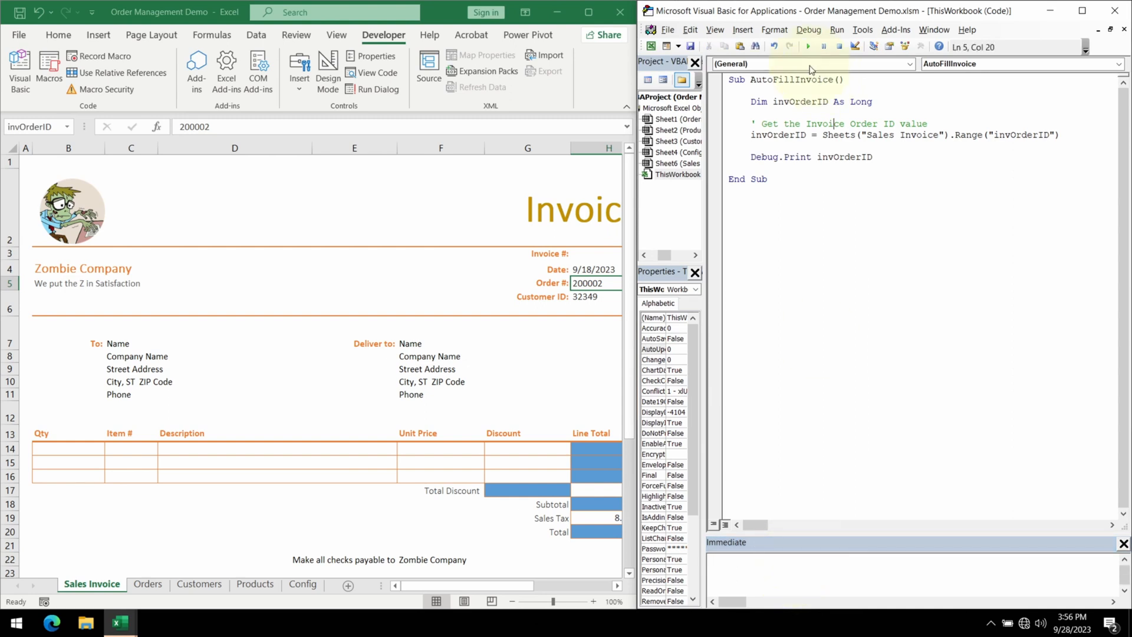
pyautogui.moveTo(808, 46)
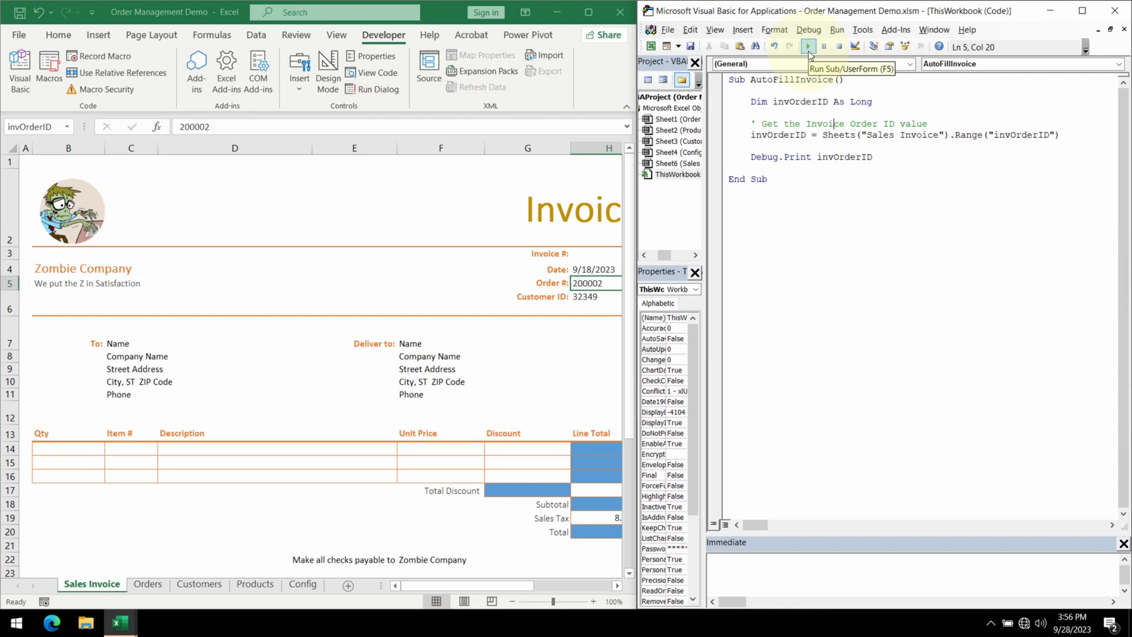
pyautogui.click(809, 46)
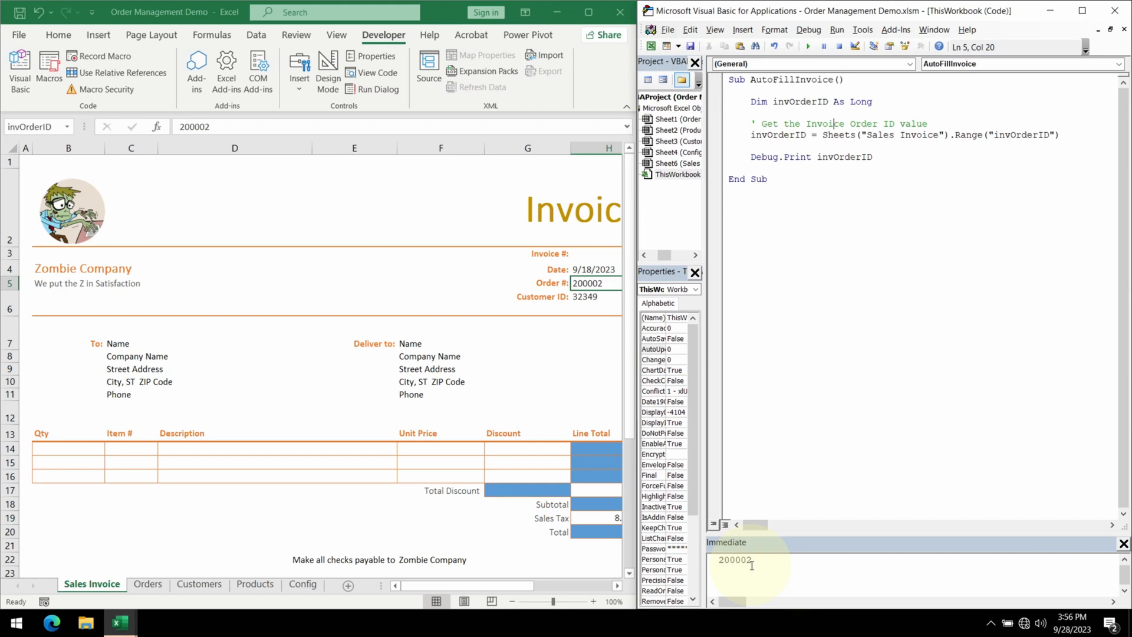
pyautogui.click(147, 583)
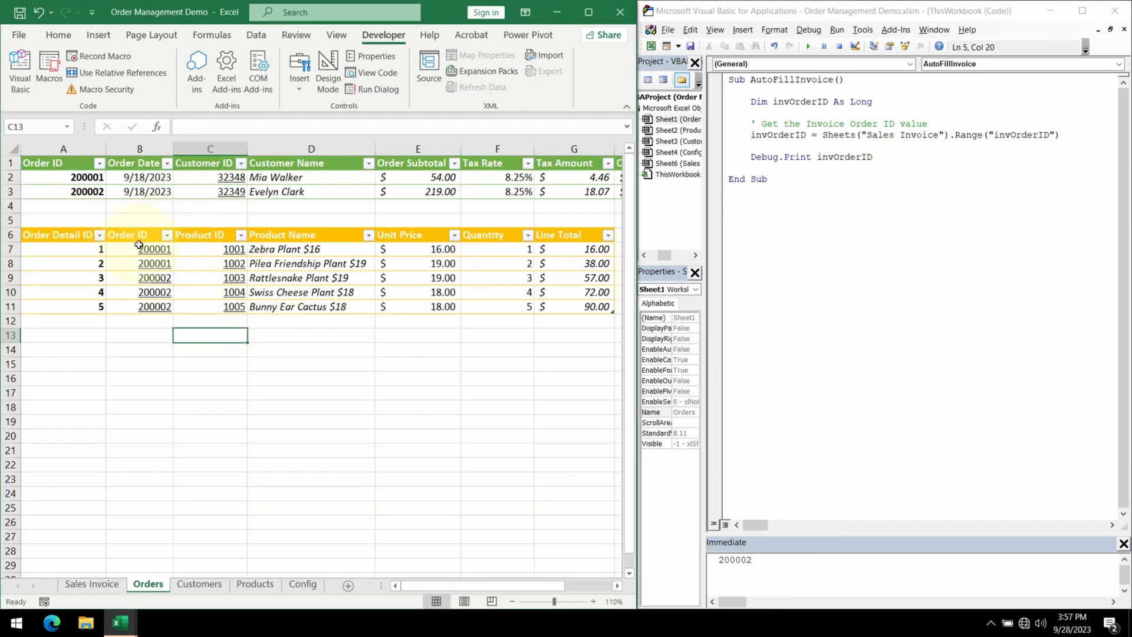
# - Declare orderDetail as the Orders sheet's OrderDetail table and AutoFilter field 2 by invOrderID, then run
pyautogui.write('dim O')
pyautogui.write('Set orderDetail = Sheets("Orders").ListObjects("OrderDetail")')
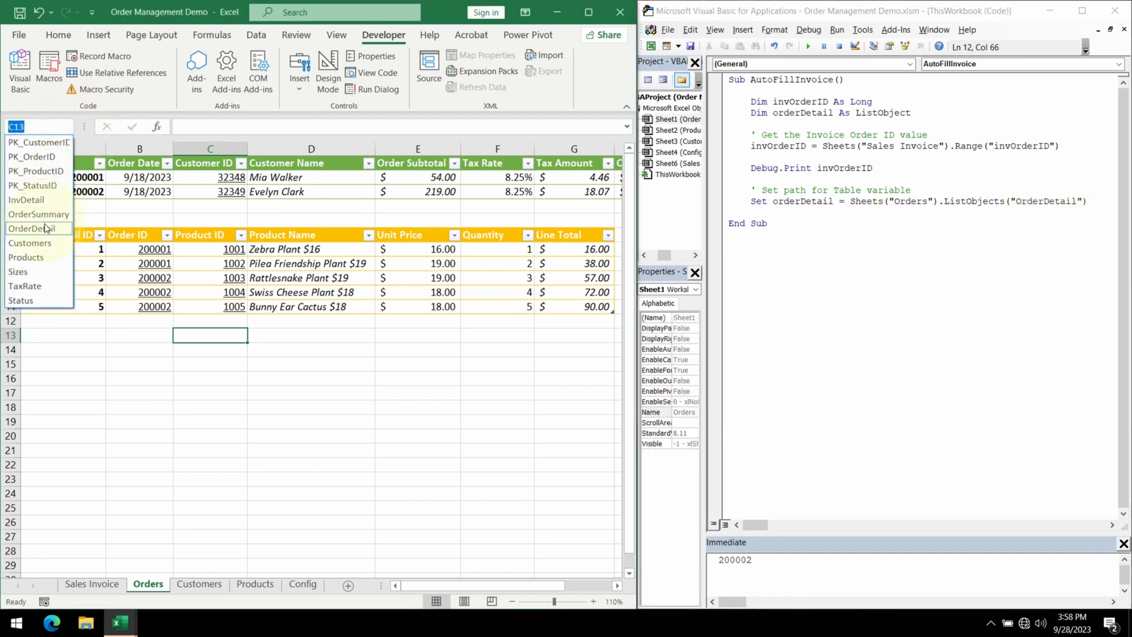
pyautogui.click(32, 227)
pyautogui.write('orderDetail.Range.AutoFilter 2, invOrderID')
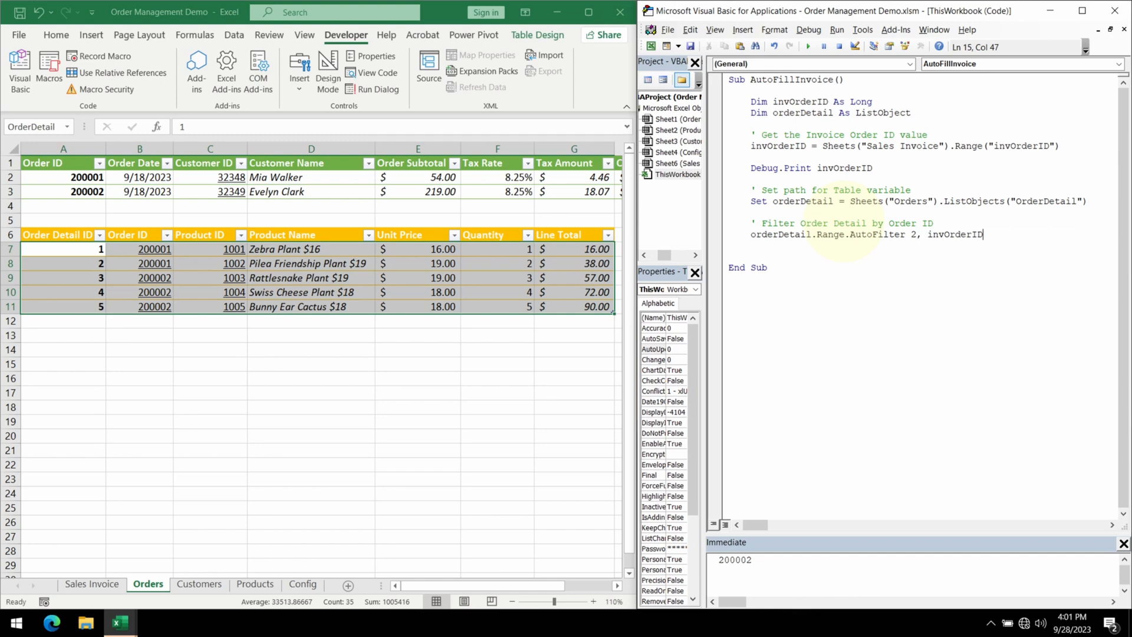
pyautogui.moveTo(845, 244)
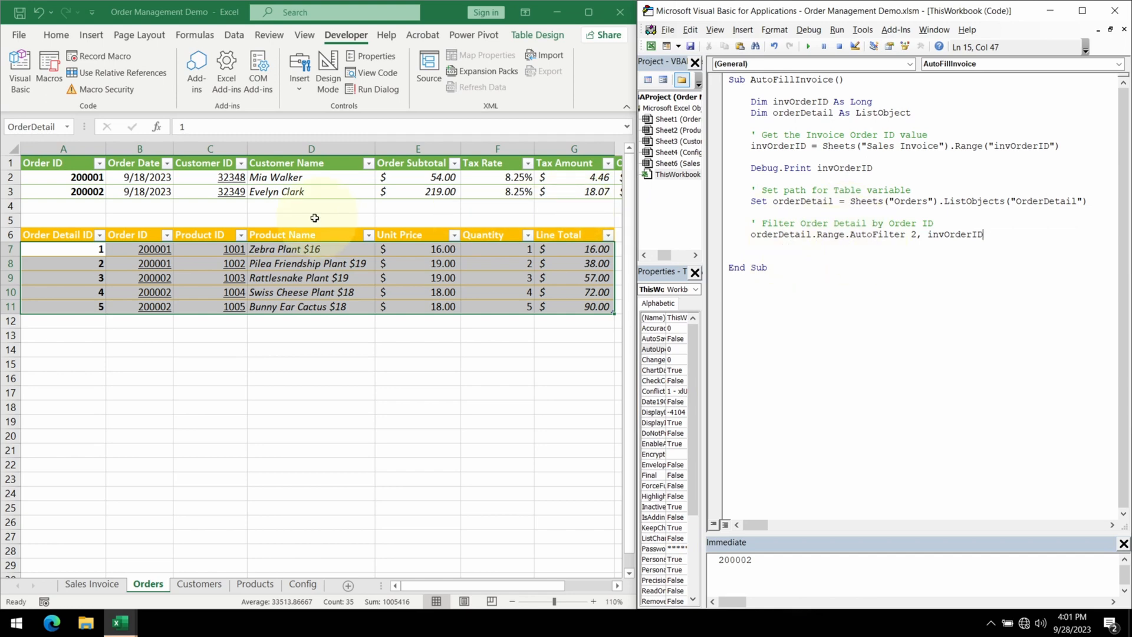
pyautogui.click(242, 235)
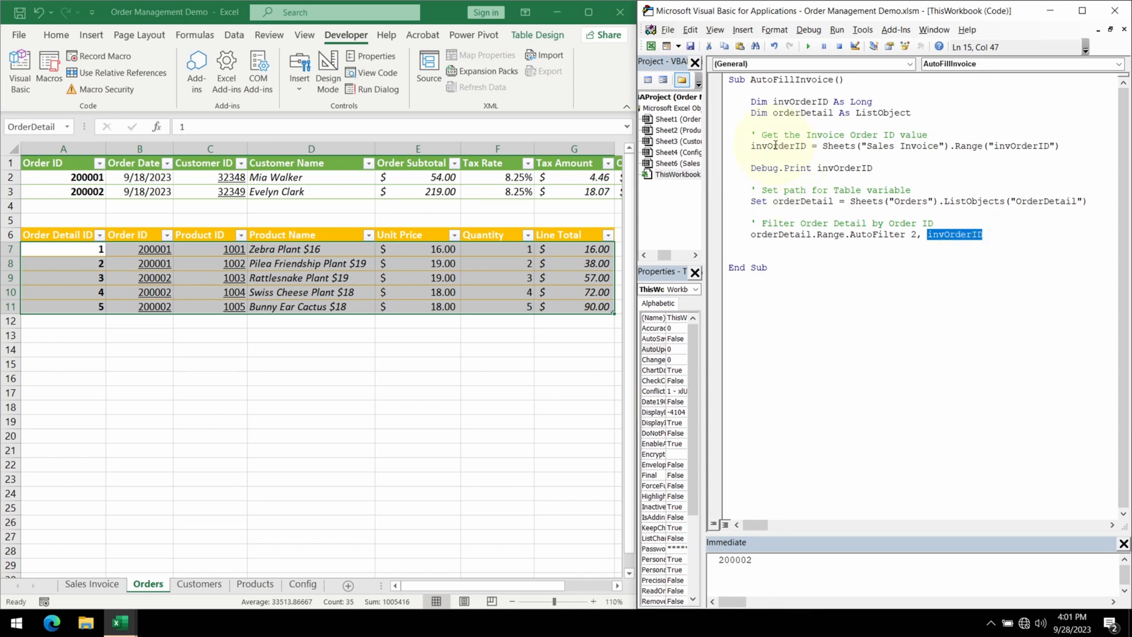
pyautogui.doubleClick(778, 147)
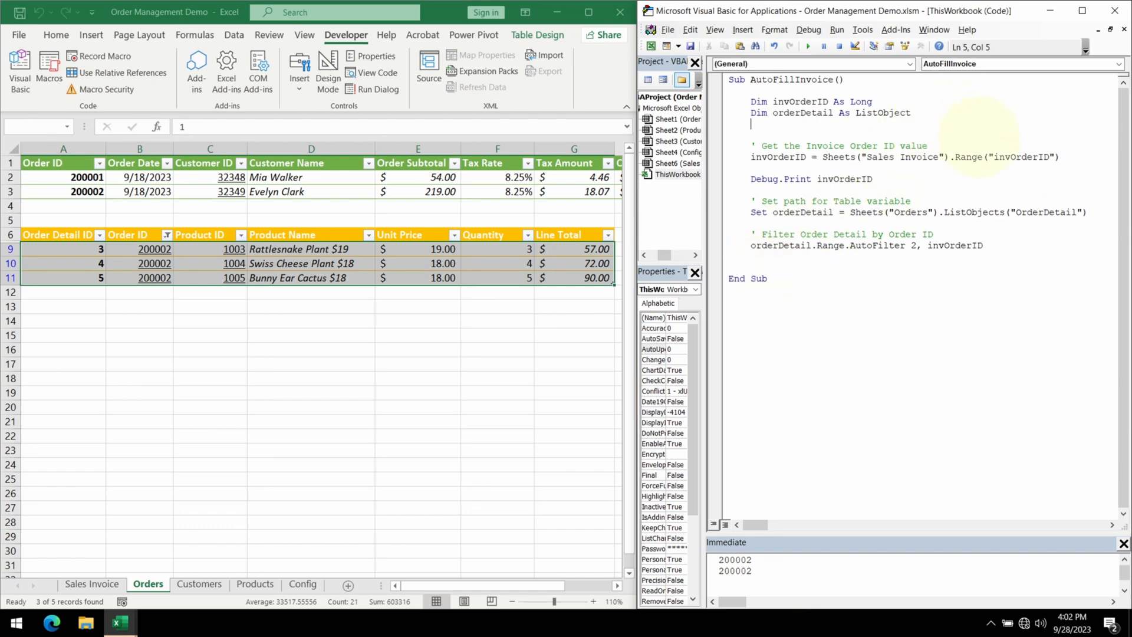
# - Store the visible DataBodyRange cells in orderDetailData and Debug.Print each row's column 4 in a For loop
pyautogui.write('dim orderDetailData as Varia')
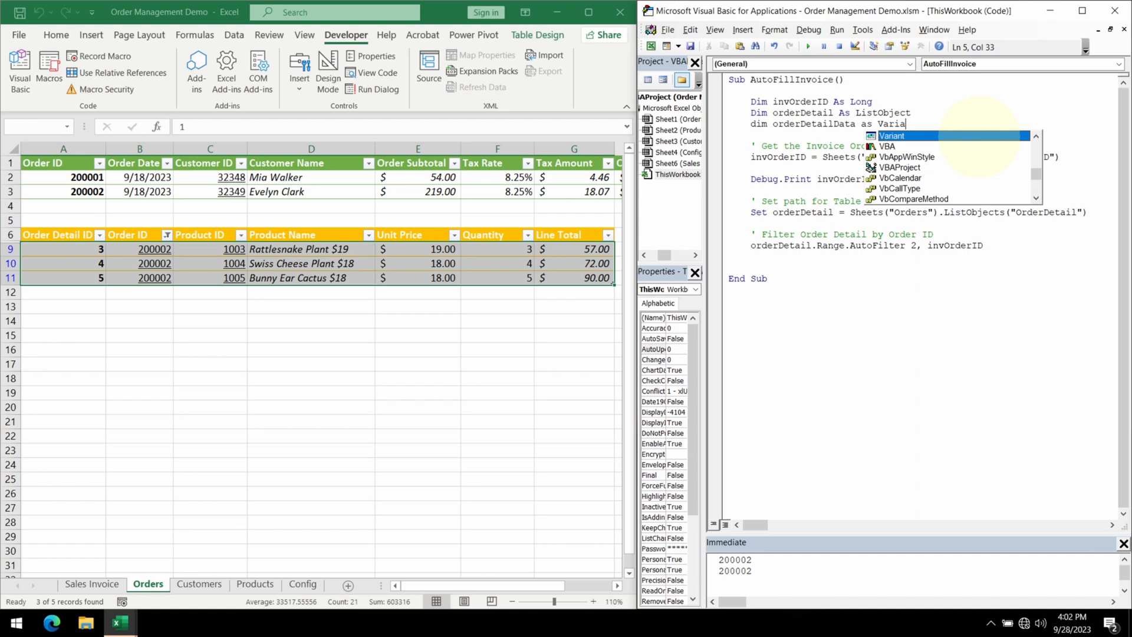
pyautogui.write('nt')
pyautogui.write('orderDetailData = orderDetail.DataBodyRange.SpecialCells(xlCellTypeVisible)')
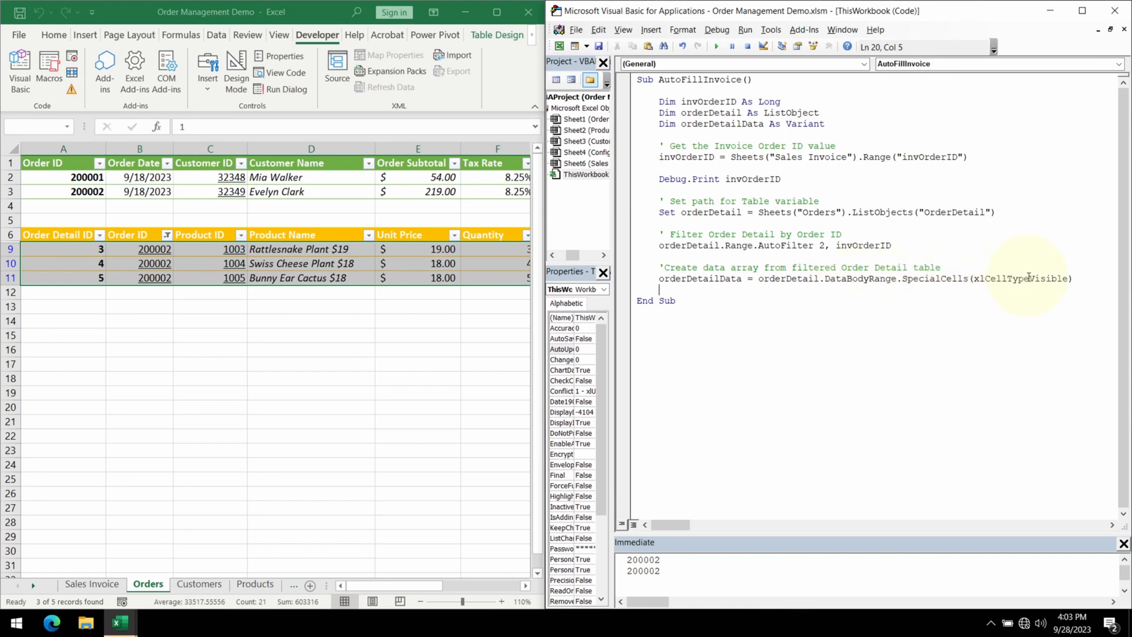
pyautogui.doubleClick(1016, 278)
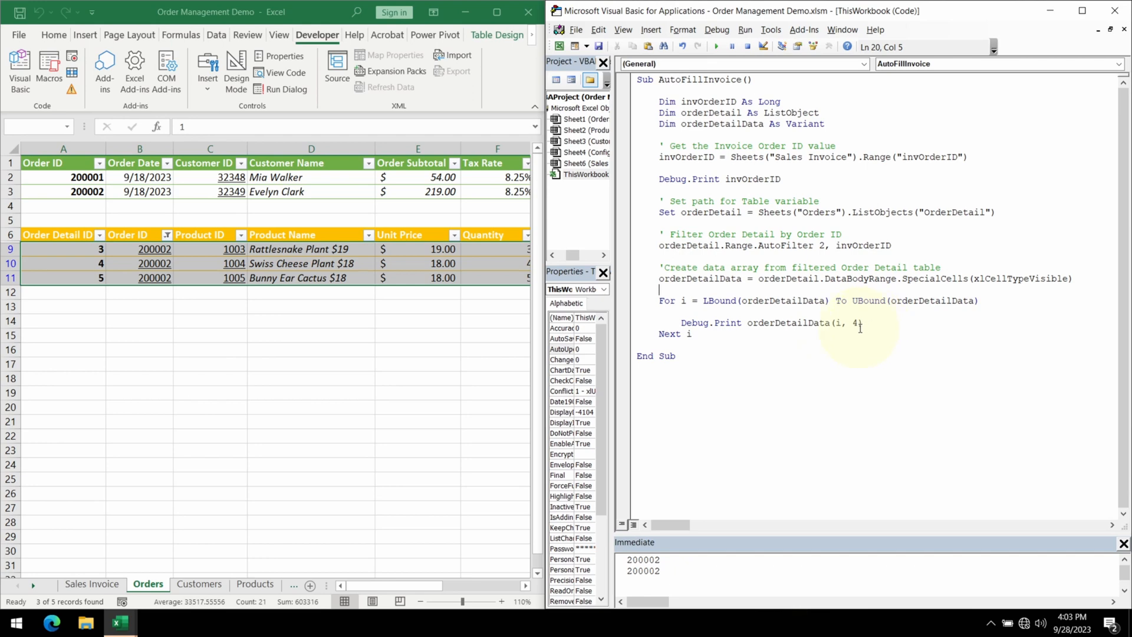
pyautogui.moveTo(321, 258)
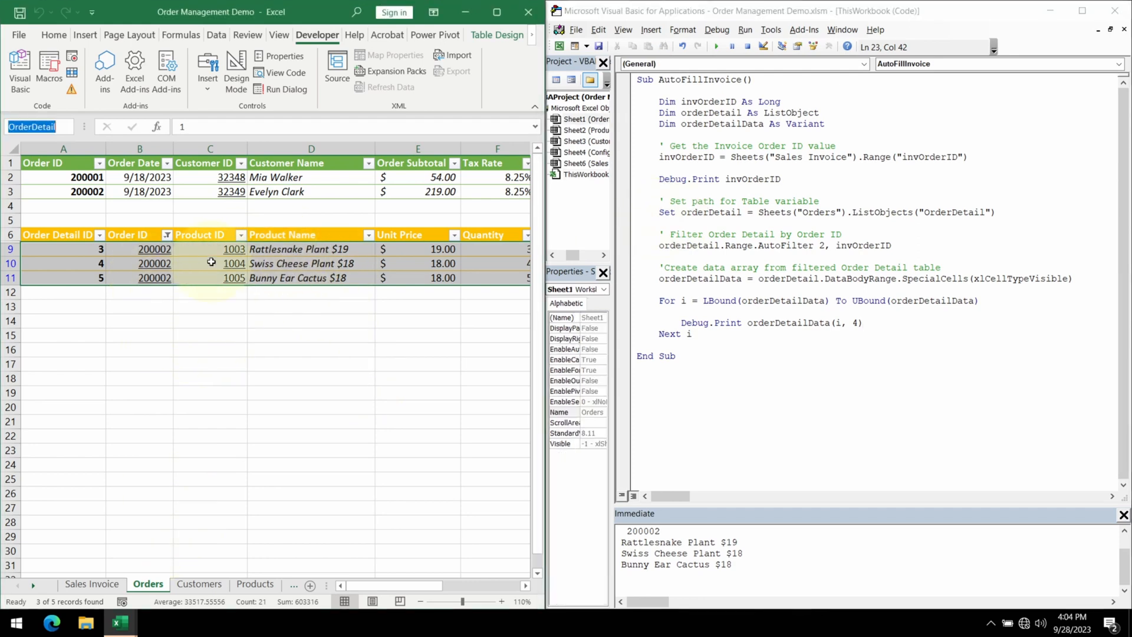
# - Check the InvDetail line-item table's name on the Sales Invoice sheet
pyautogui.click(92, 584)
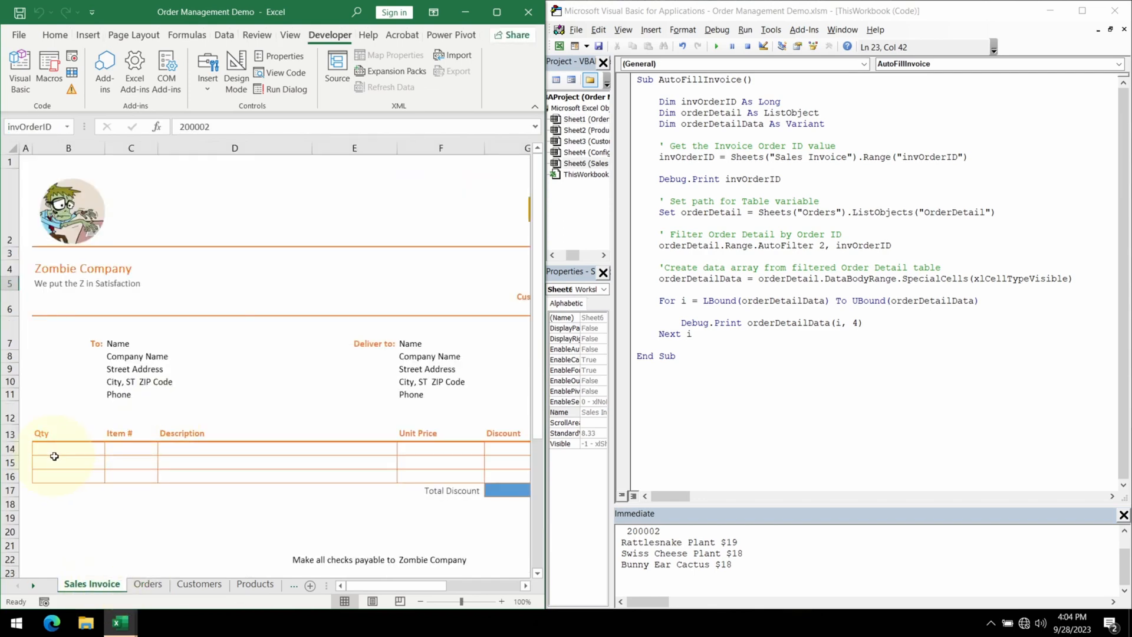
pyautogui.click(69, 448)
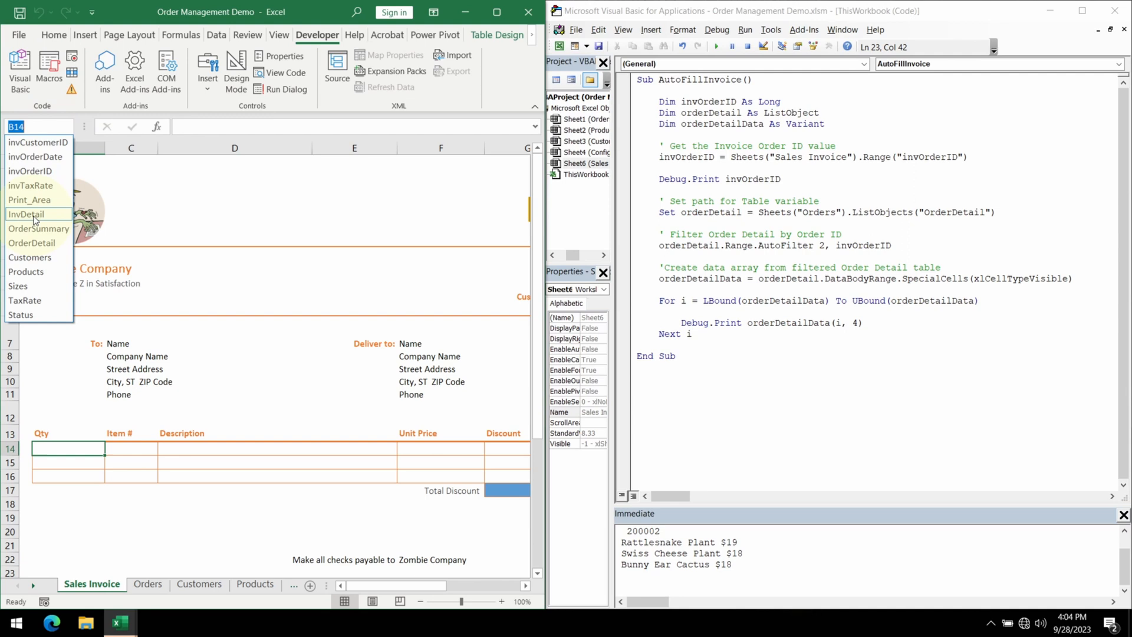
pyautogui.click(27, 215)
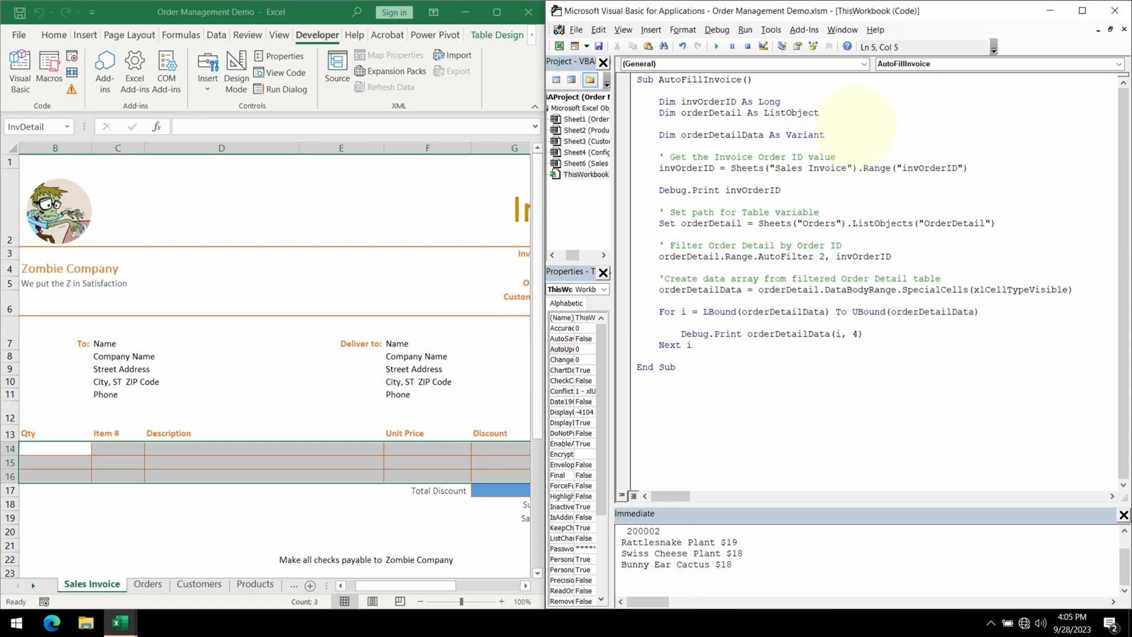
# - Declare invDetail As ListObject and set it to Sheets("Sales Invoice").ListObjects("invDetail")
pyautogui.write('Dim')
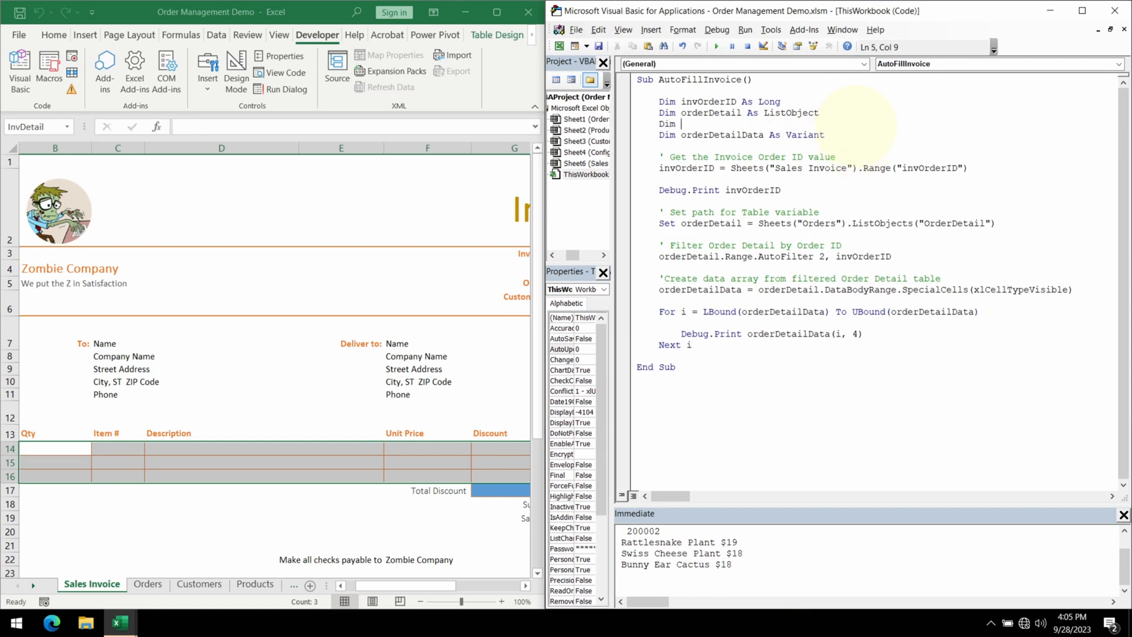
pyautogui.write('invDetail as')
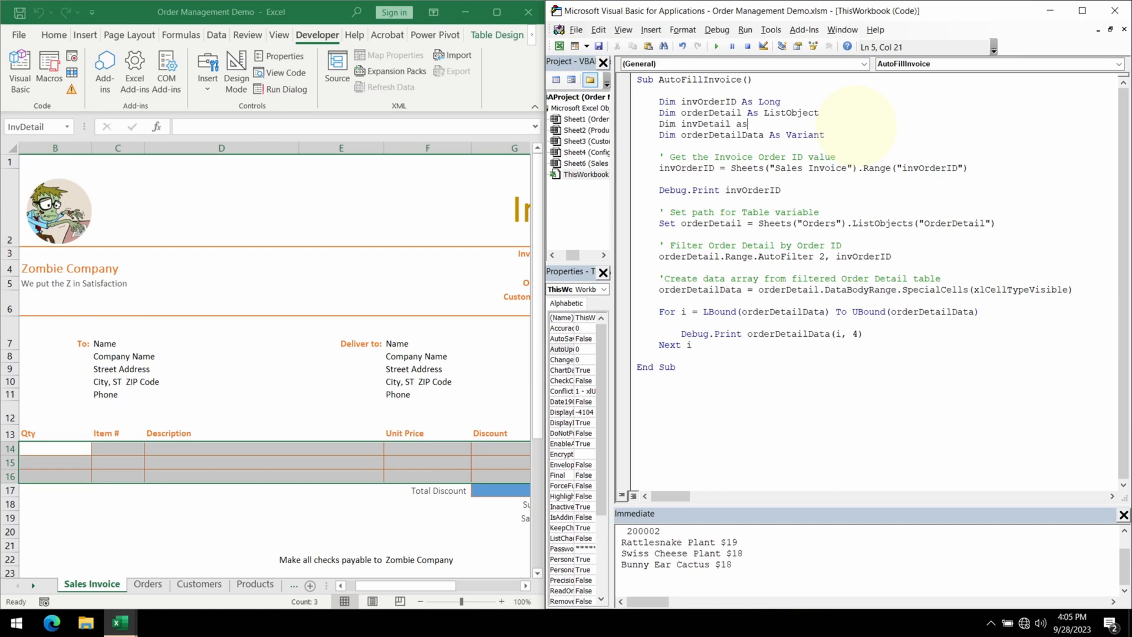
pyautogui.write('ListObject')
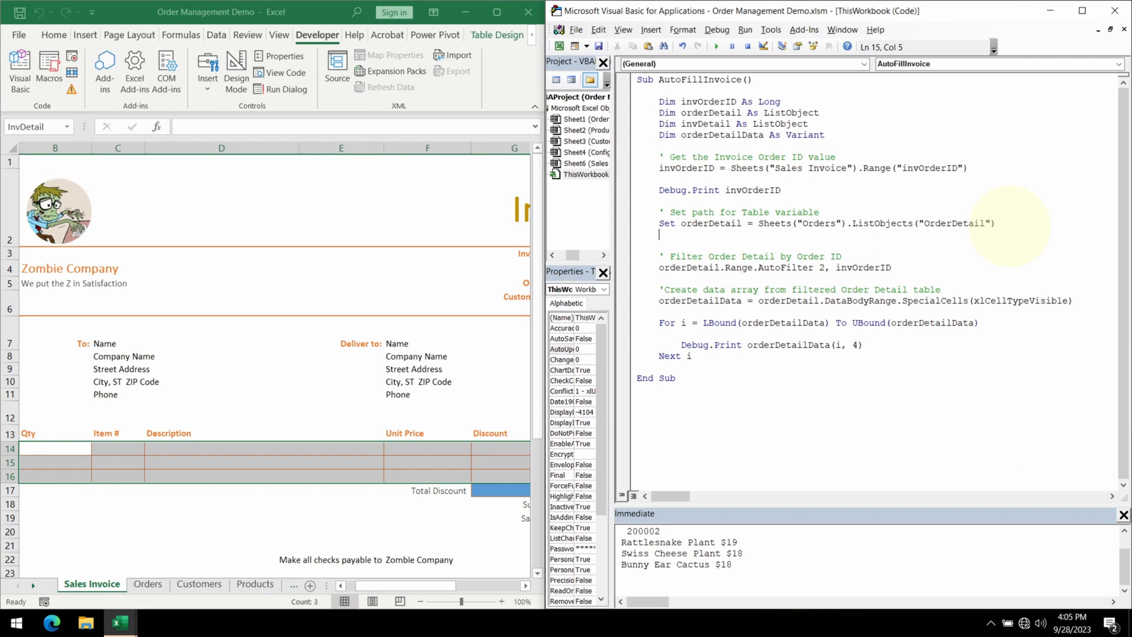
pyautogui.write('Set invDetail = Sheets("Sales Invoice").ListObjects("invDetail")')
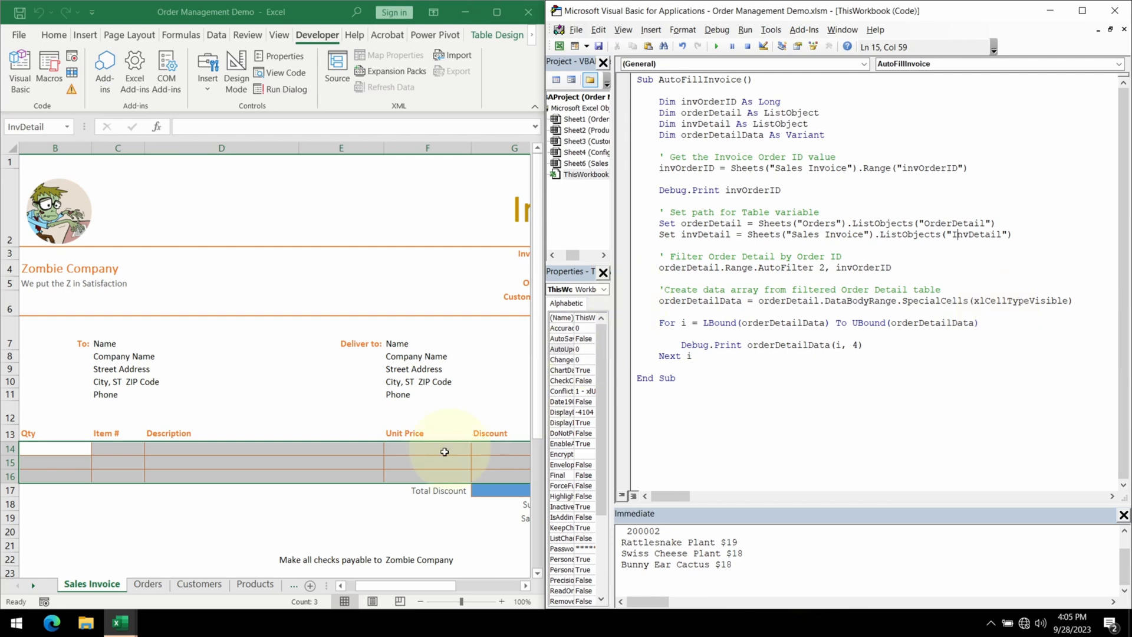
pyautogui.moveTo(162, 446)
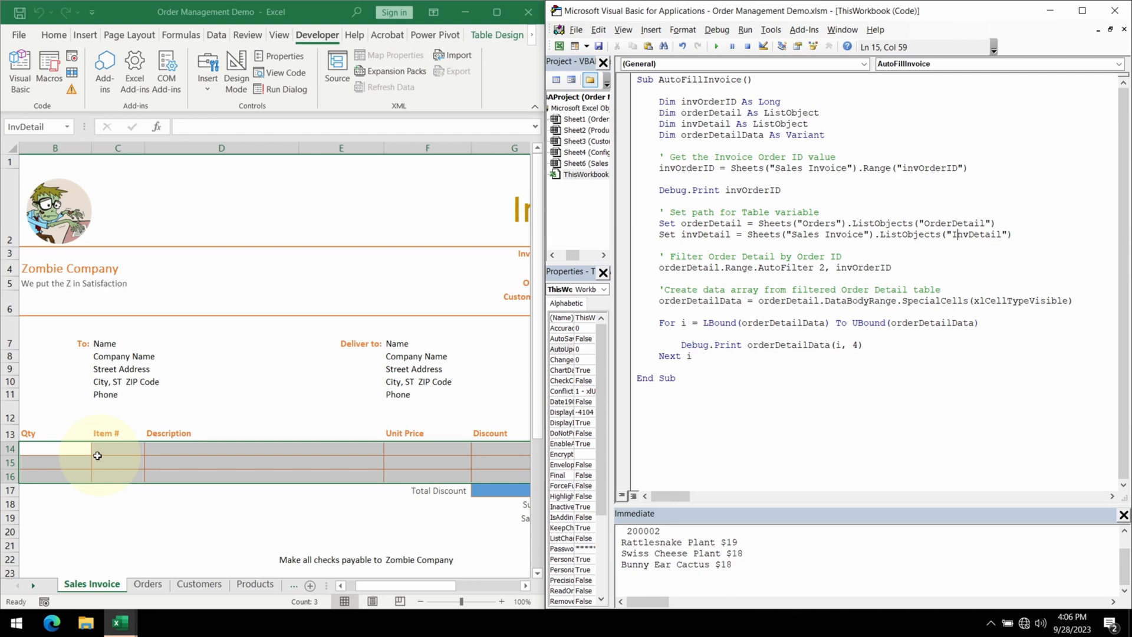
pyautogui.moveTo(129, 466)
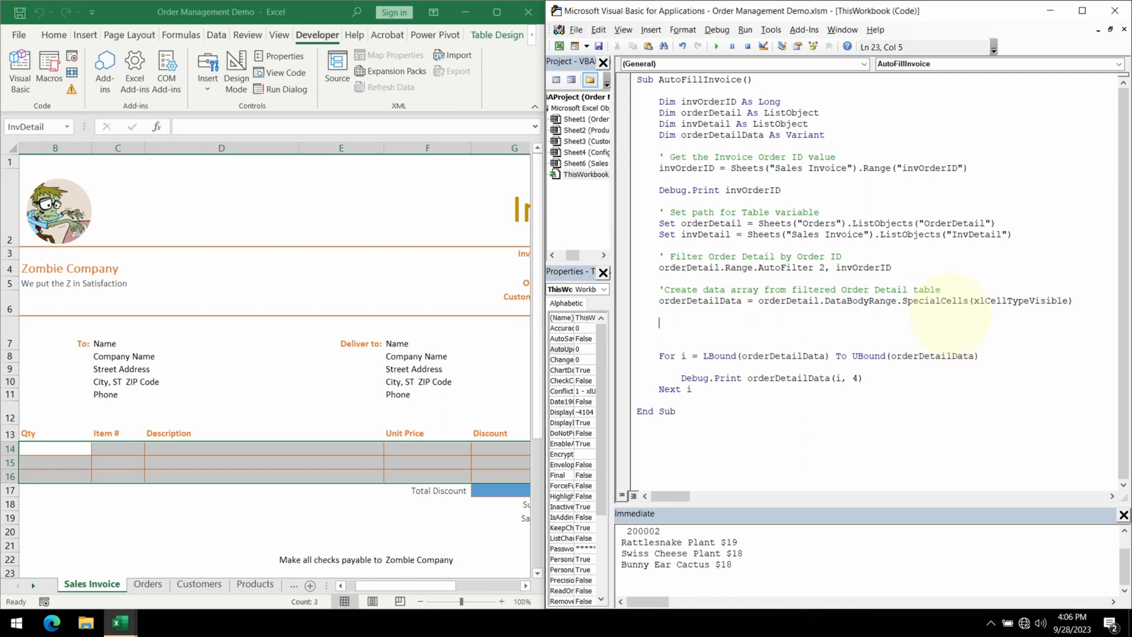
# - Add a 'Clear Invoice Detail' block deleting invDetail.DataBodyRange if present, and begin the Set invRow line
pyautogui.write("' Clear Invoice Detail table")
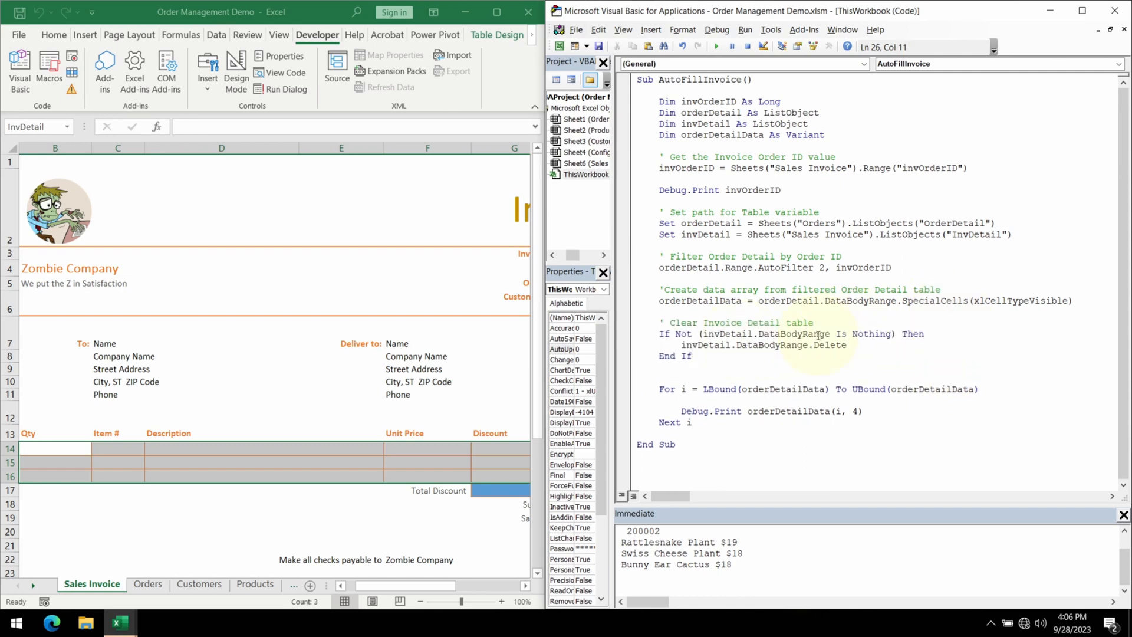
pyautogui.doubleClick(793, 334)
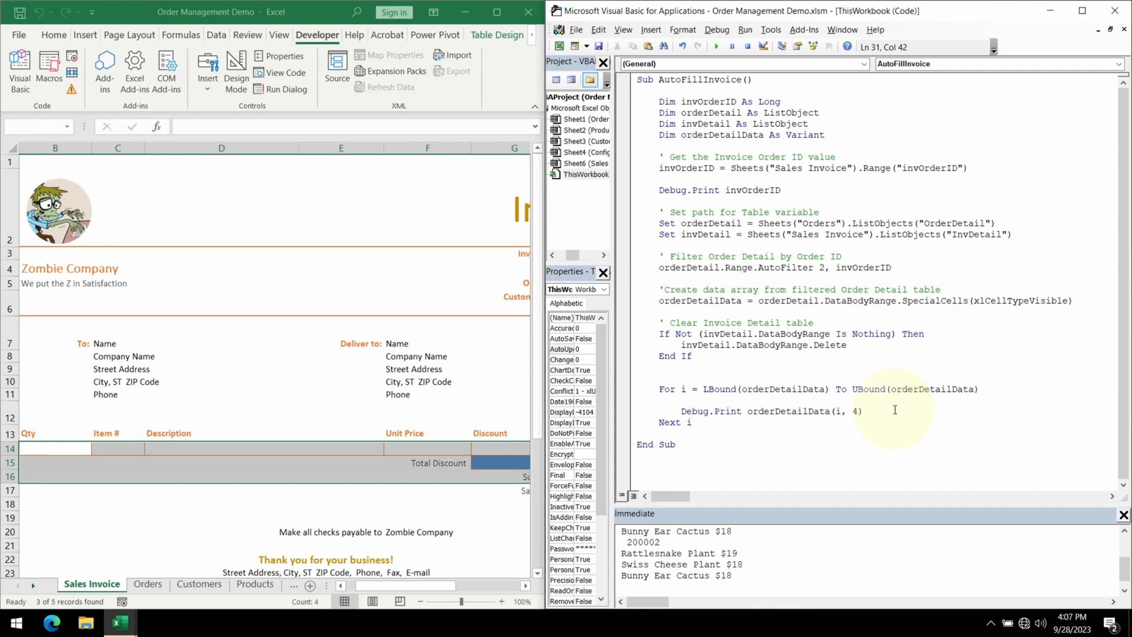
pyautogui.write('Set invRow = invDetail.ListRows.Ad')
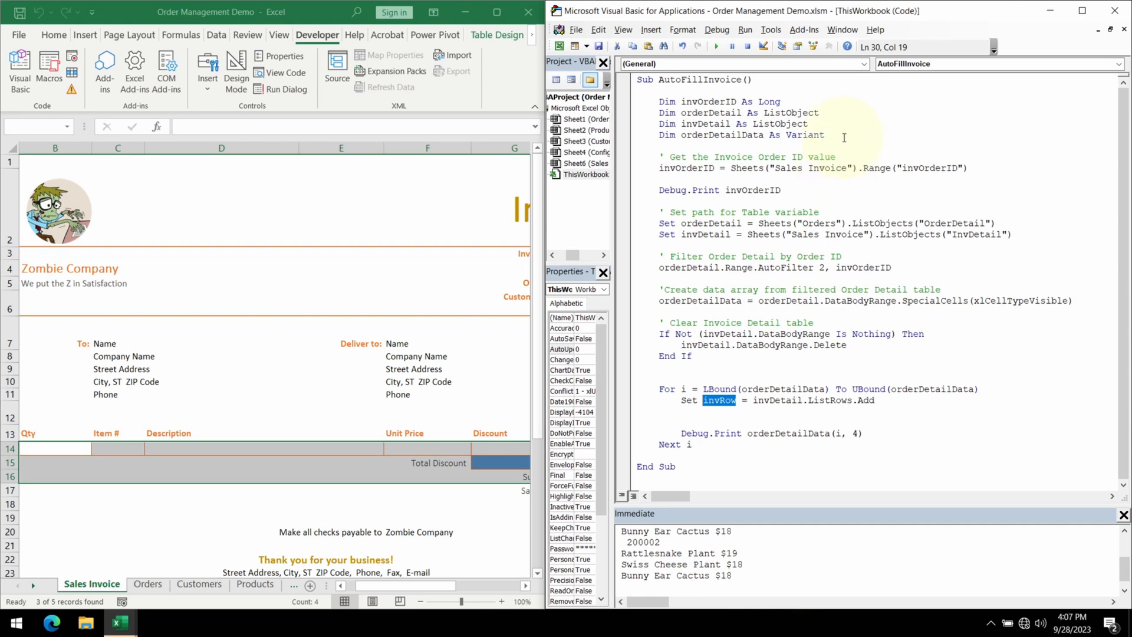
# - Declare invRow As ListRow, add a row per order line with Range(1) = orderDetailData(i, 6), and run
pyautogui.write('dim invRow As ListRow')
pyautogui.click(874, 422)
pyautogui.write("invRow.Range(1) = orderDetailData(i, 6) ' qty")
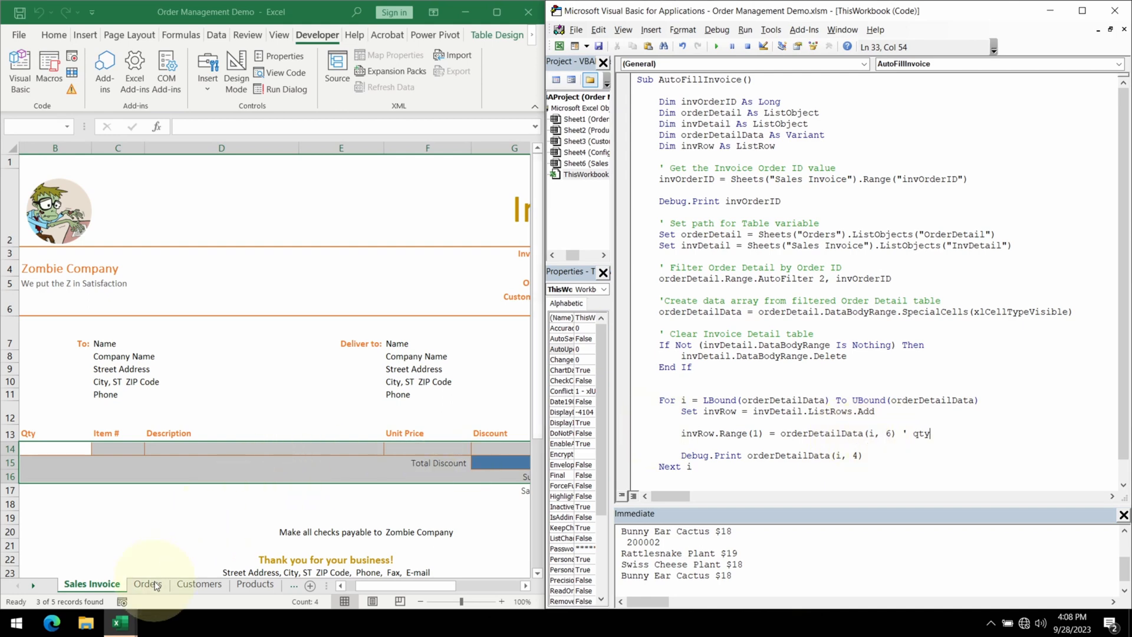
pyautogui.click(147, 584)
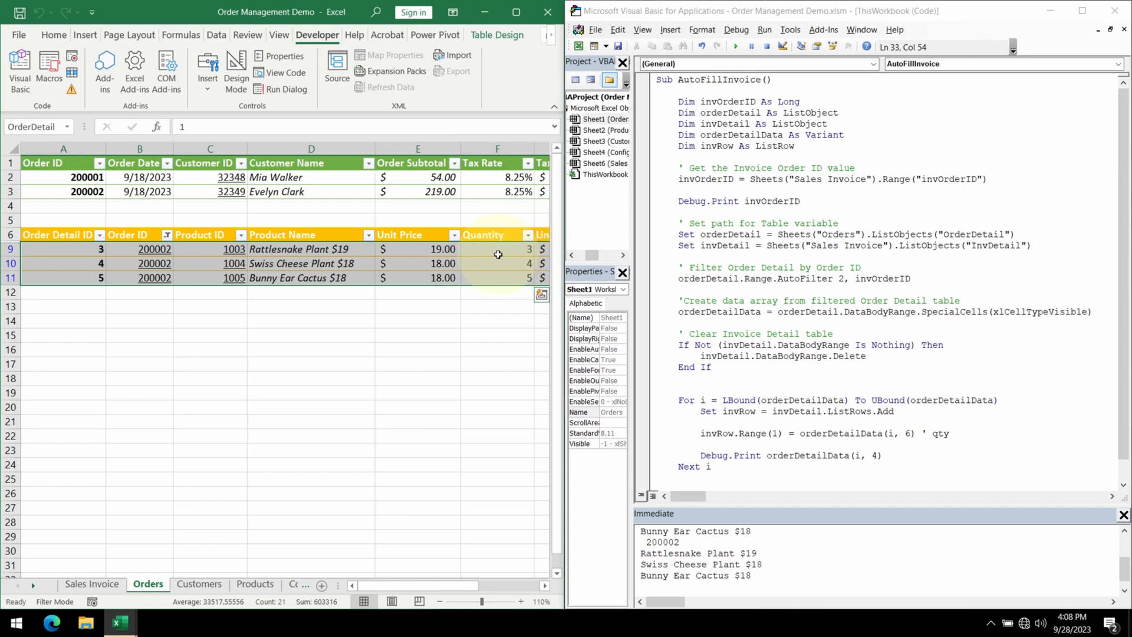
pyautogui.click(92, 584)
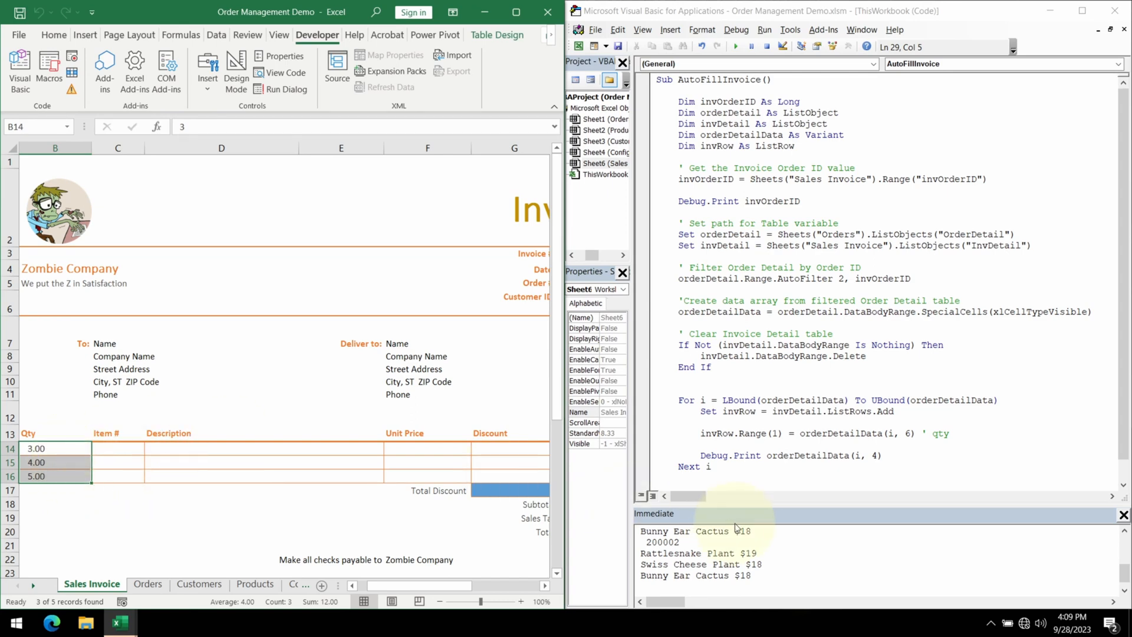
# - Assign invRow.Range(2), (3) and (5) to item #, description and unit price, and run the macro
pyautogui.click(949, 433)
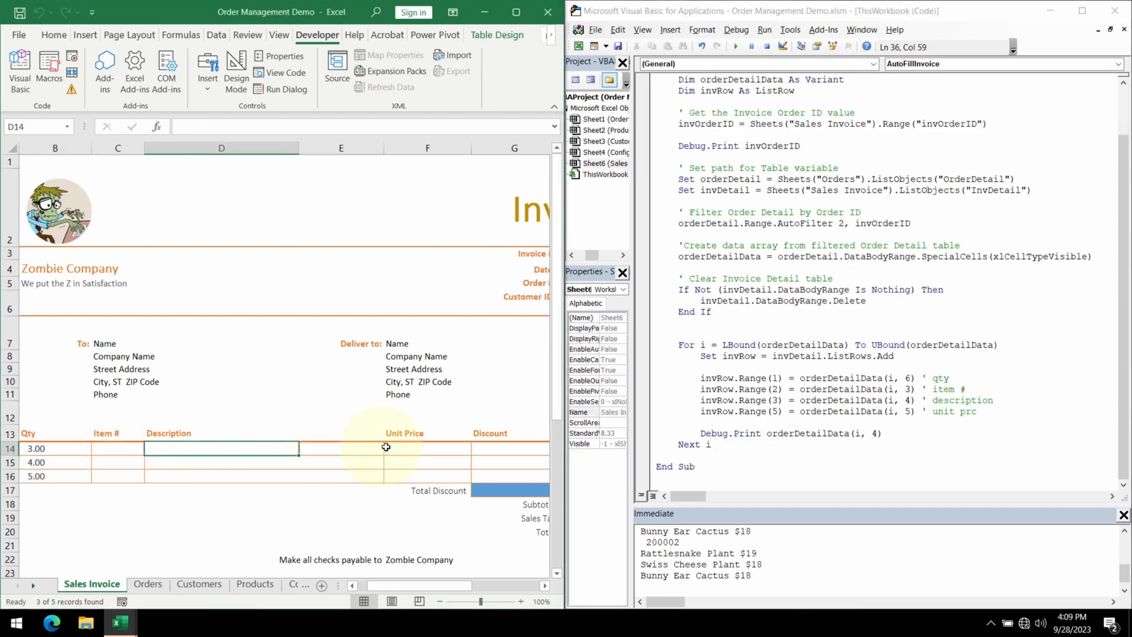
pyautogui.click(427, 448)
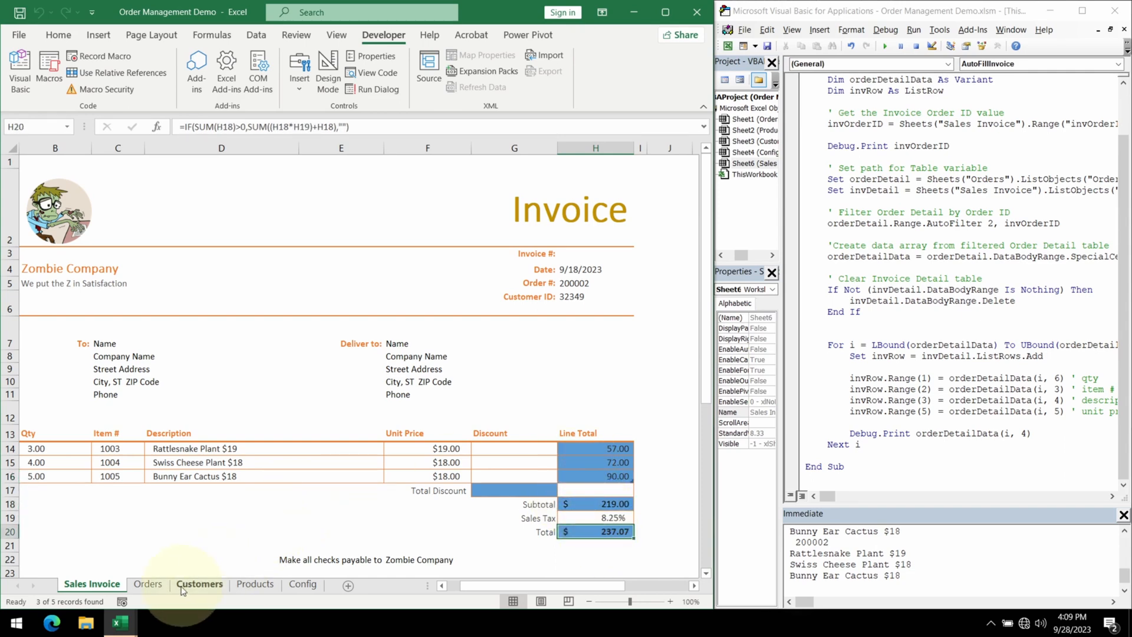
# - Filter the Orders sheet's Order ID column to 200002 only and return to the invoice
pyautogui.click(147, 584)
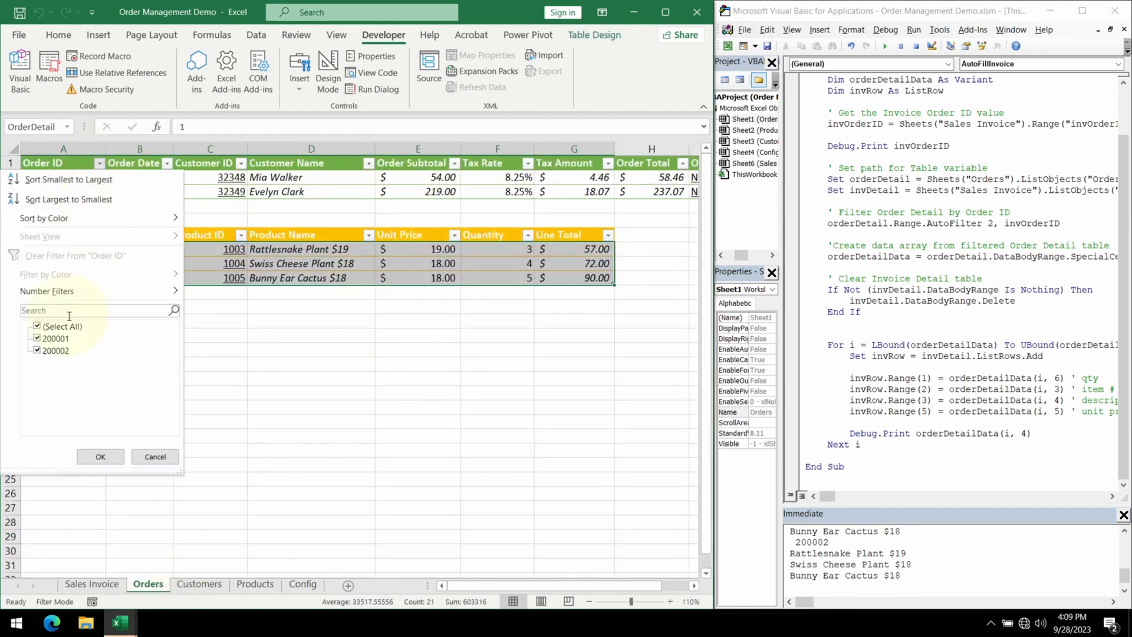
pyautogui.click(37, 339)
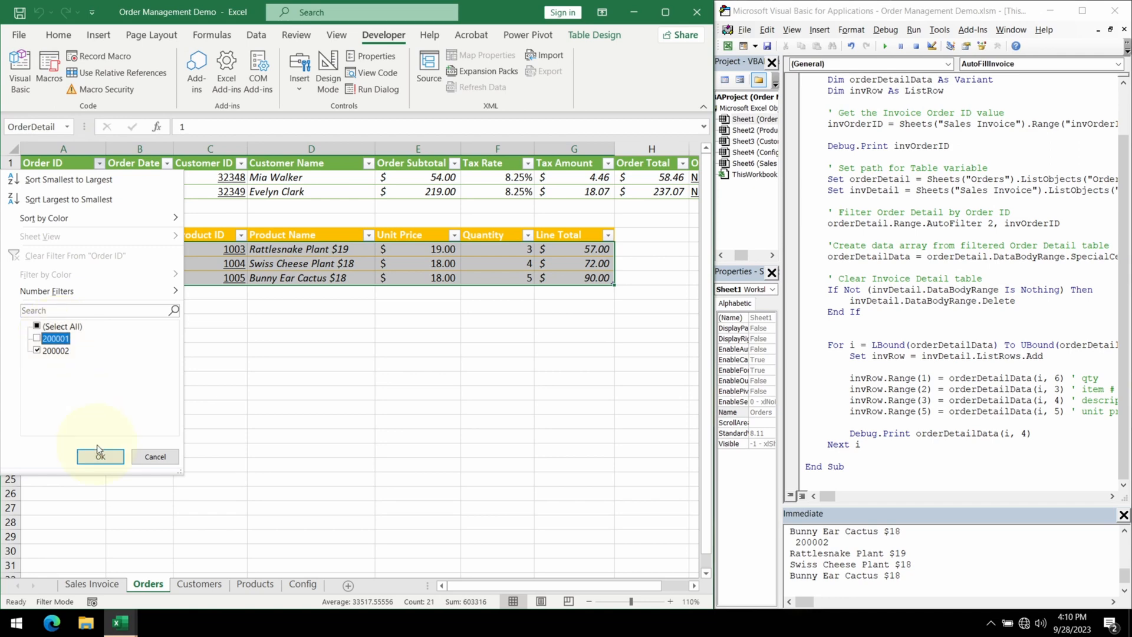
pyautogui.click(99, 456)
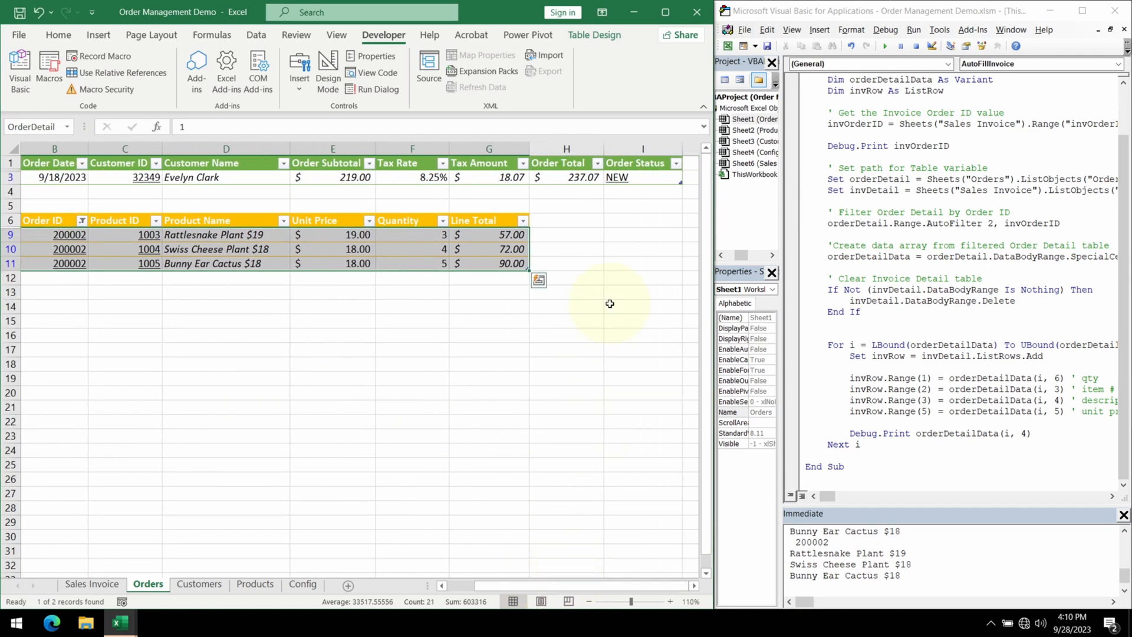
pyautogui.click(566, 177)
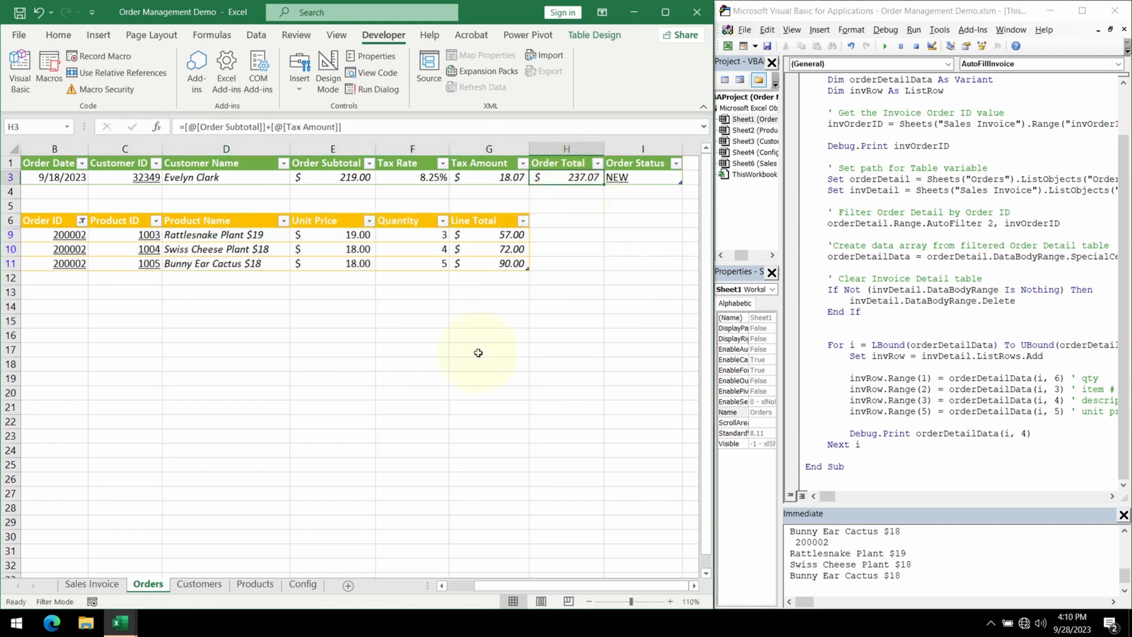
pyautogui.click(92, 583)
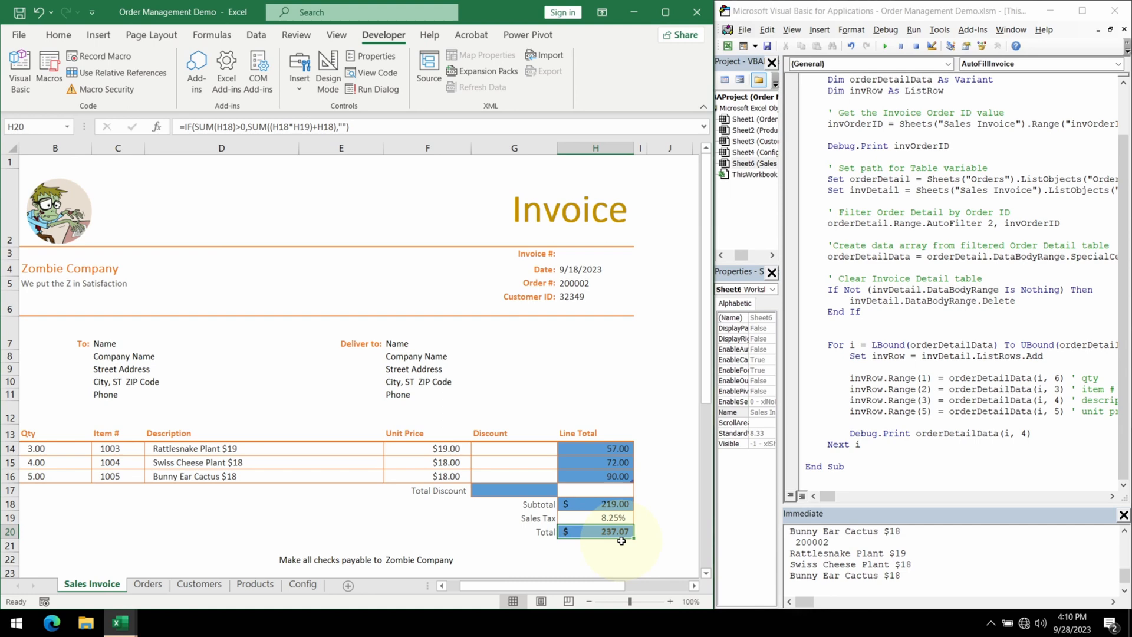
pyautogui.click(594, 357)
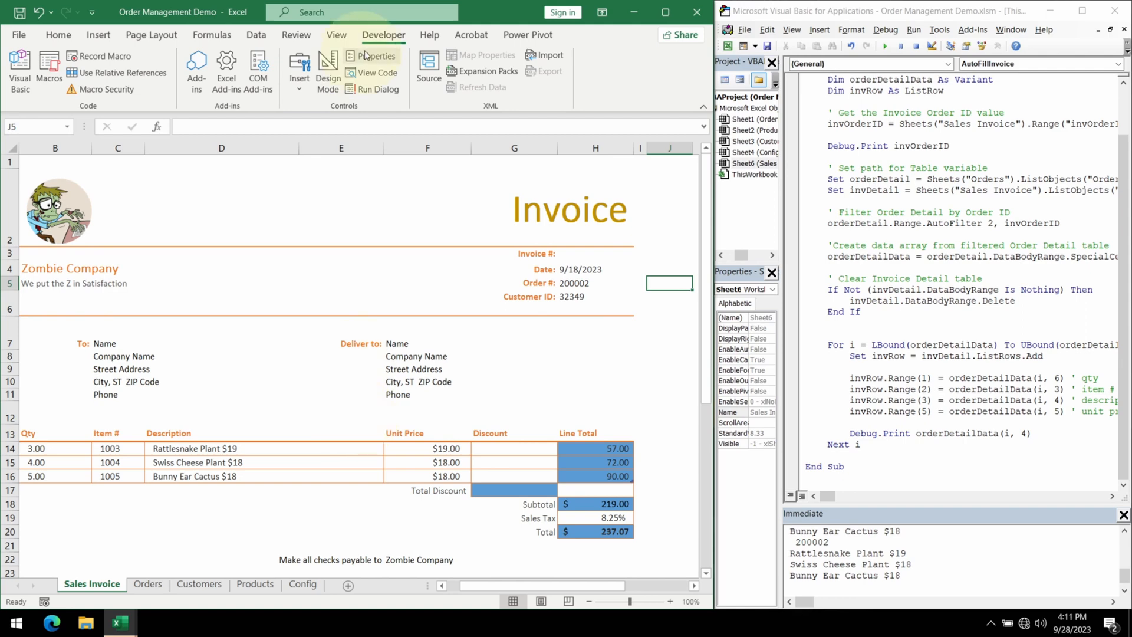
# - Insert a Form Control button beside Order # assigned to ThisWorkbook.AutoFillInvoice
pyautogui.click(298, 68)
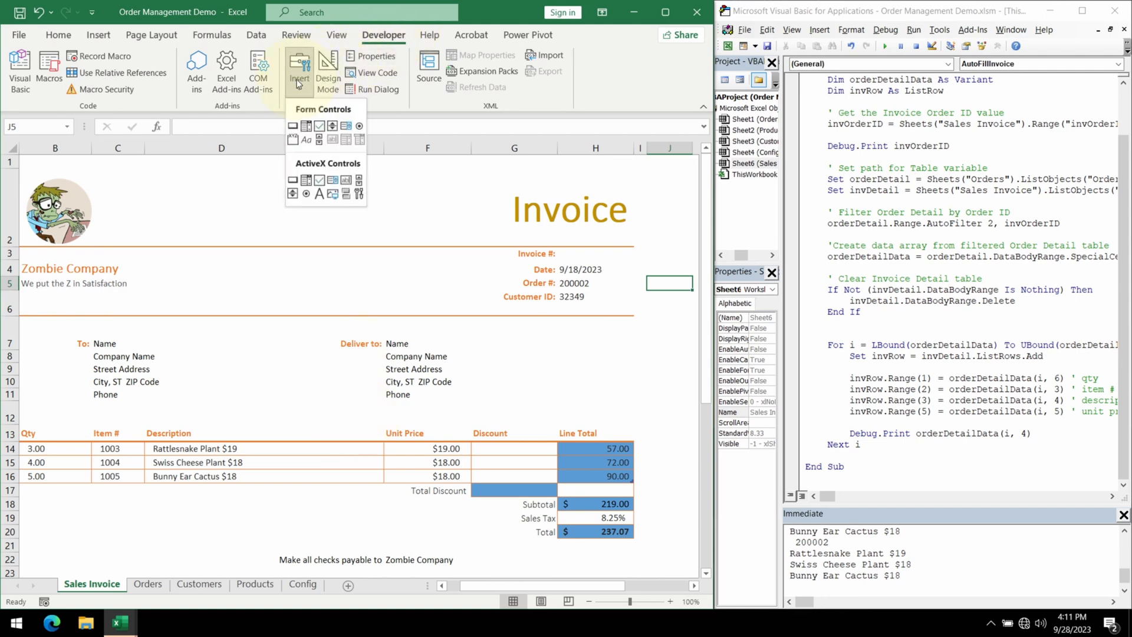
pyautogui.moveTo(293, 126)
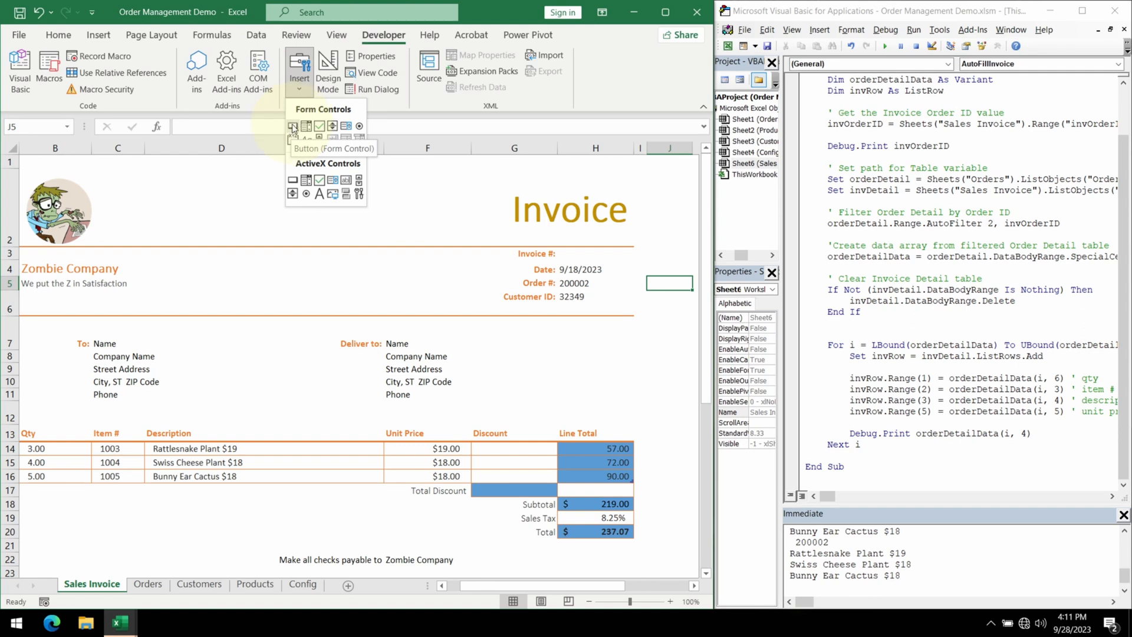
pyautogui.click(293, 127)
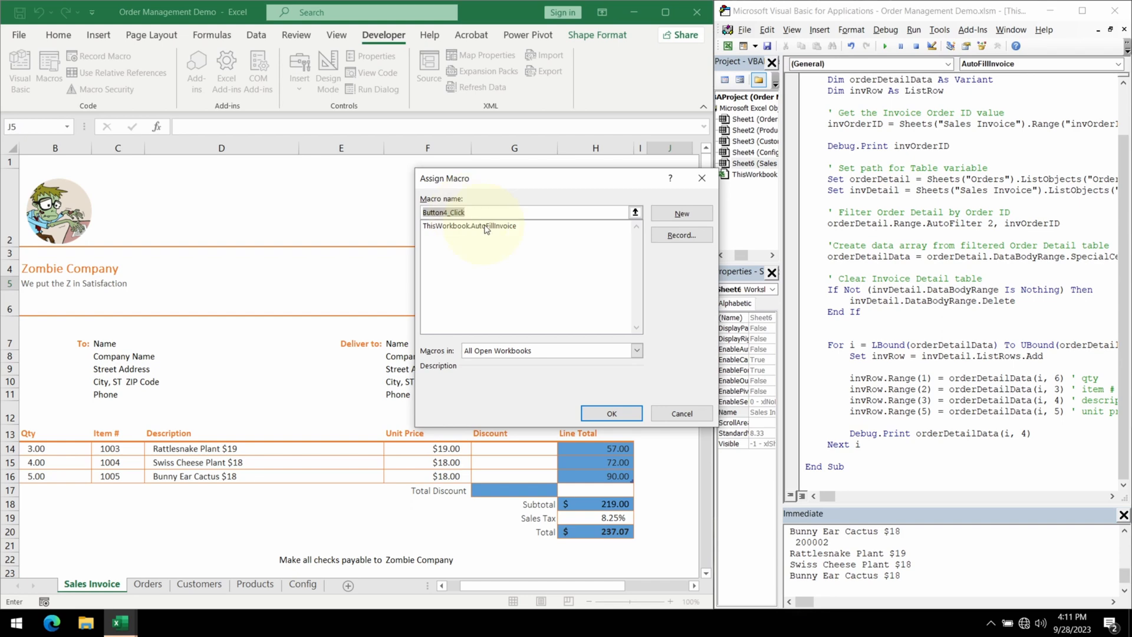
pyautogui.click(470, 225)
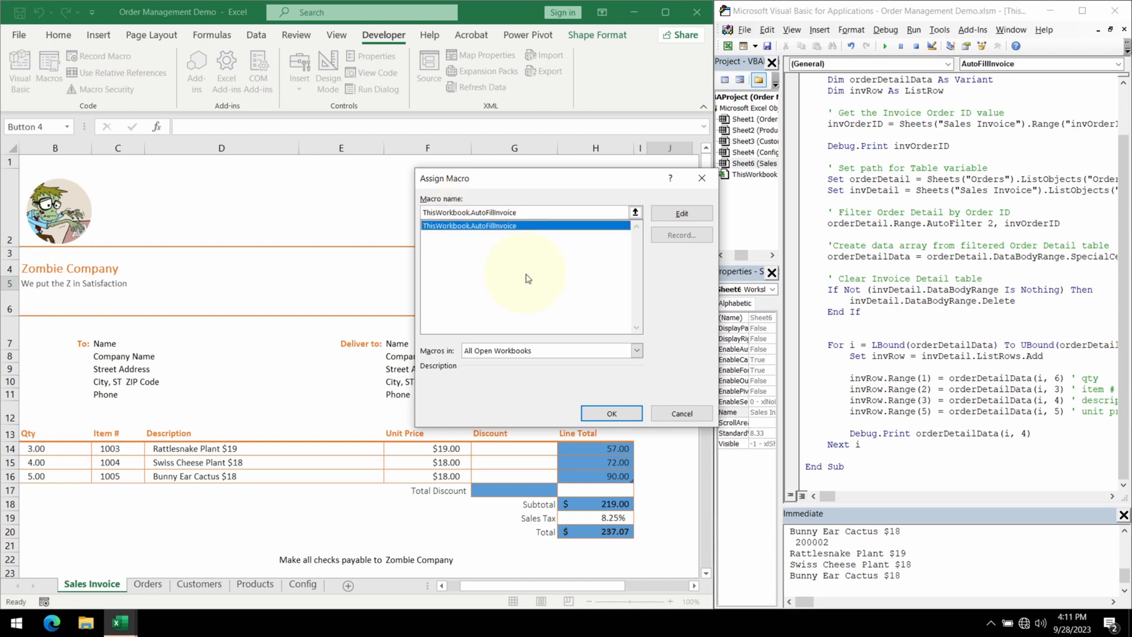
pyautogui.moveTo(609, 413)
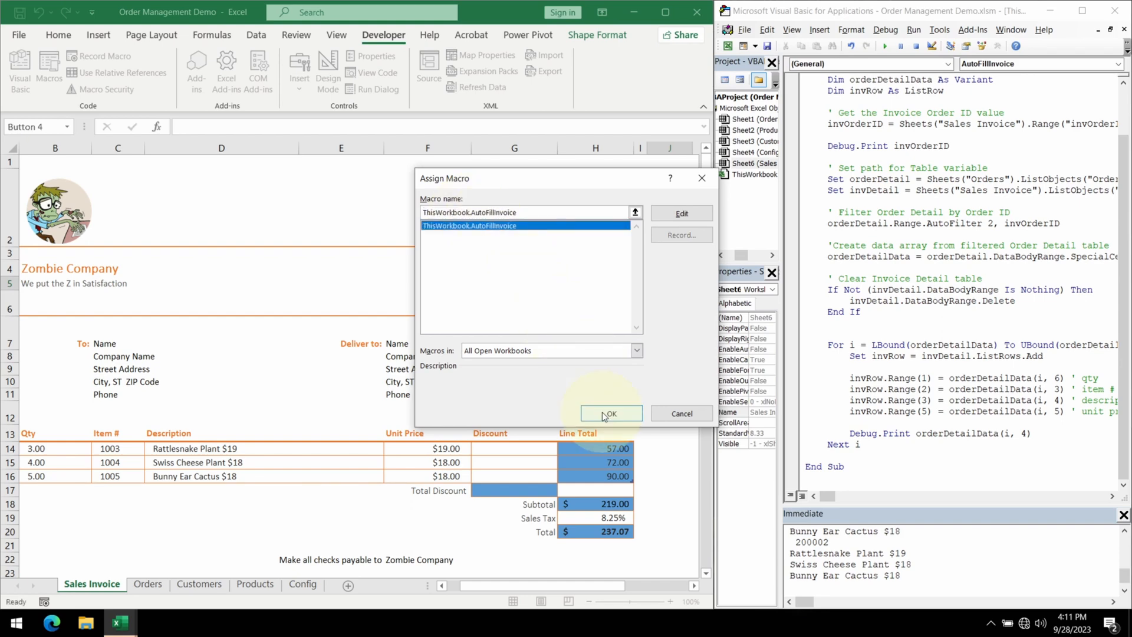
pyautogui.click(609, 413)
pyautogui.write('A')
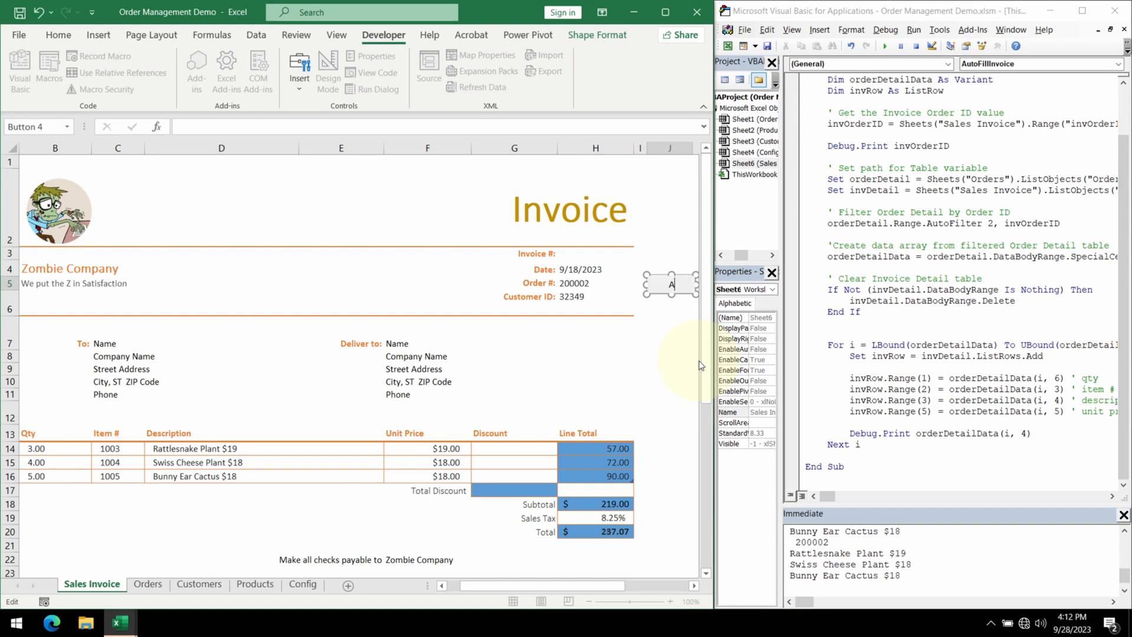
# - Label the button Autofill, choose order 200001 and run it to fill the invoice ($58.46 total)
pyautogui.click(670, 283)
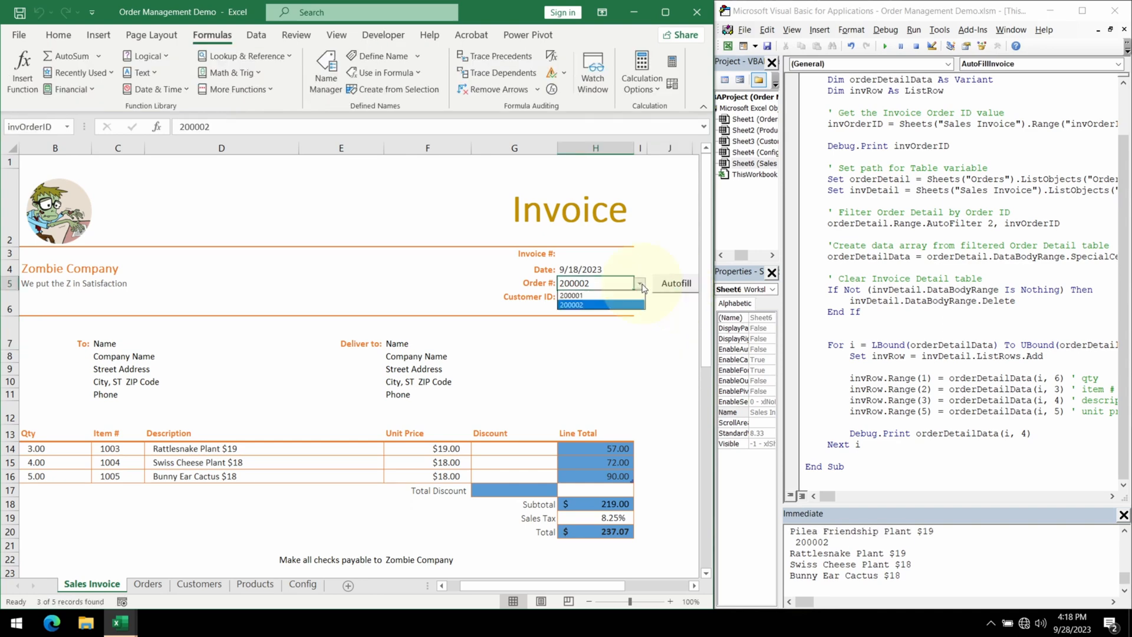
pyautogui.click(571, 295)
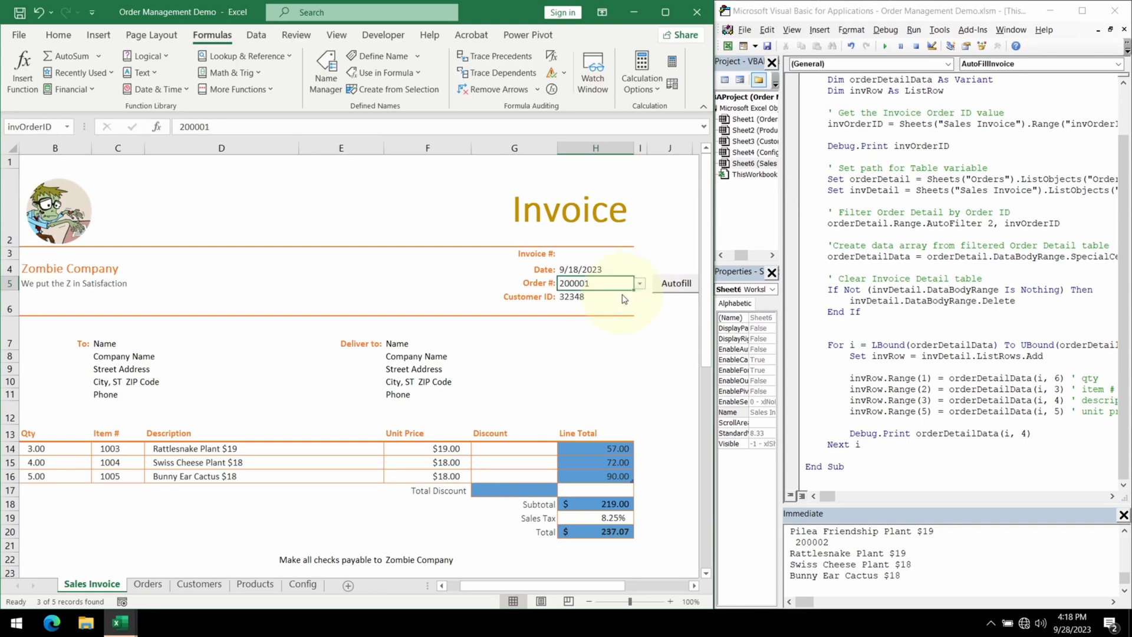
pyautogui.click(674, 282)
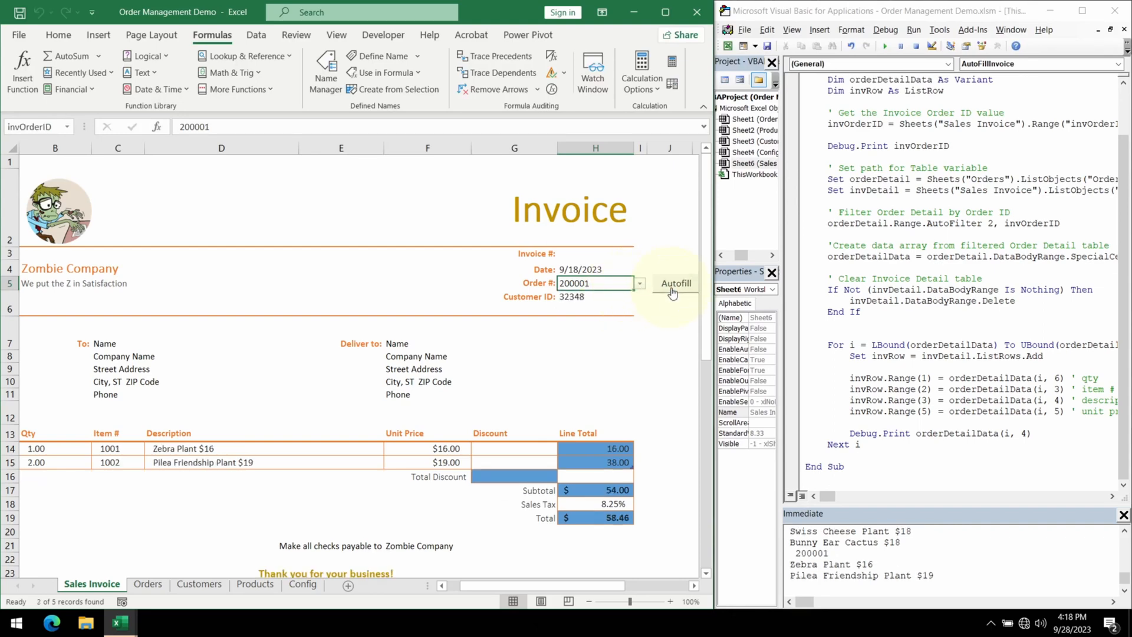
pyautogui.moveTo(156, 480)
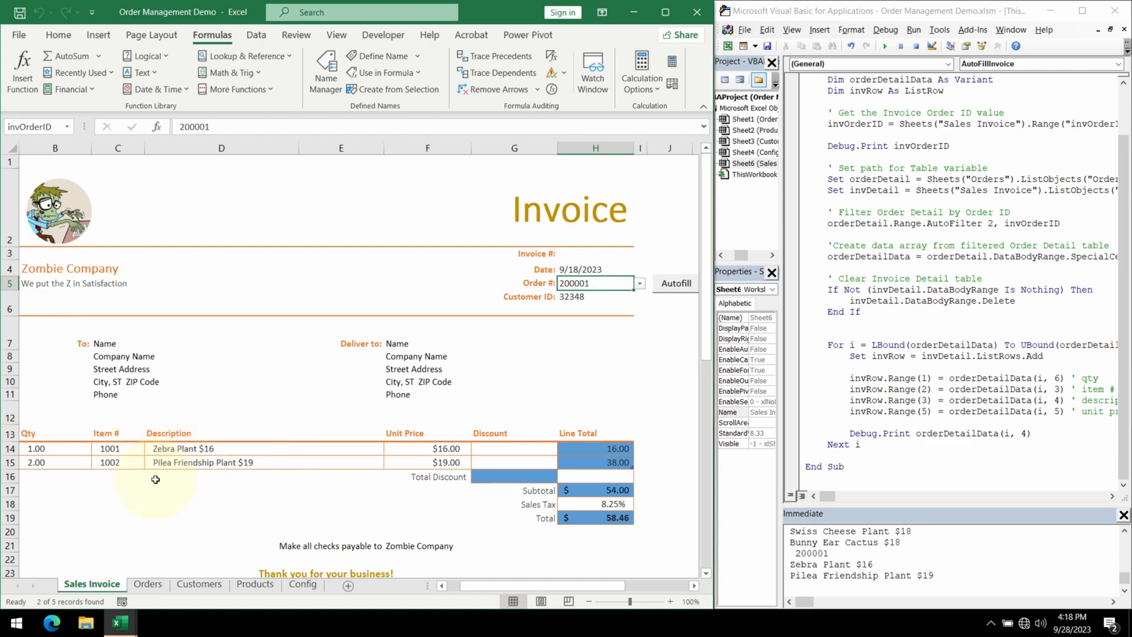